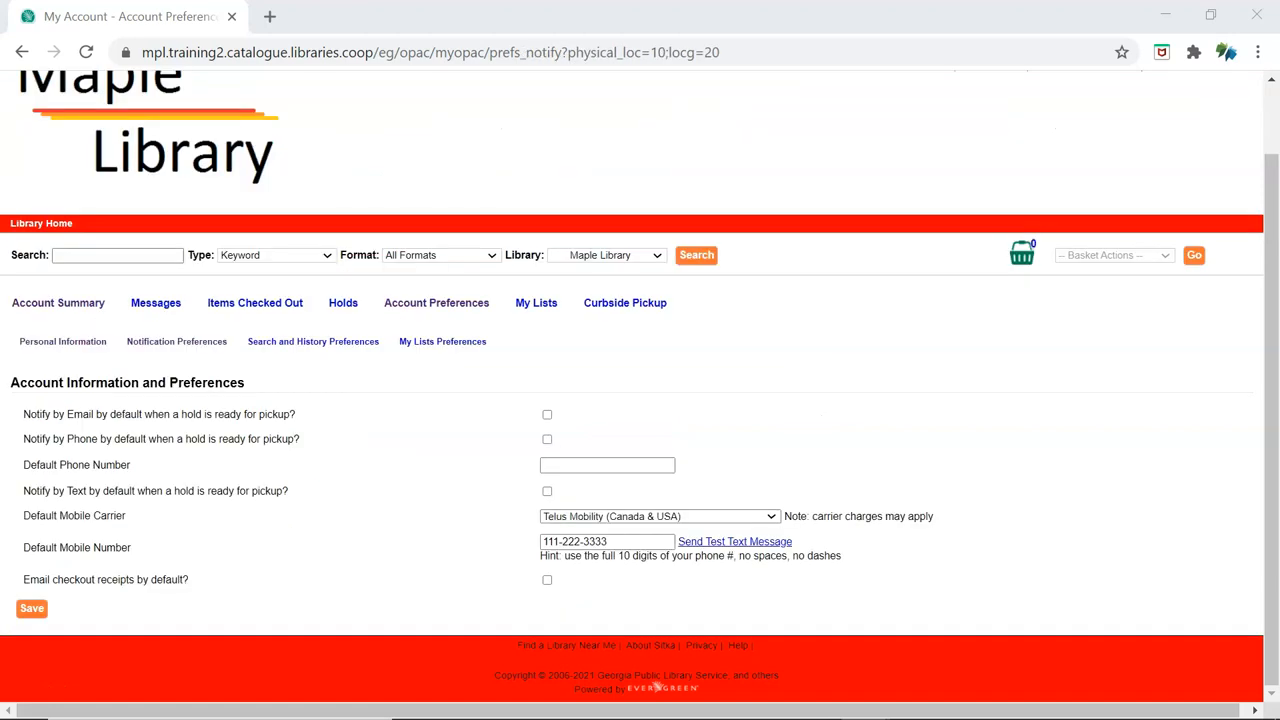
Step: Filter Library Settings for 'randomize hold group' to show the Randomize group hold order setting
{"action": "left_click", "coordinate": [734, 541]}
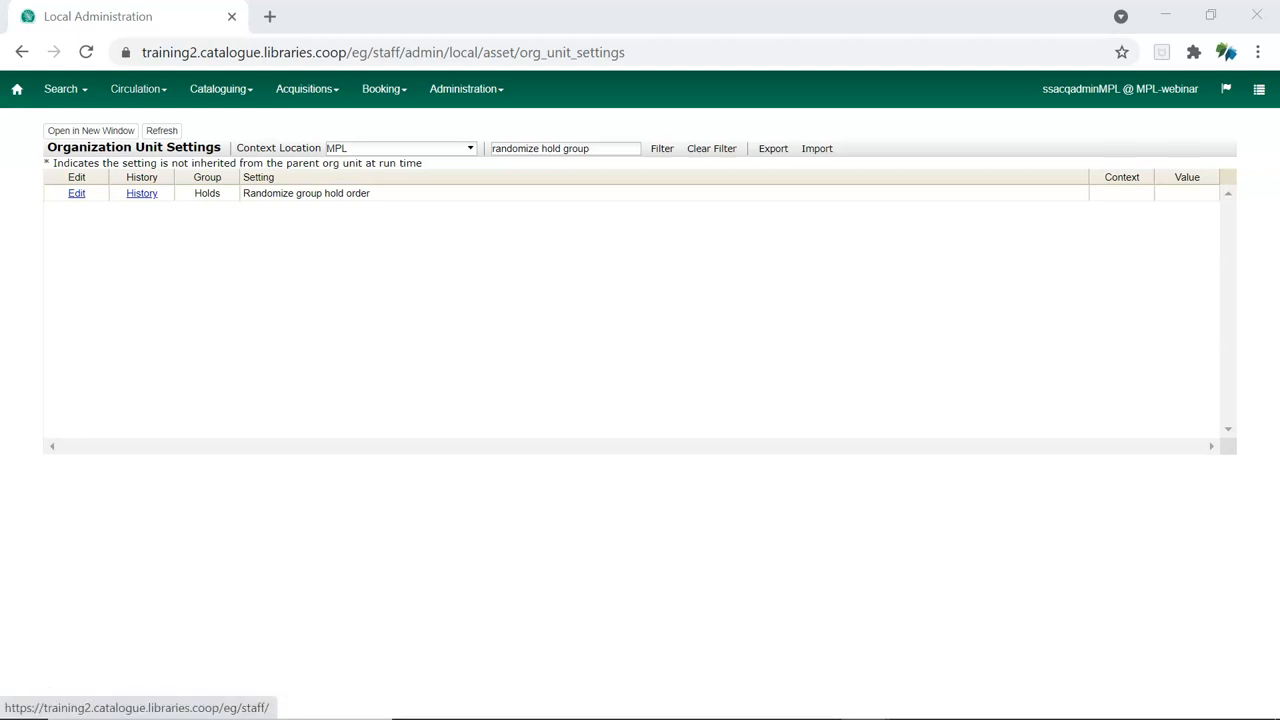
Step: Open Circulation > Hold Groups to list Juvenile Book Club and Oprah's Book Club
{"action": "left_click", "coordinate": [138, 88]}
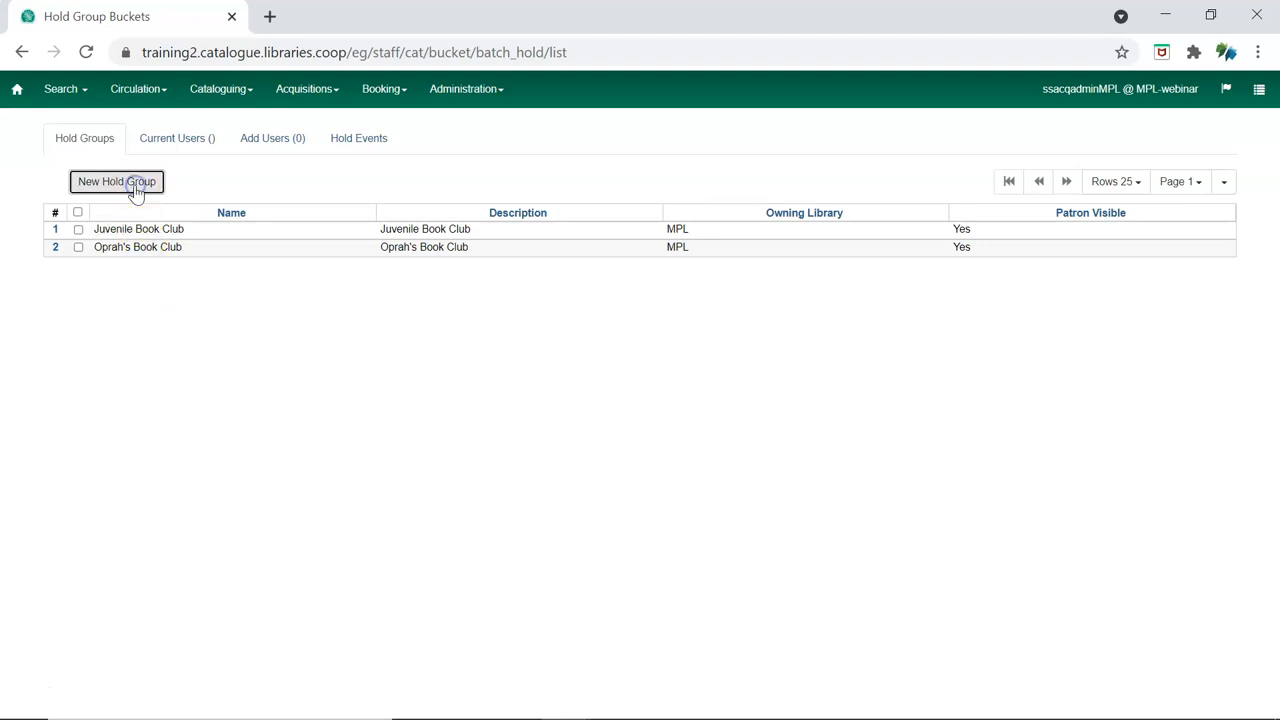
Step: Create a hold group named 'Teen Book Club' with Visible to Patrons ticked
{"action": "left_click", "coordinate": [116, 181]}
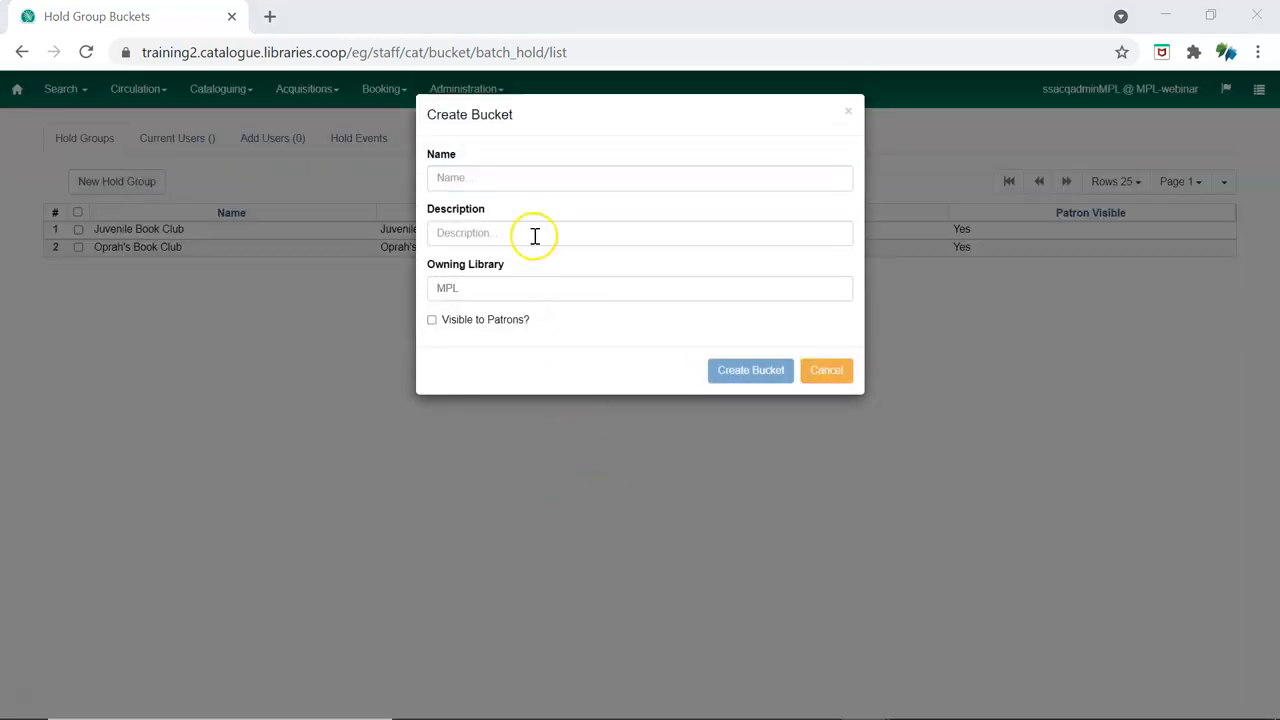
{"action": "type", "text": "Teen Book Club"}
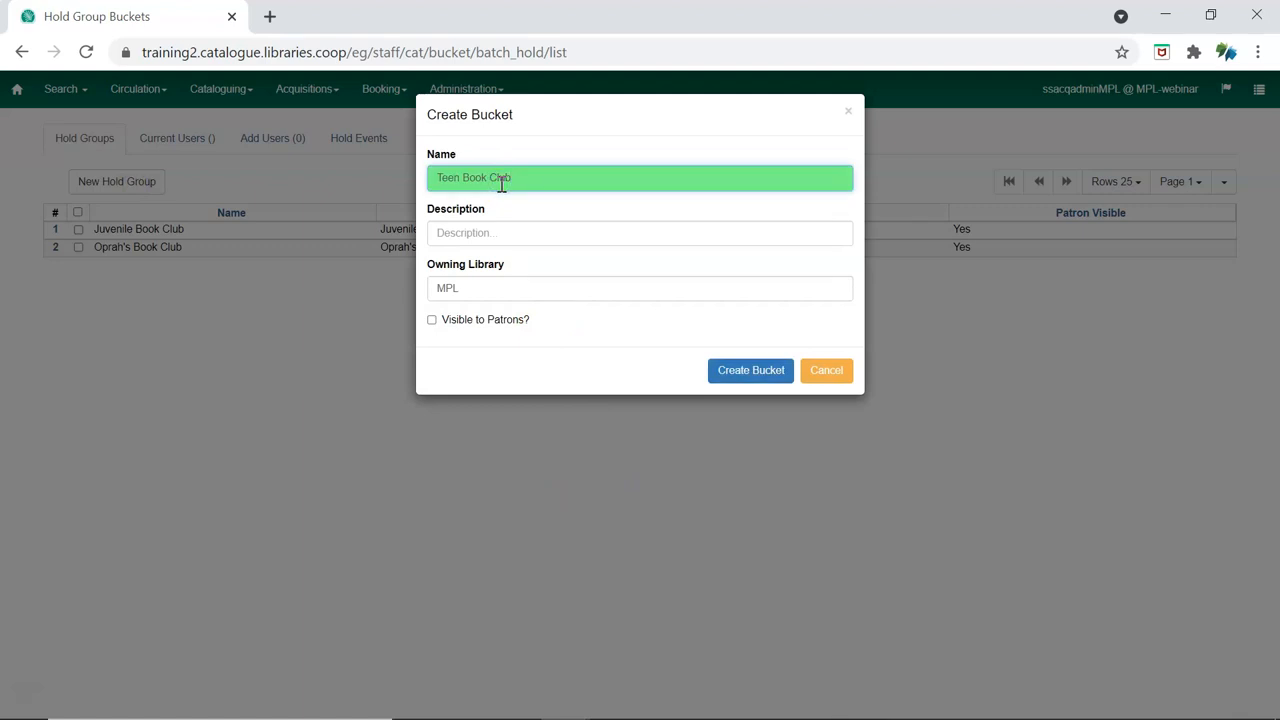
{"action": "mouse_move", "coordinate": [462, 332]}
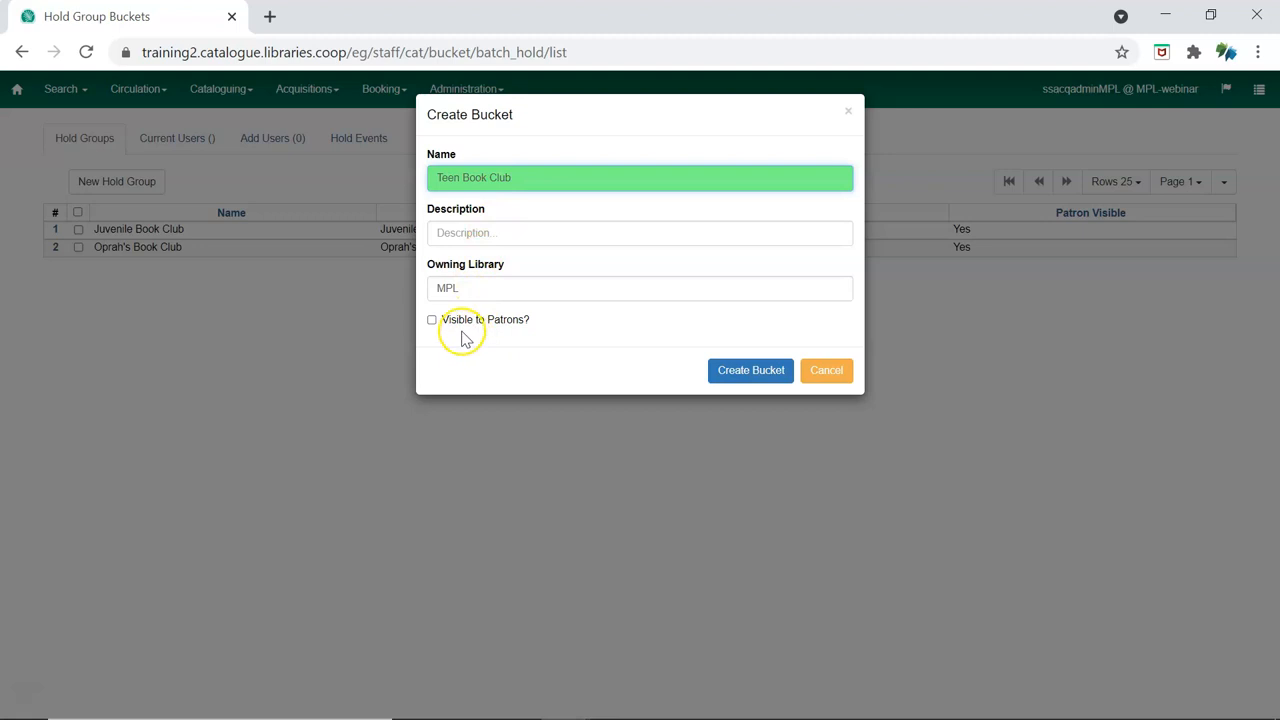
{"action": "left_click", "coordinate": [432, 319]}
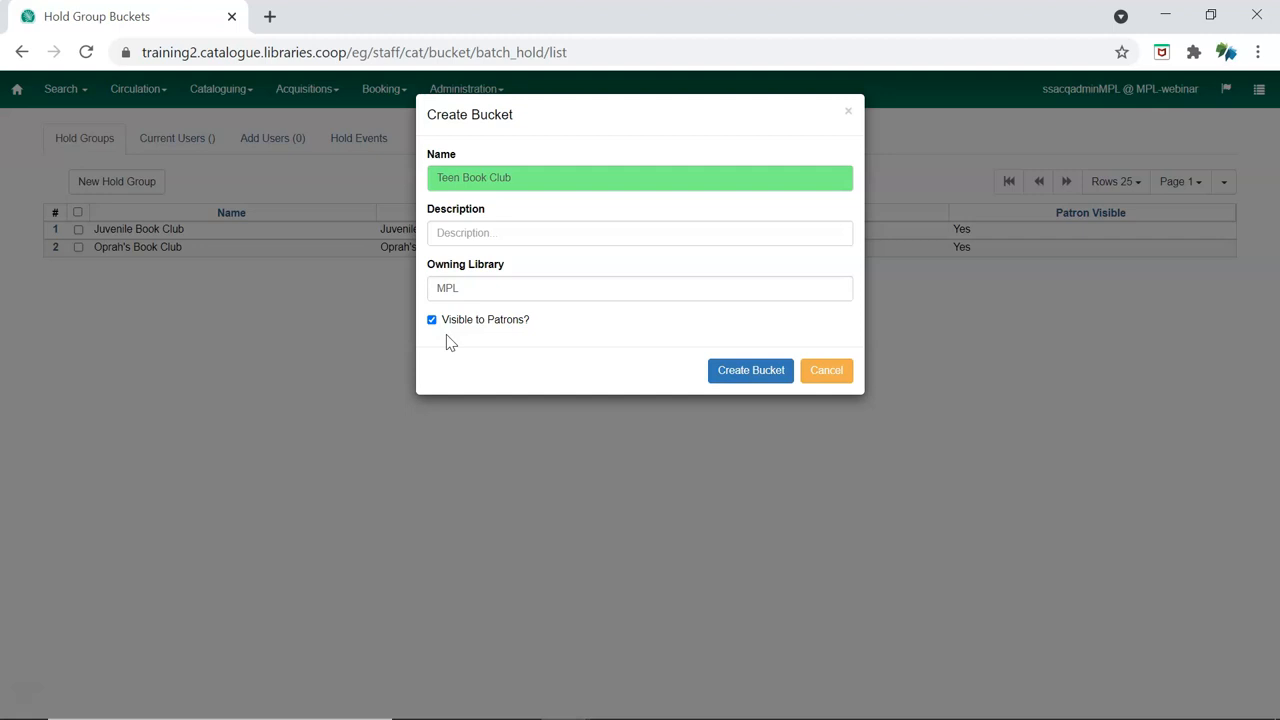
{"action": "left_click", "coordinate": [750, 370]}
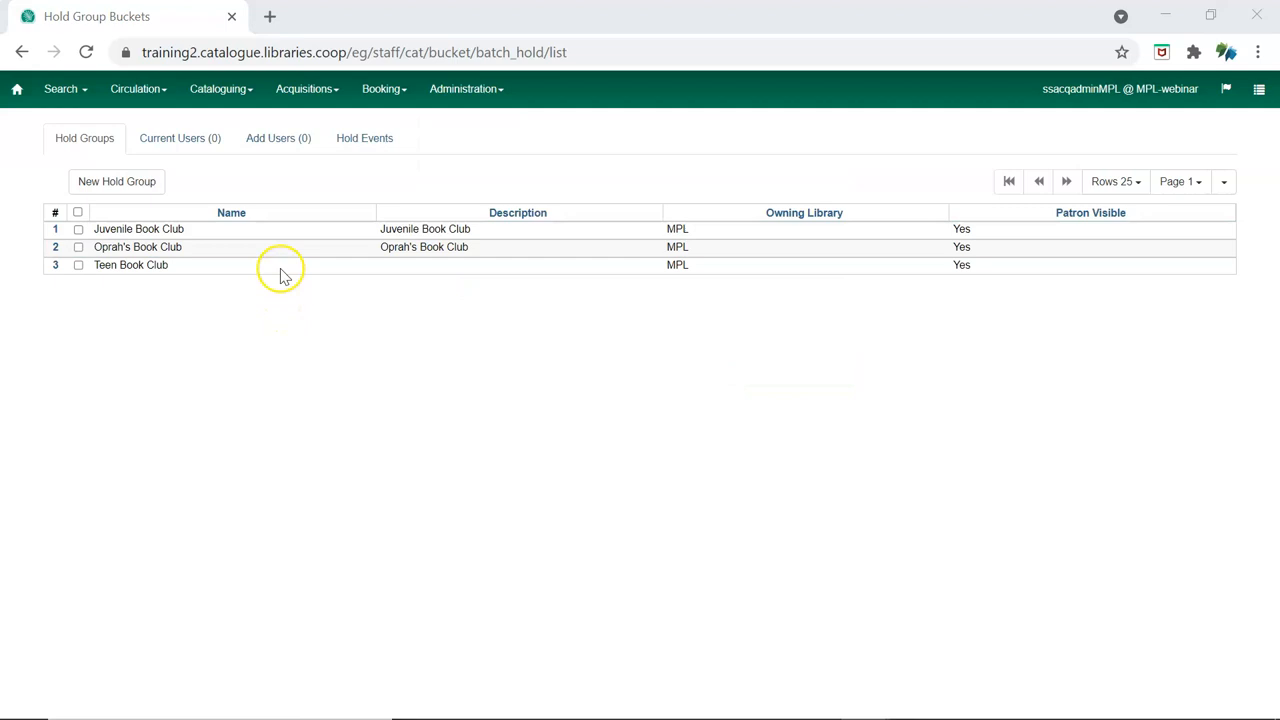
{"action": "left_click", "coordinate": [131, 264]}
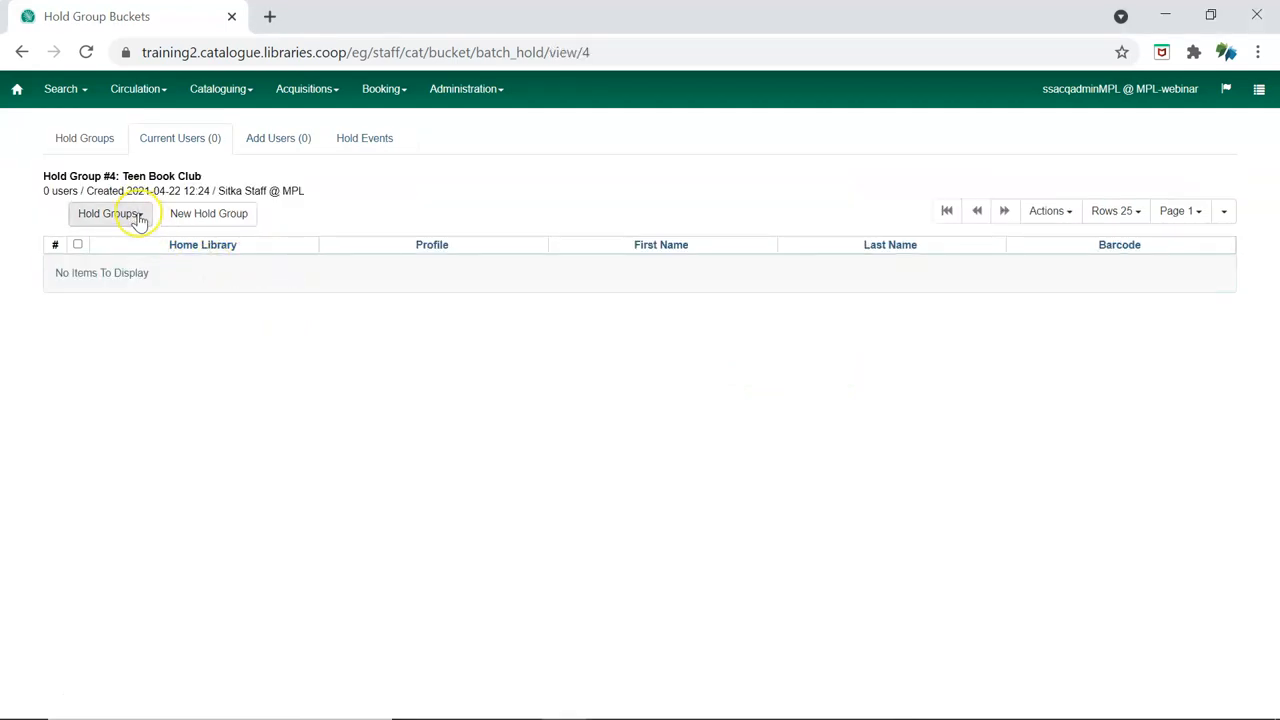
{"action": "left_click", "coordinate": [110, 213]}
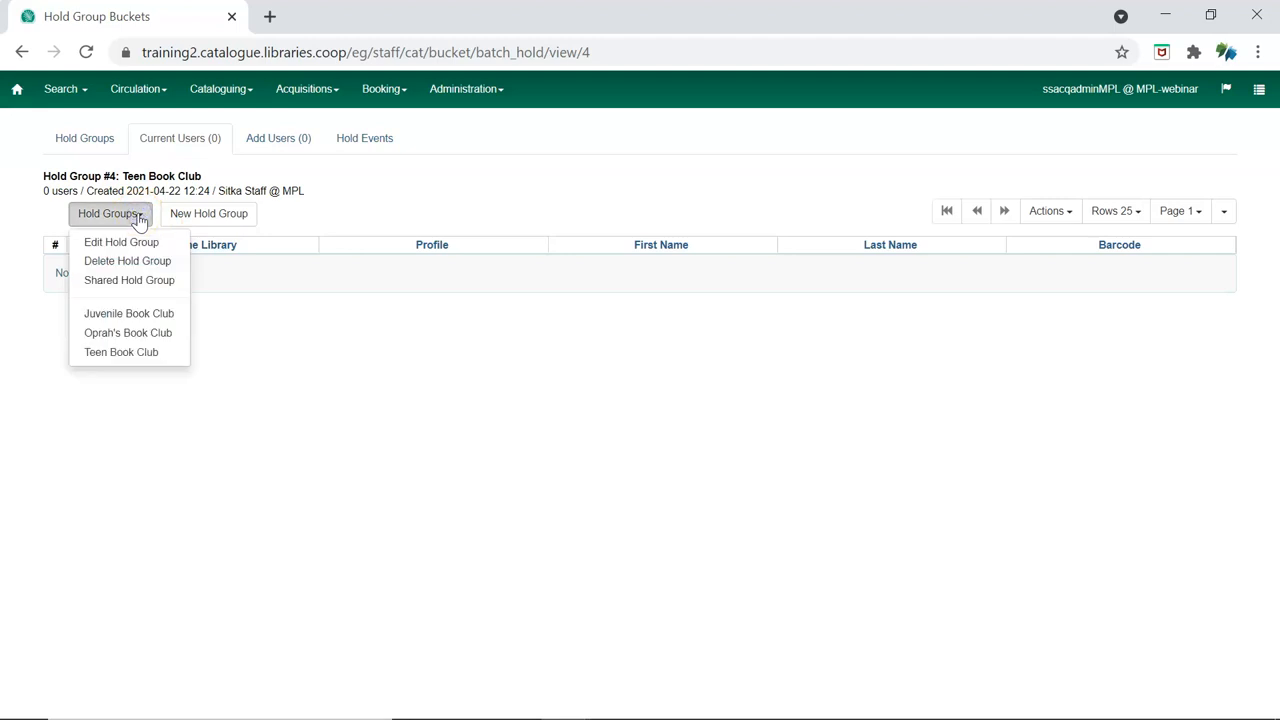
{"action": "mouse_move", "coordinate": [290, 150]}
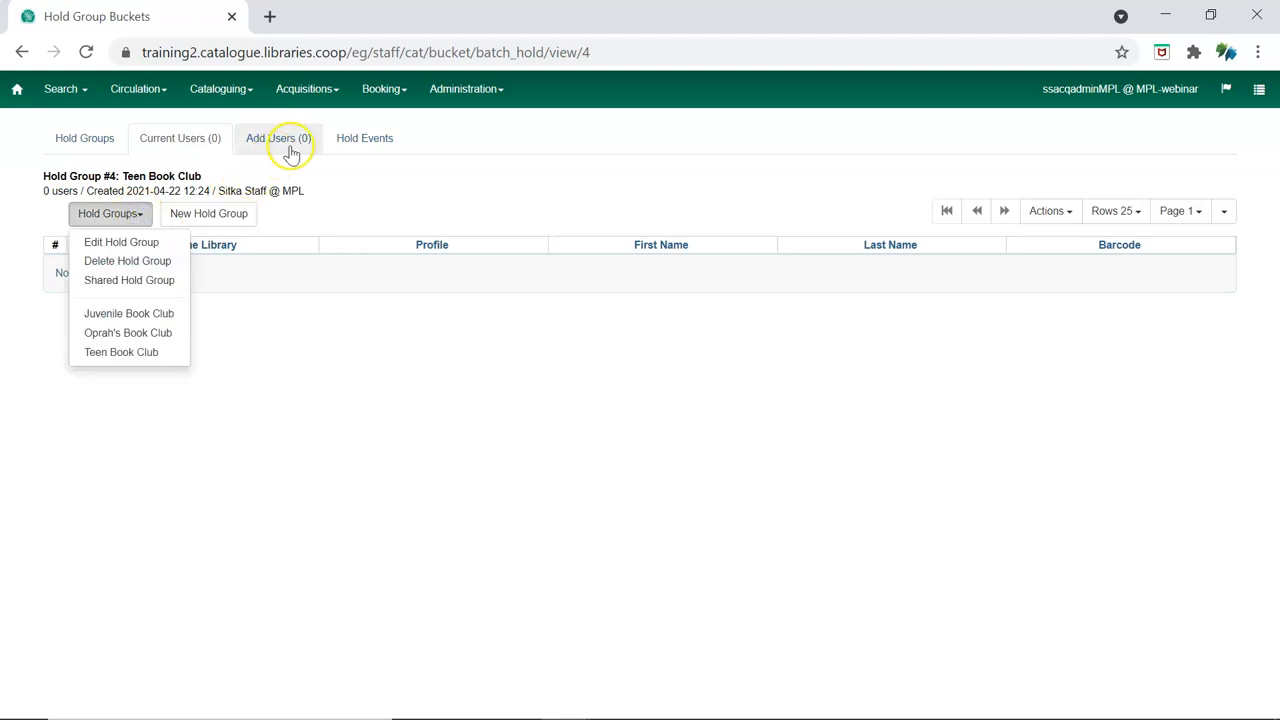
{"action": "left_click", "coordinate": [278, 138]}
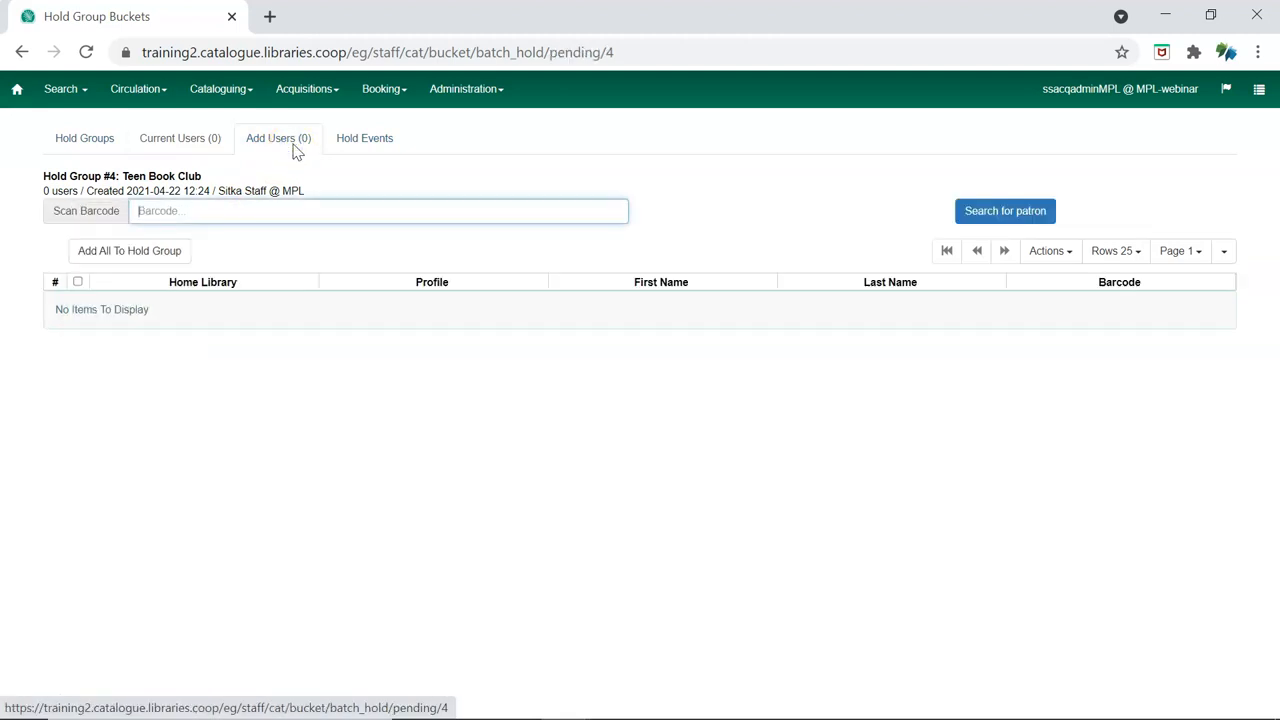
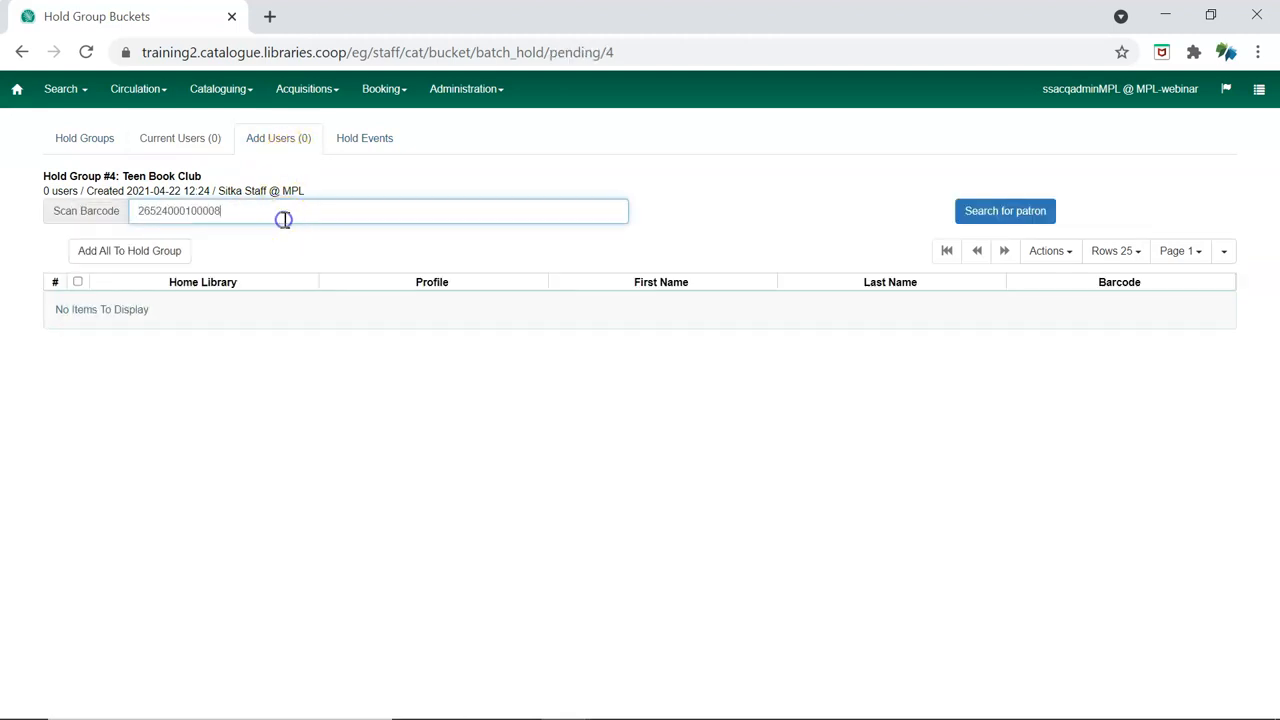
{"action": "key", "text": "enter"}
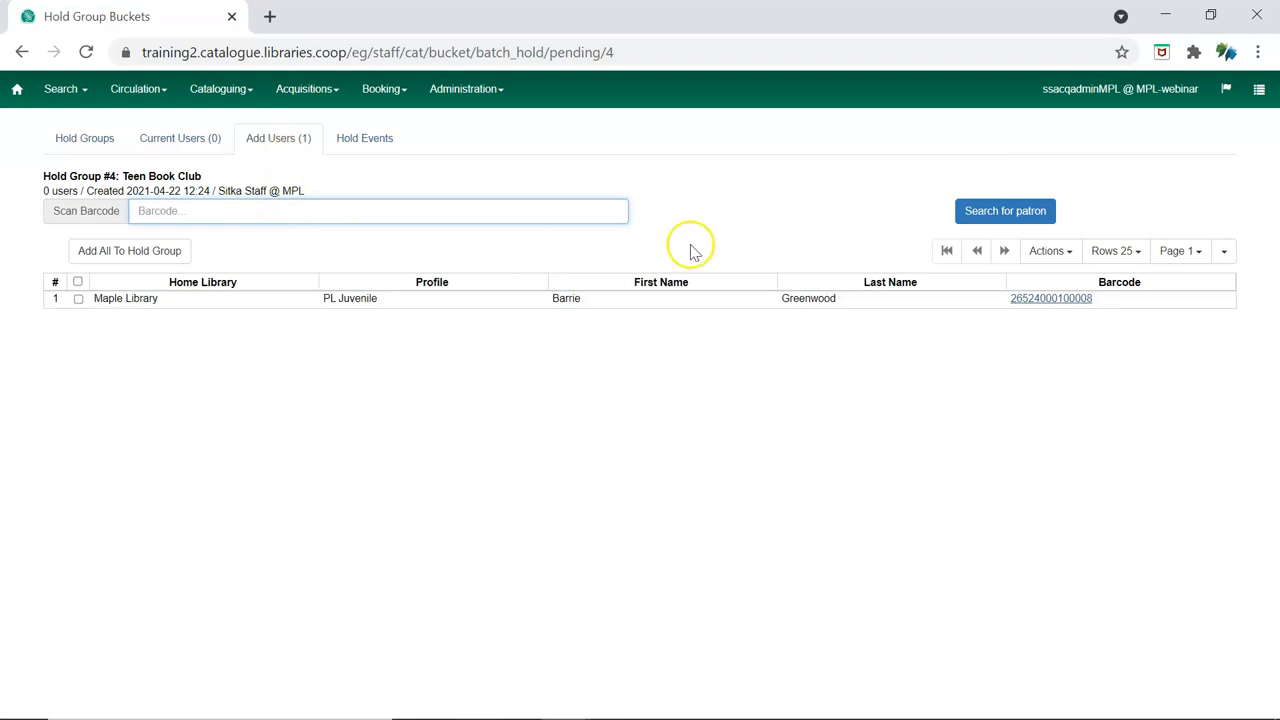
{"action": "mouse_move", "coordinate": [1005, 210]}
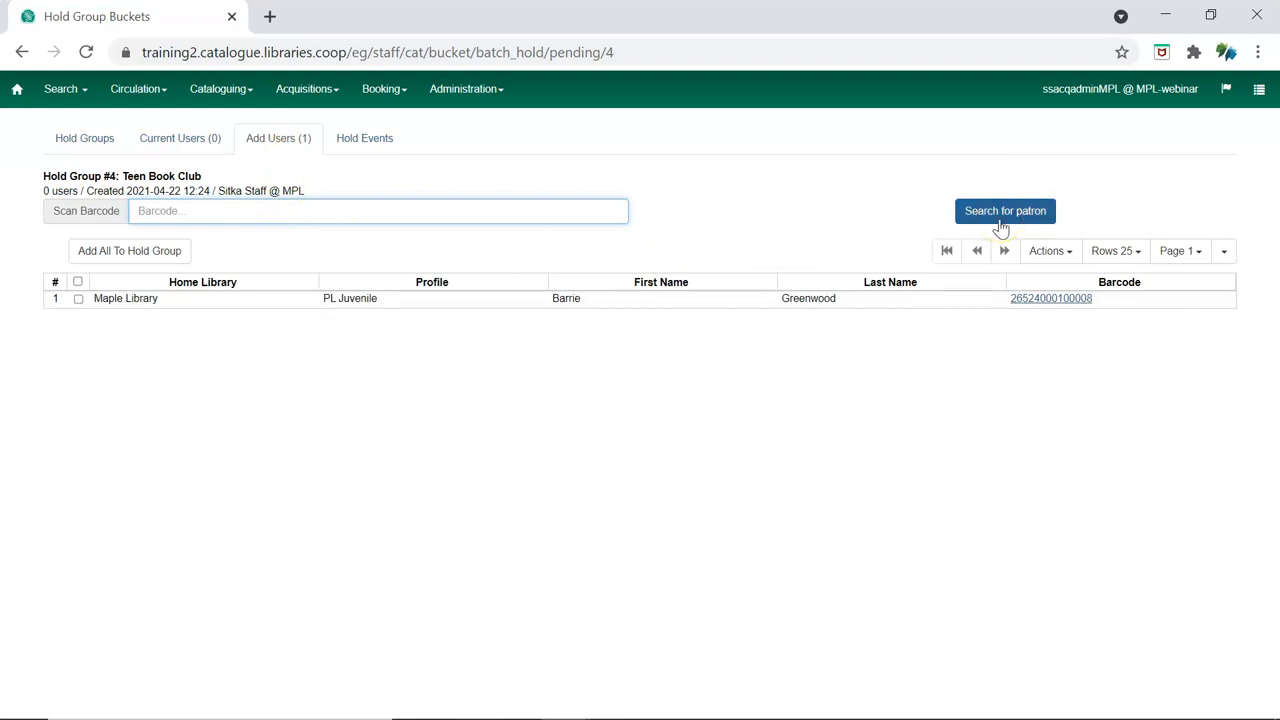
Step: Search for and select a second patron, then add both patrons to the group
{"action": "left_click", "coordinate": [1005, 211]}
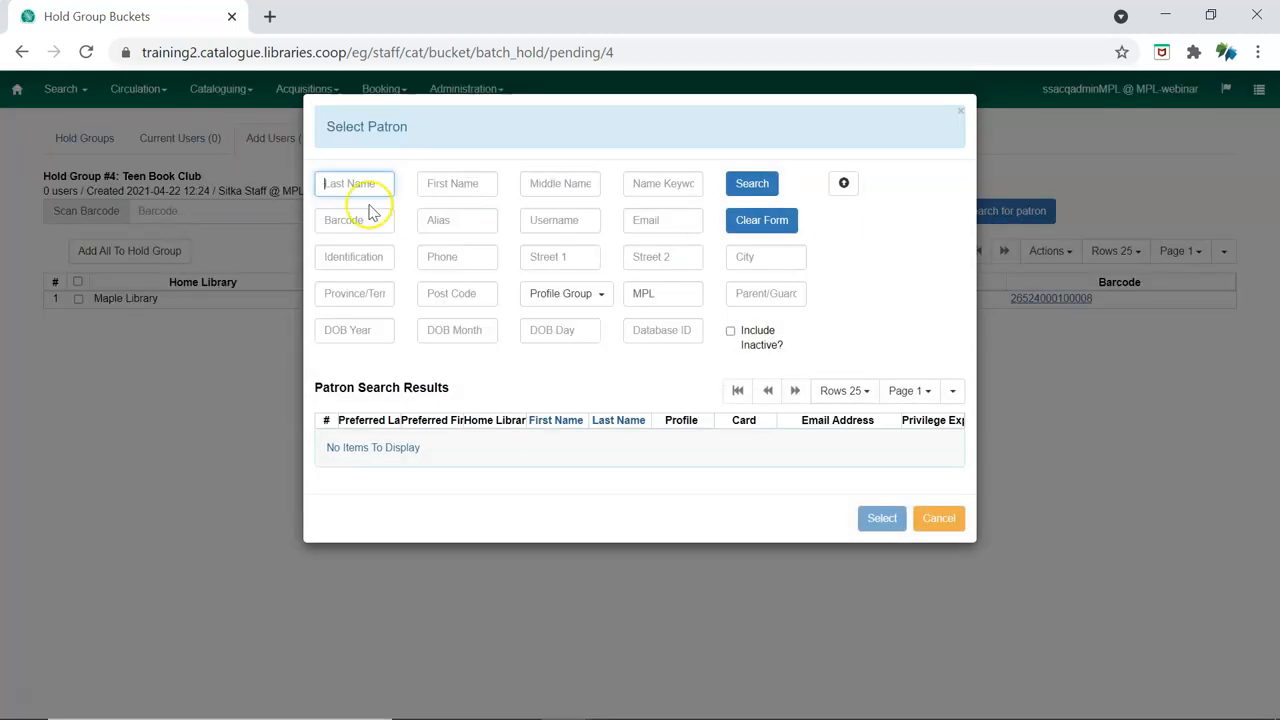
{"action": "left_click", "coordinate": [751, 183]}
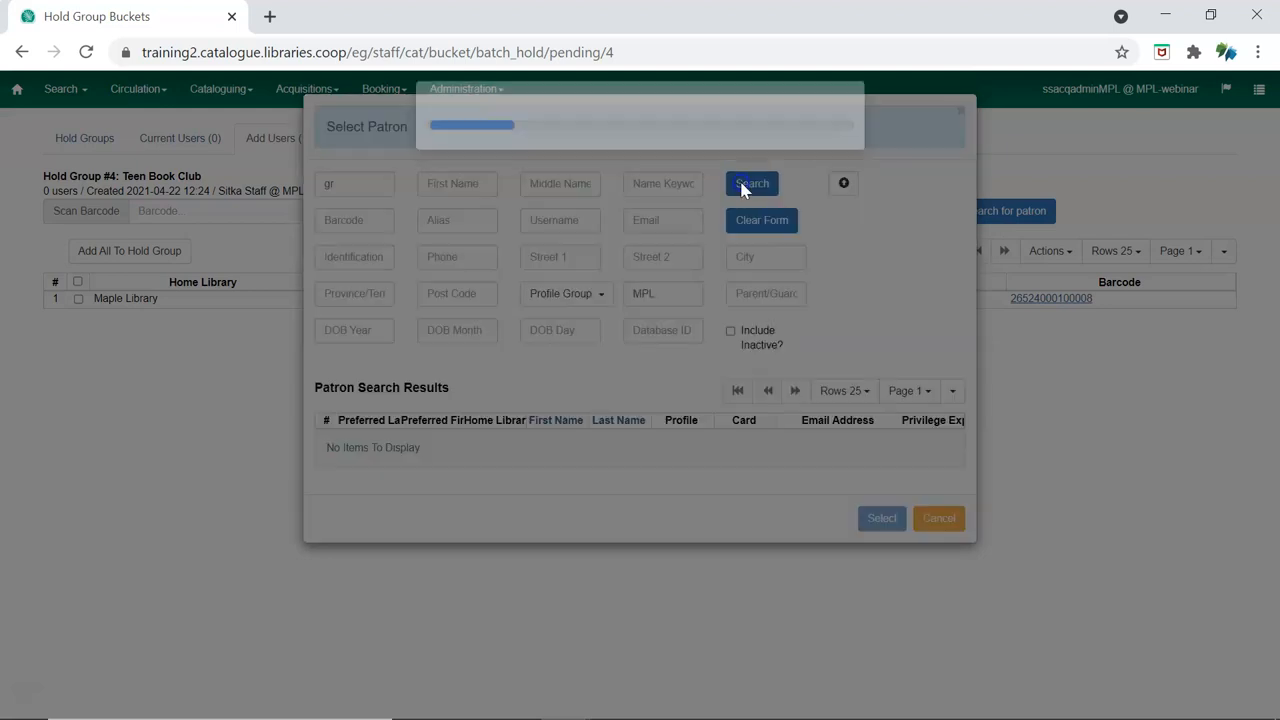
{"action": "left_click", "coordinate": [751, 183]}
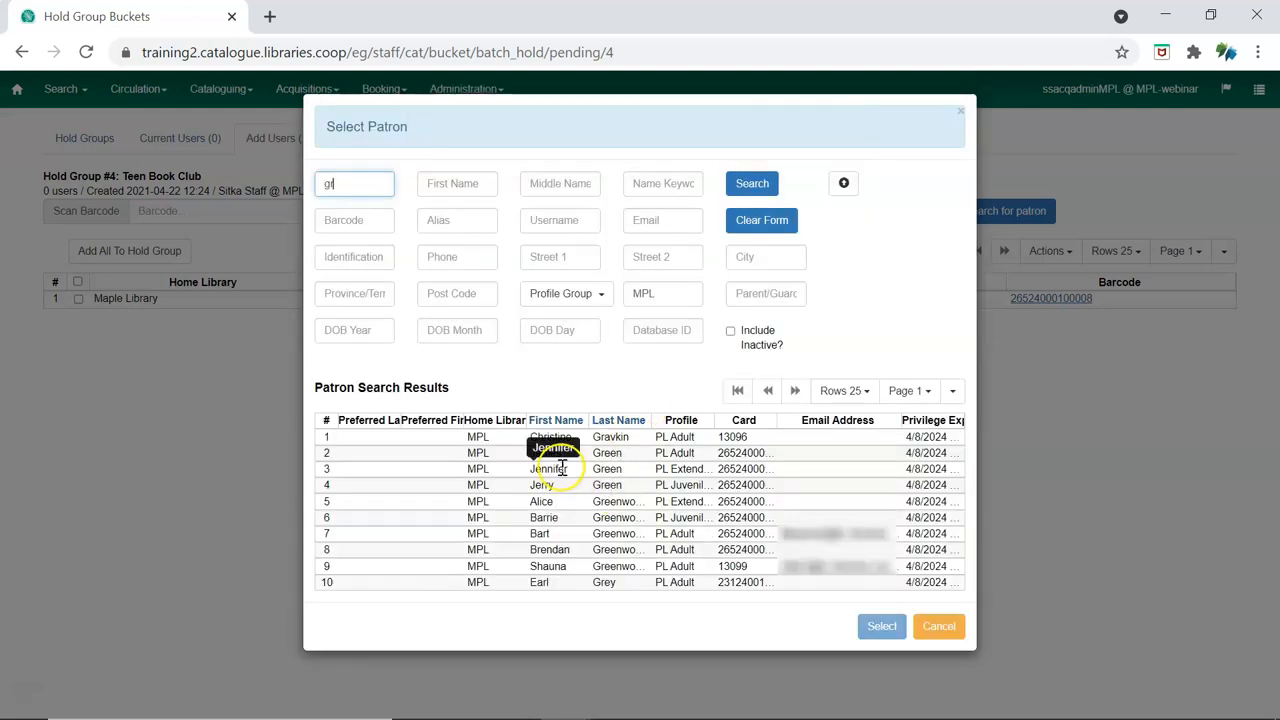
{"action": "left_click", "coordinate": [548, 468]}
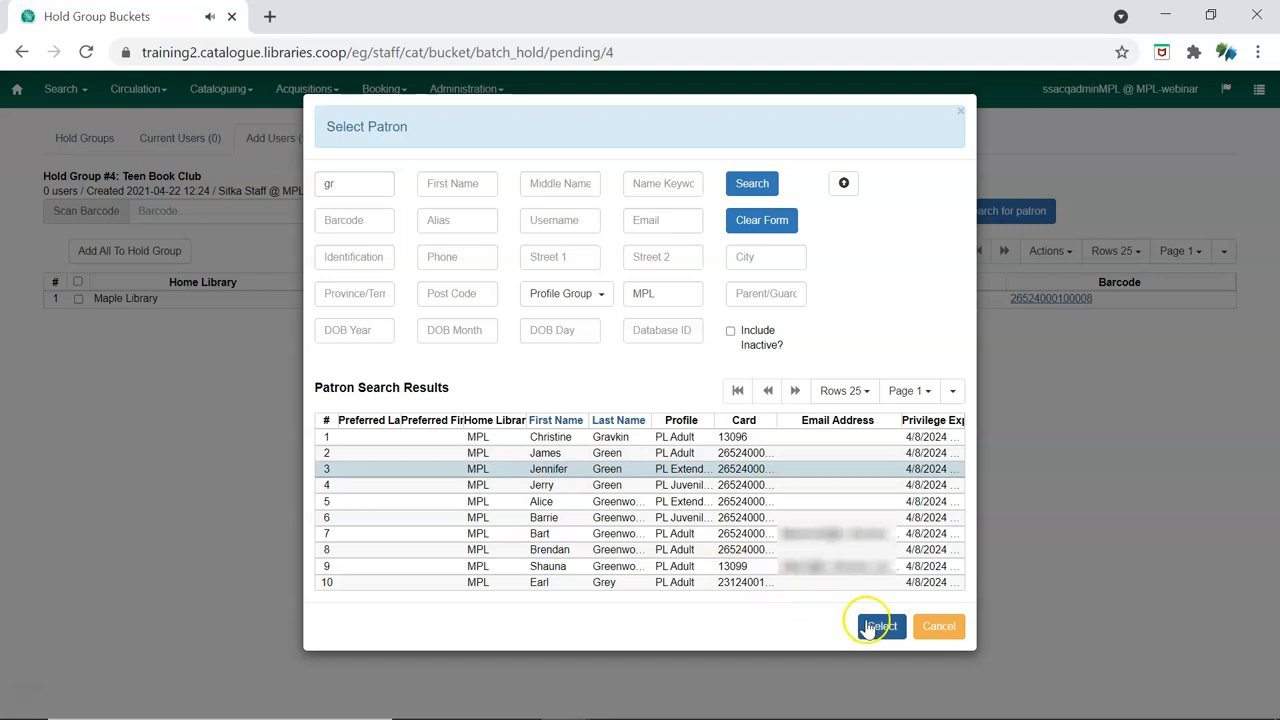
{"action": "left_click", "coordinate": [879, 626]}
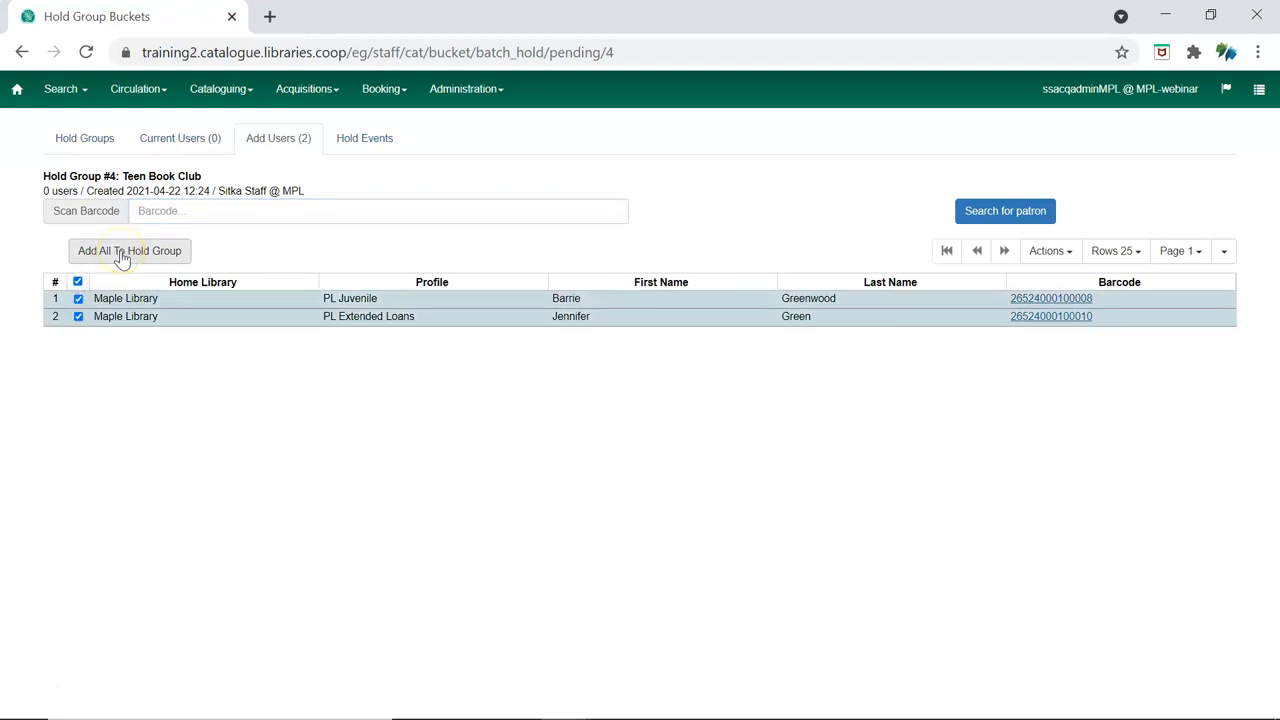
{"action": "left_click", "coordinate": [129, 251]}
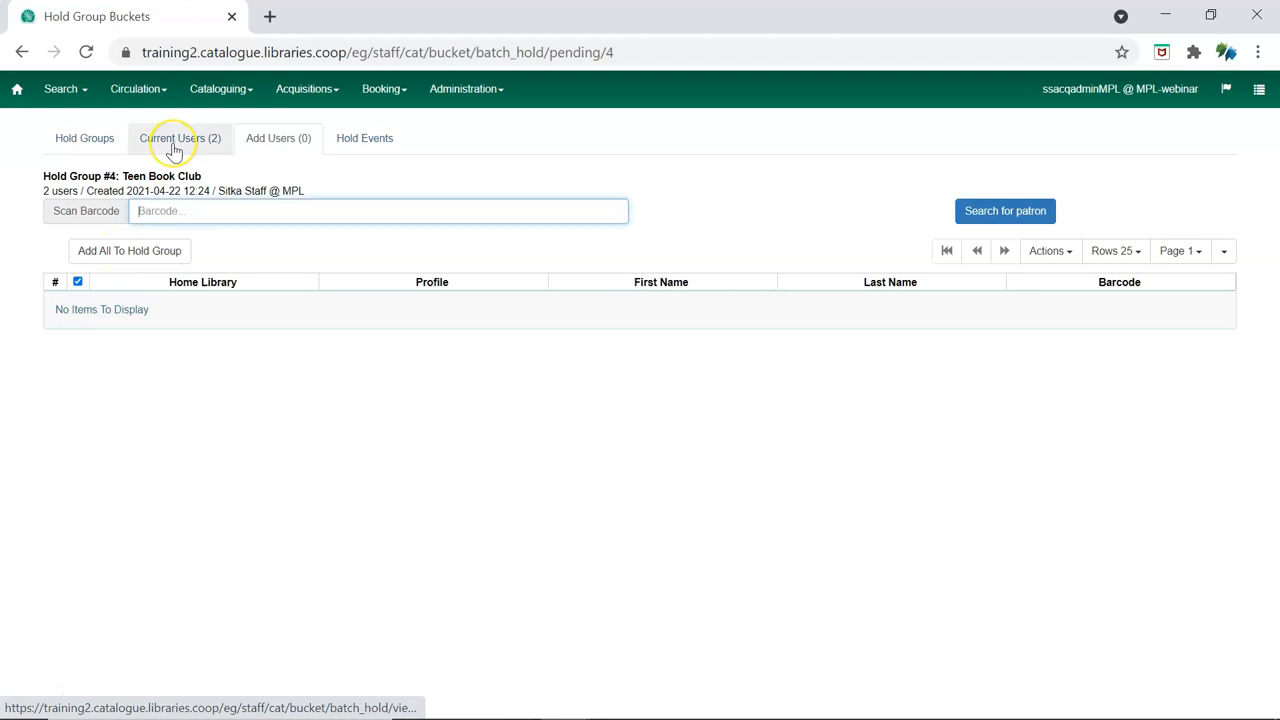
Step: Check current users, then create a Teen Book Club hold event for record ID 16558
{"action": "left_click", "coordinate": [179, 138]}
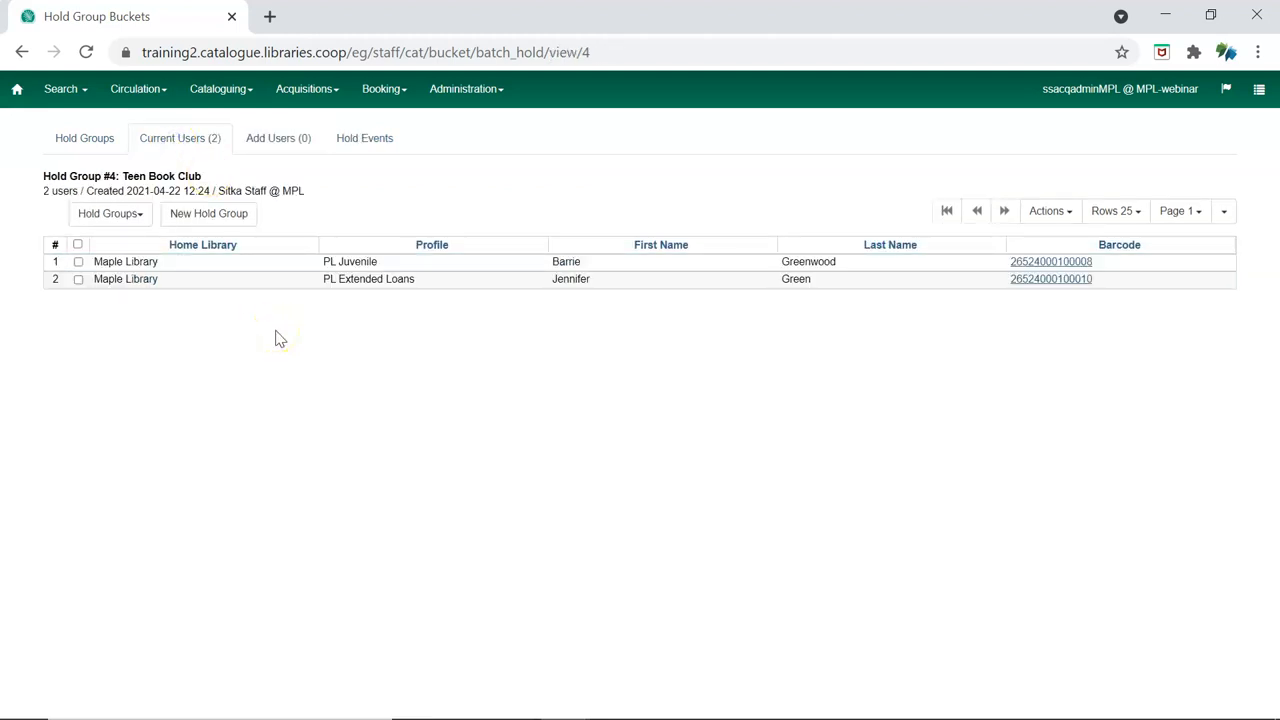
{"action": "mouse_move", "coordinate": [194, 588]}
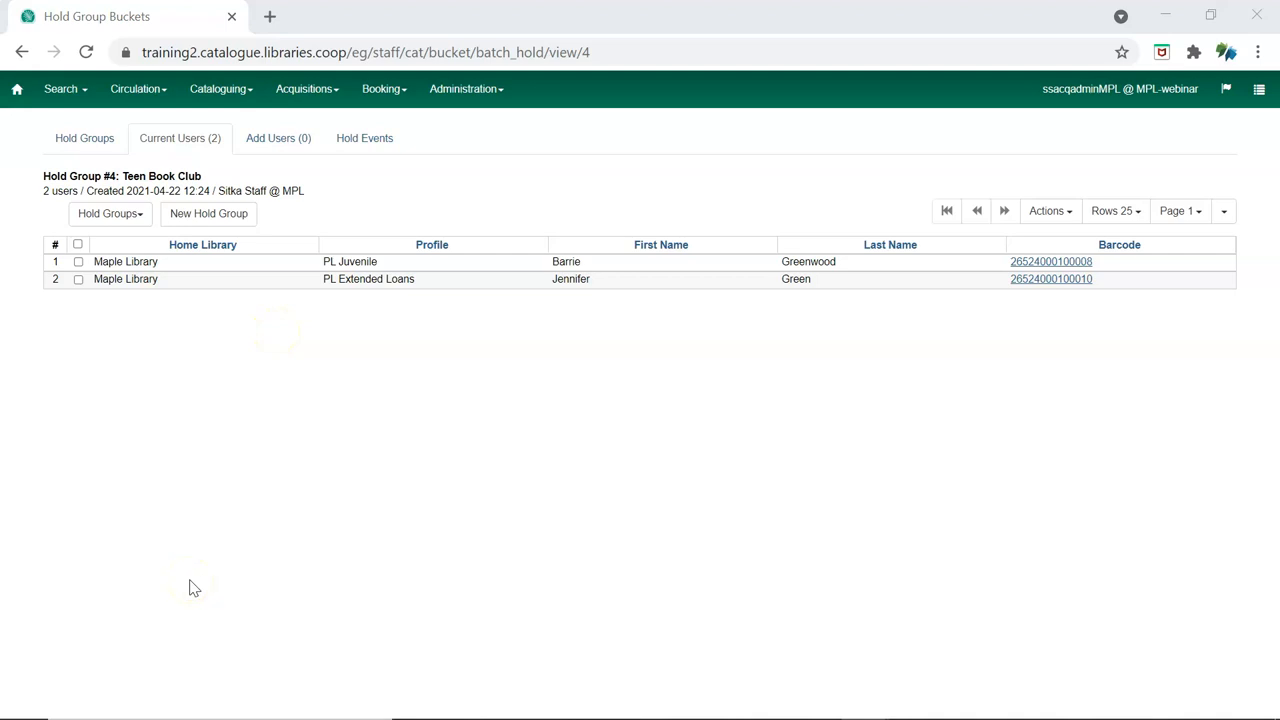
{"action": "mouse_move", "coordinate": [385, 210]}
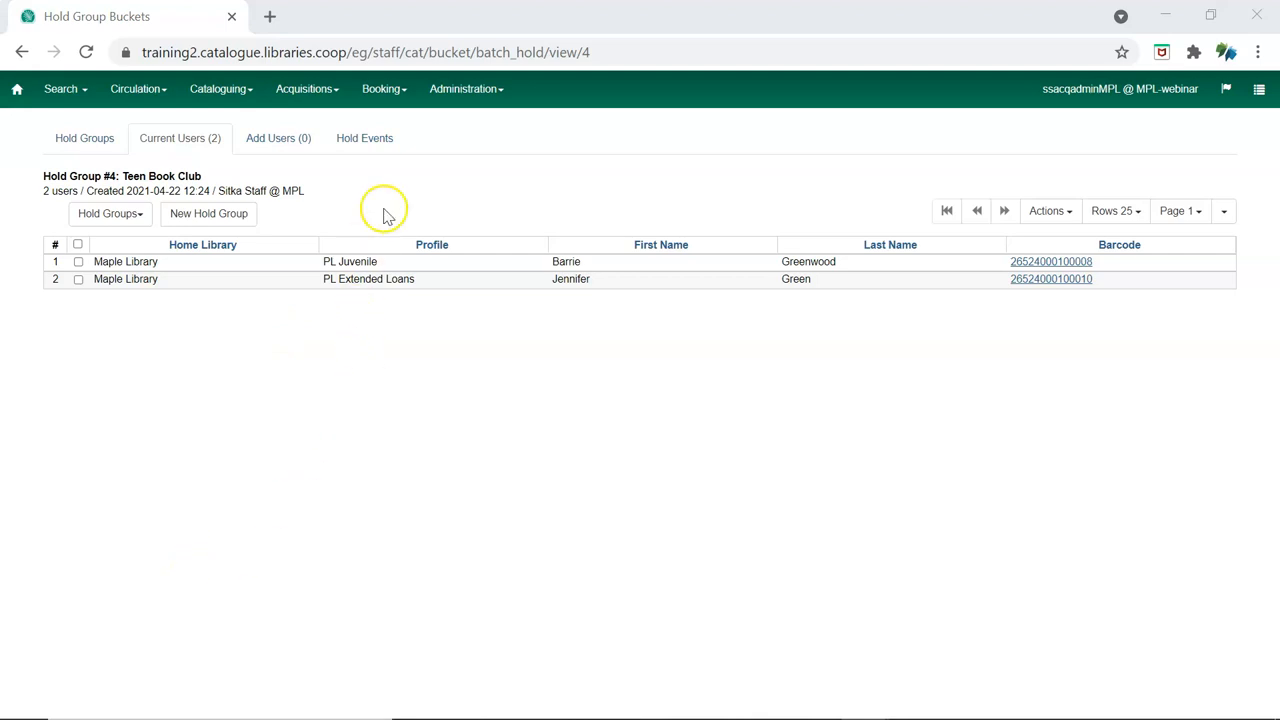
{"action": "left_click", "coordinate": [364, 138]}
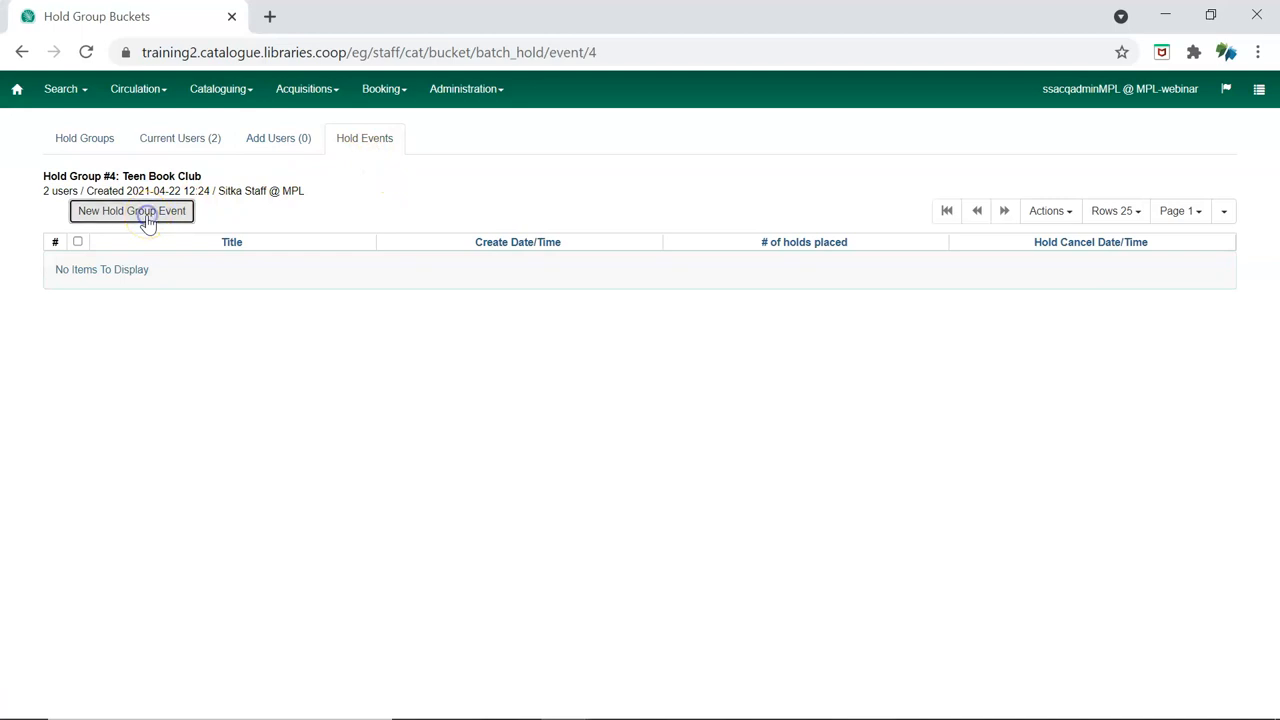
{"action": "left_click", "coordinate": [131, 211]}
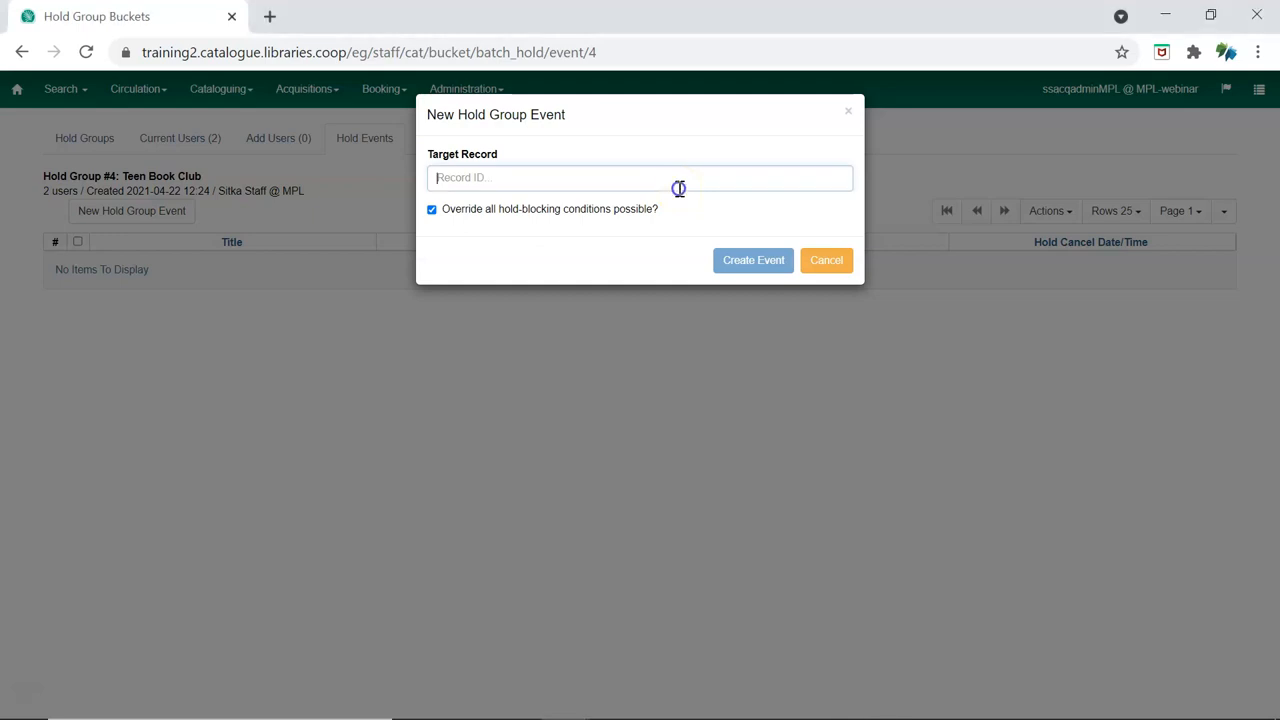
{"action": "type", "text": "16558"}
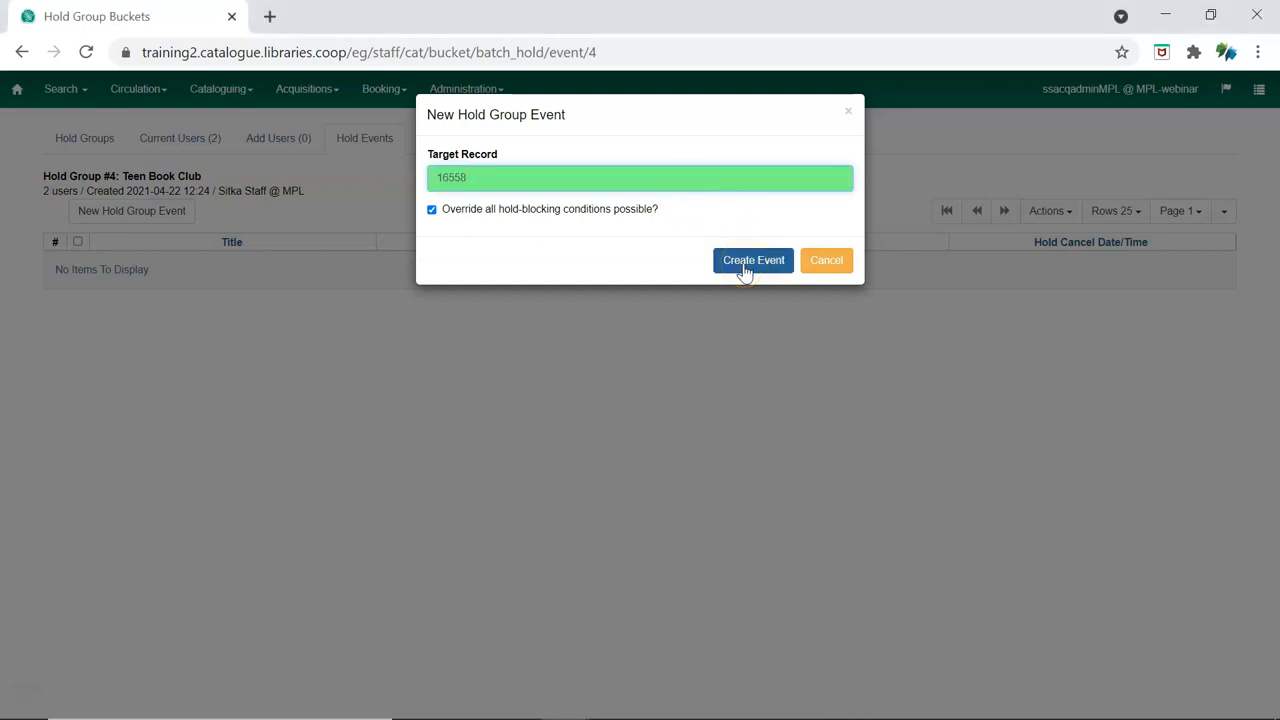
{"action": "left_click", "coordinate": [753, 260]}
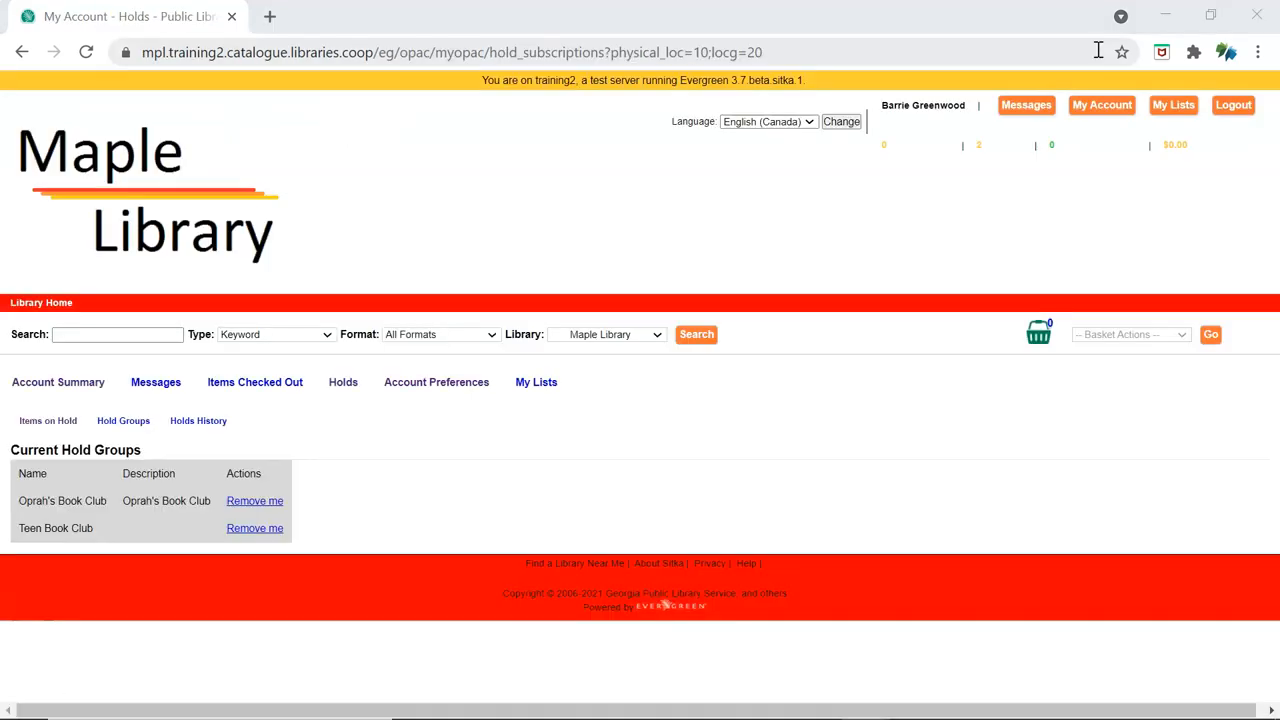
Step: View the patron's OPAC hold groups, then return to the Sitka staff home page
{"action": "left_click", "coordinate": [123, 420]}
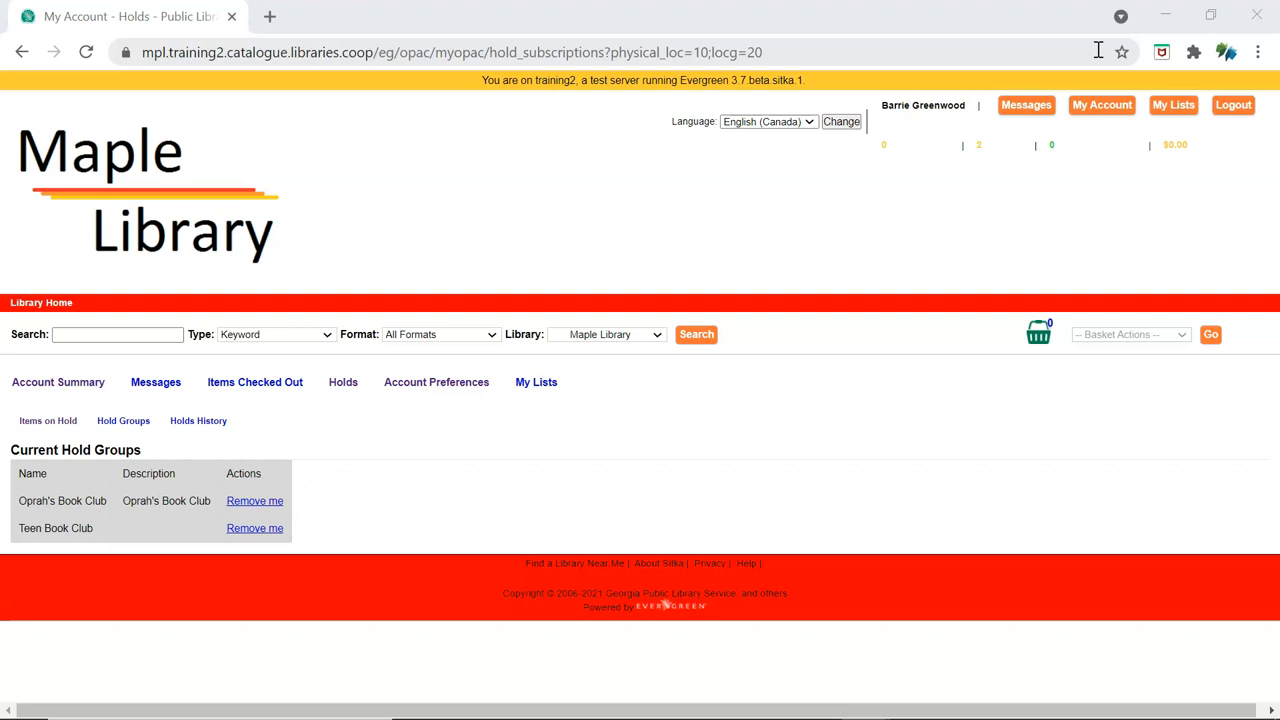
{"action": "mouse_move", "coordinate": [470, 15]}
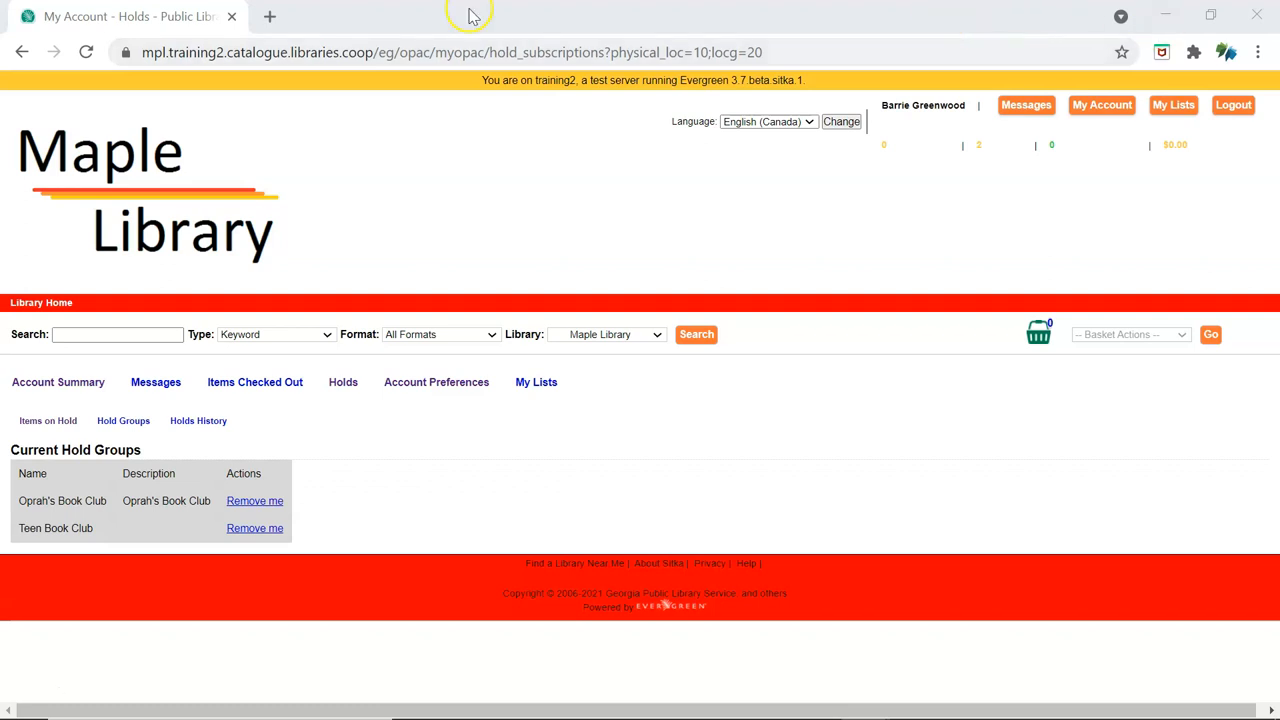
{"action": "left_click", "coordinate": [254, 501]}
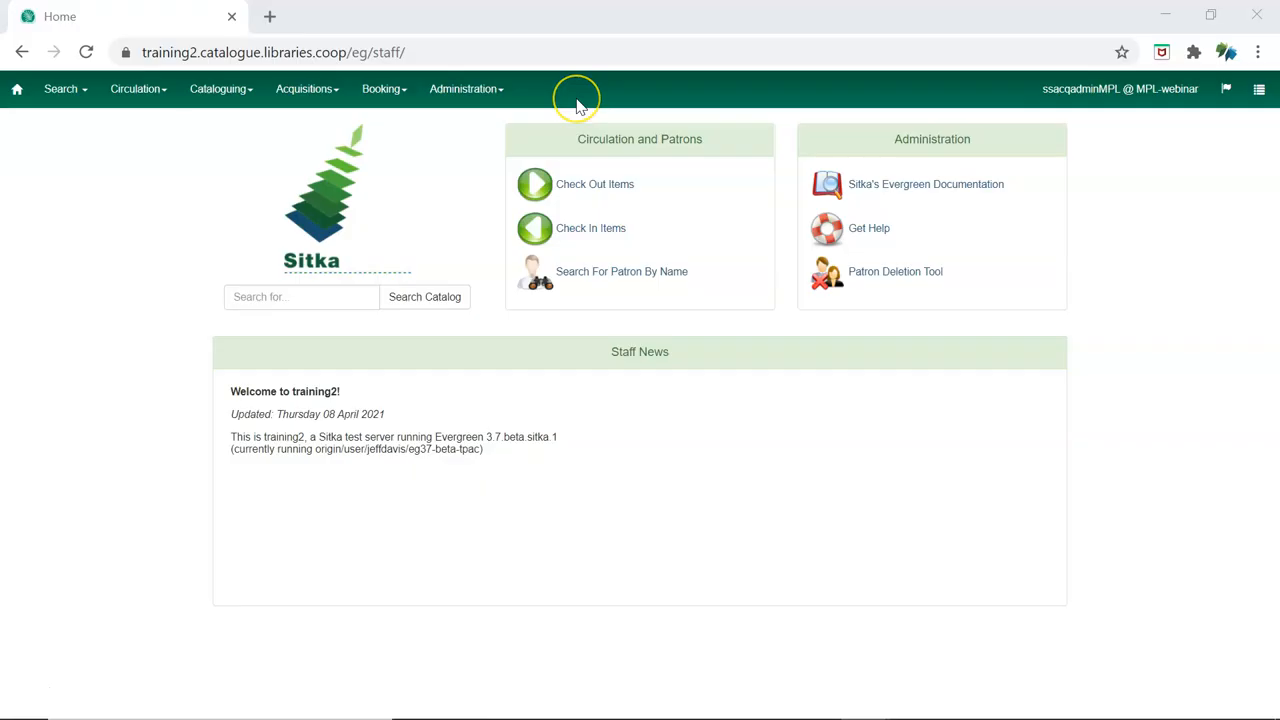
{"action": "mouse_move", "coordinate": [543, 98]}
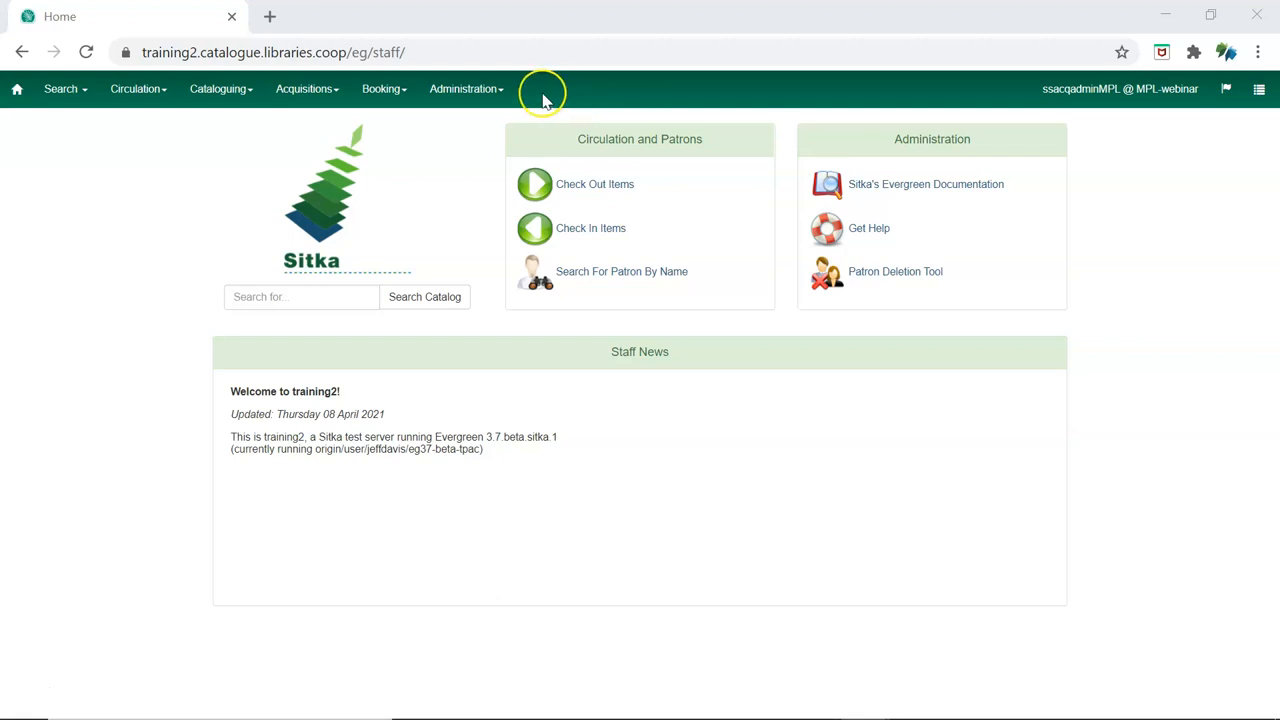
Step: Open Local Administration > Hopeless Holds and review actions for the Apple tree yard hold
{"action": "left_click", "coordinate": [466, 88]}
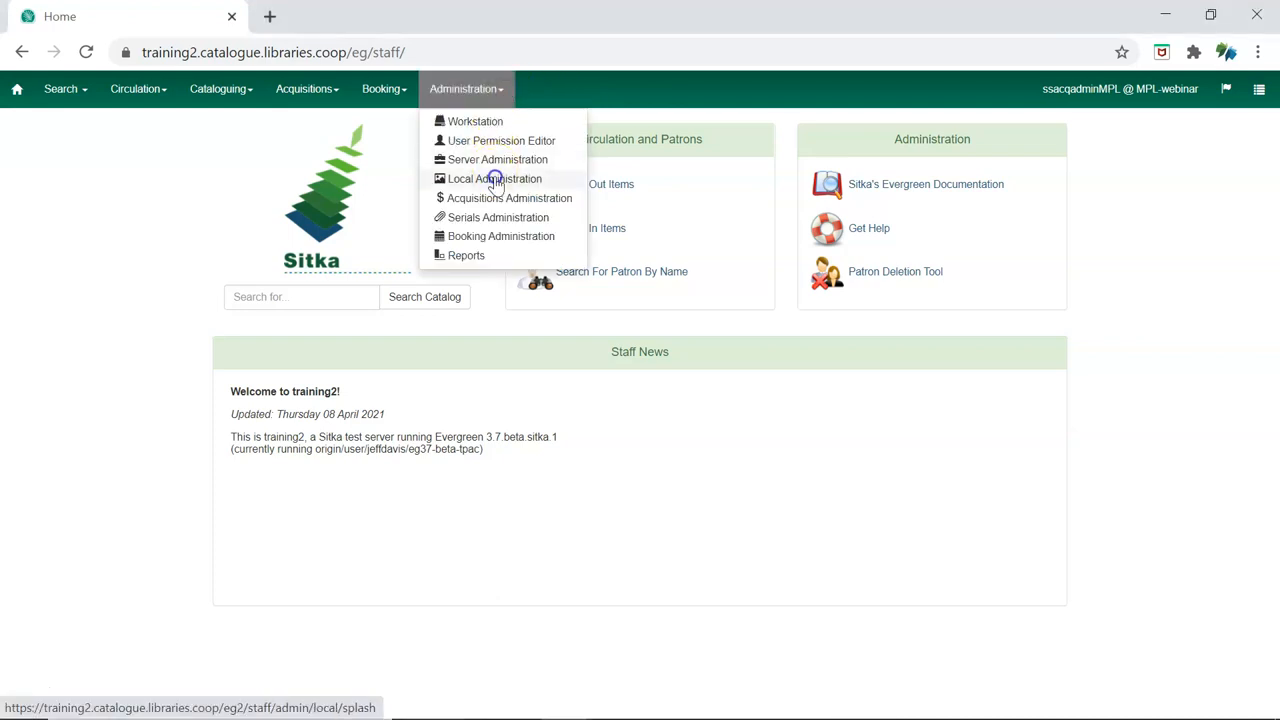
{"action": "left_click", "coordinate": [494, 178]}
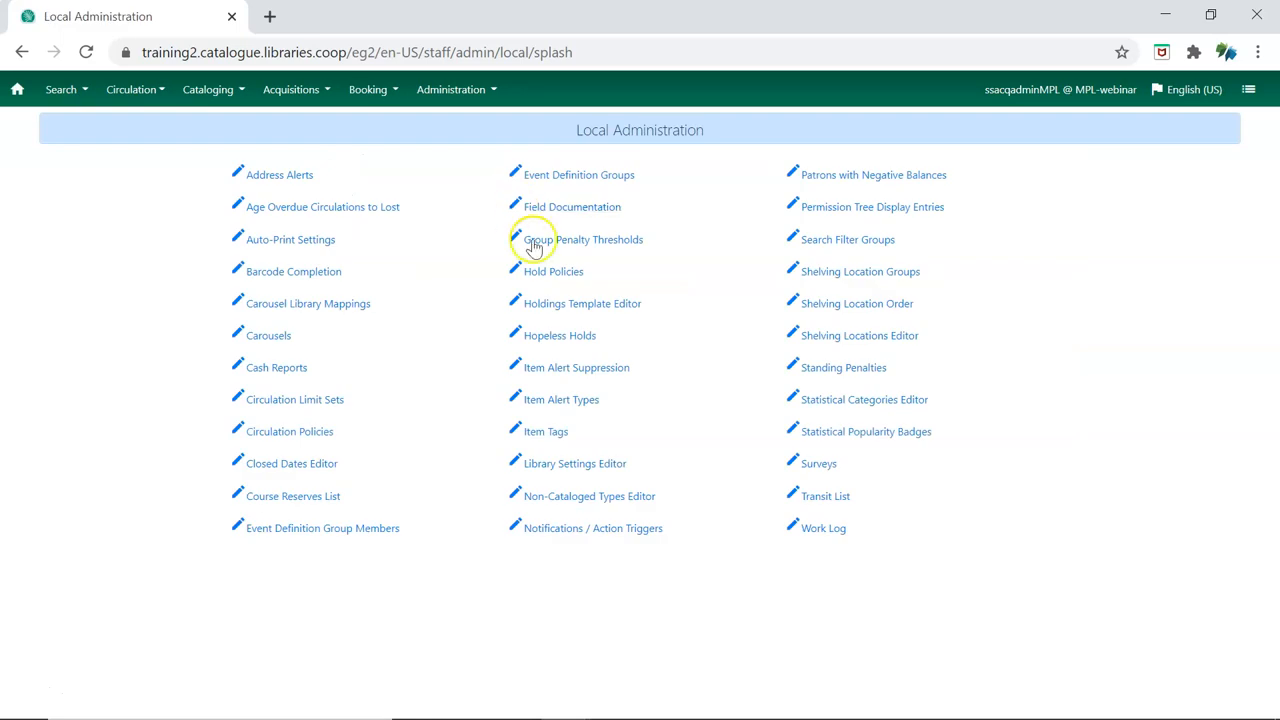
{"action": "left_click", "coordinate": [560, 335]}
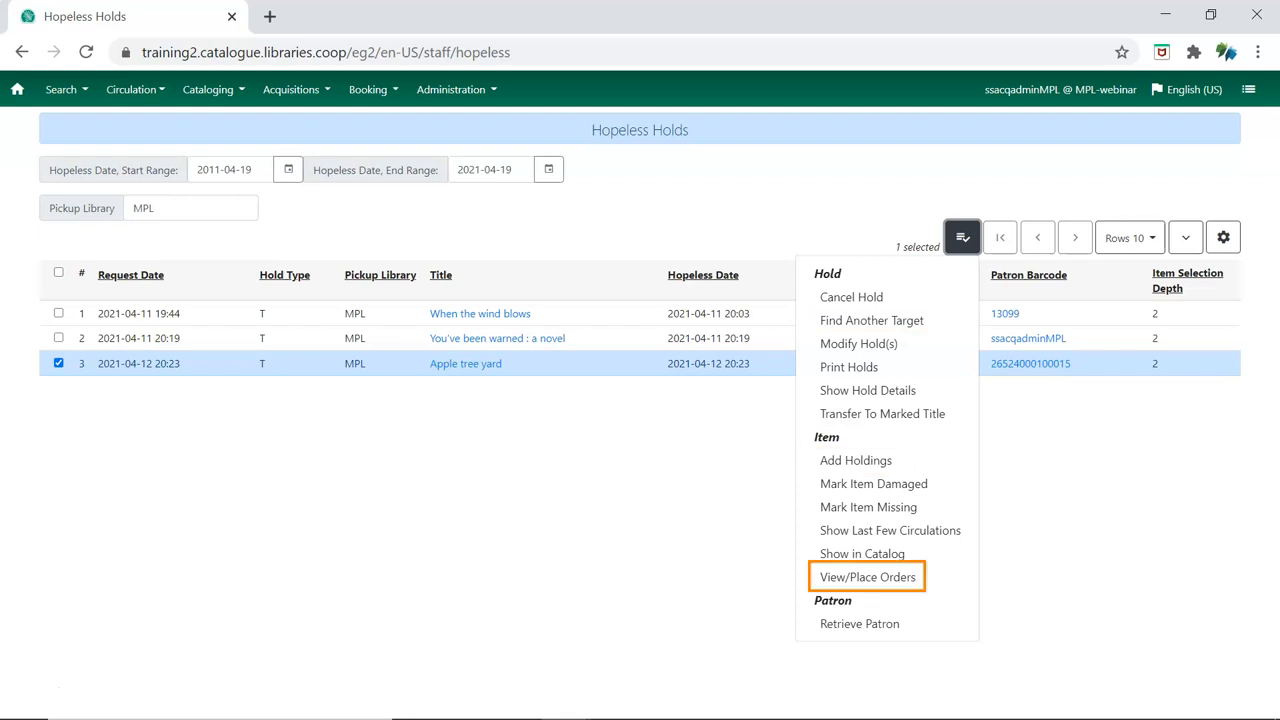
{"action": "left_click", "coordinate": [867, 576]}
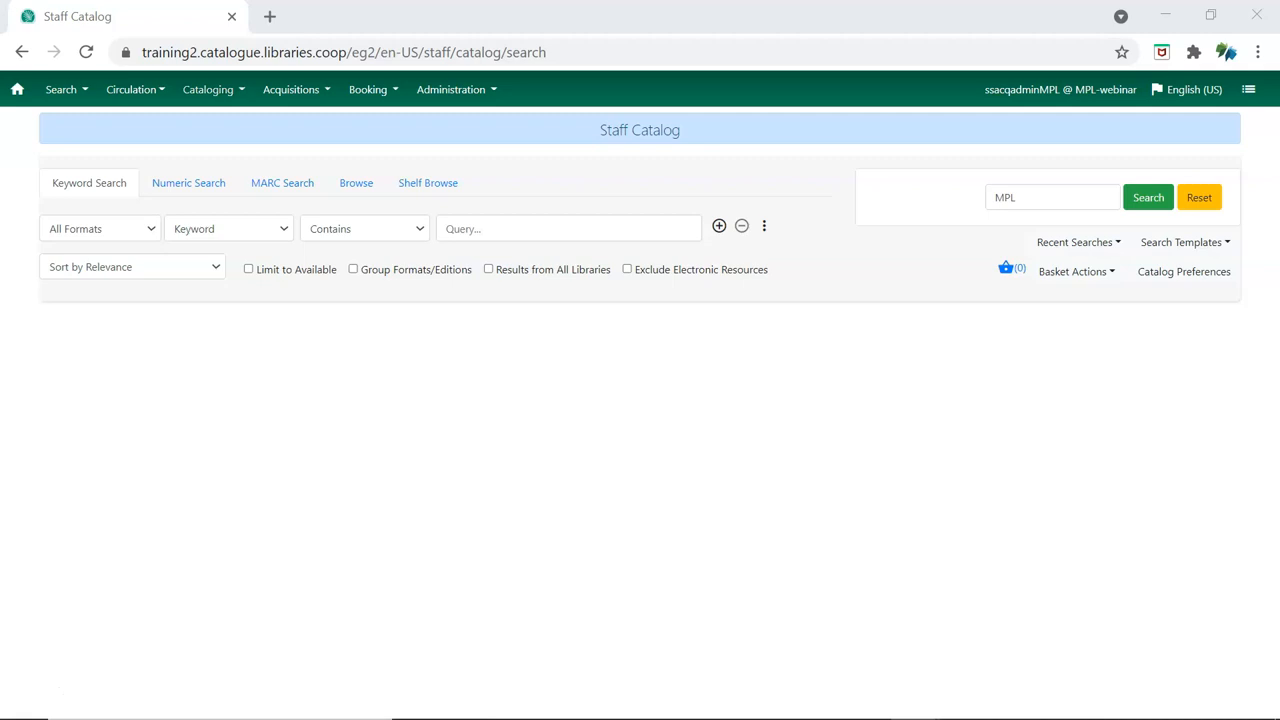
Step: Return to the Sitka home page and choose Cataloguing > Search the Catalogue
{"action": "left_click", "coordinate": [208, 89]}
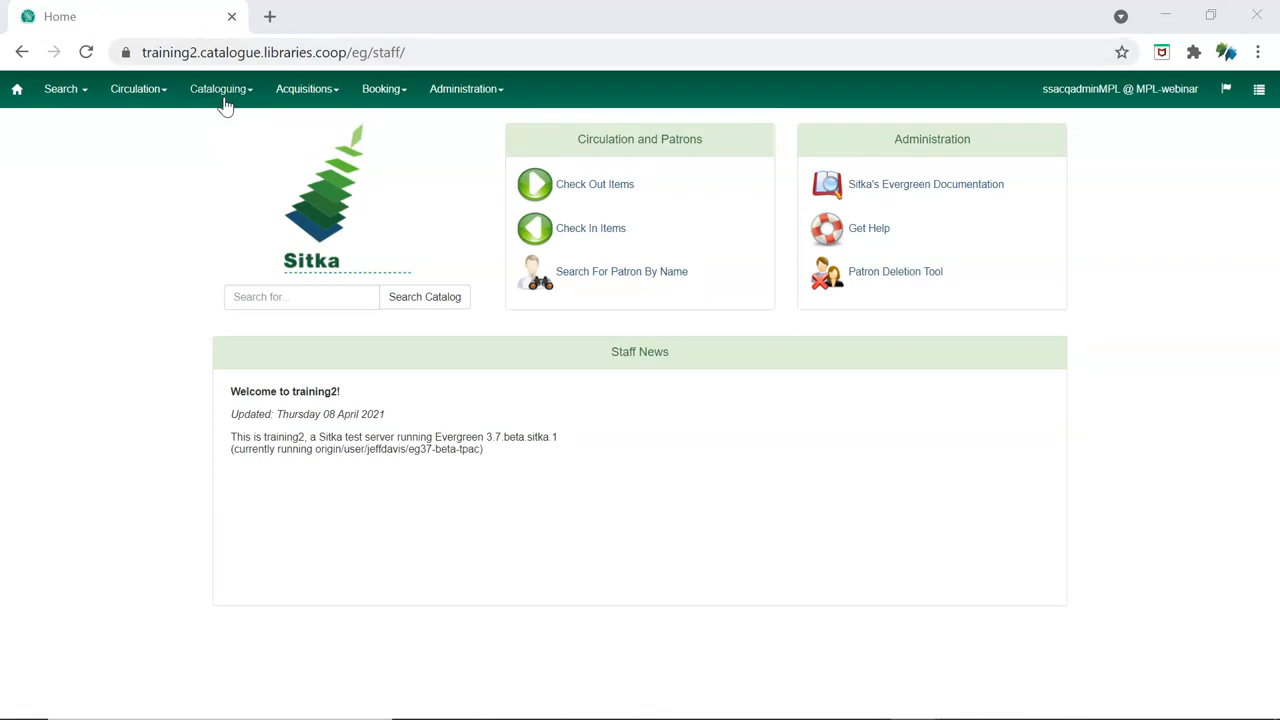
{"action": "left_click", "coordinate": [218, 88]}
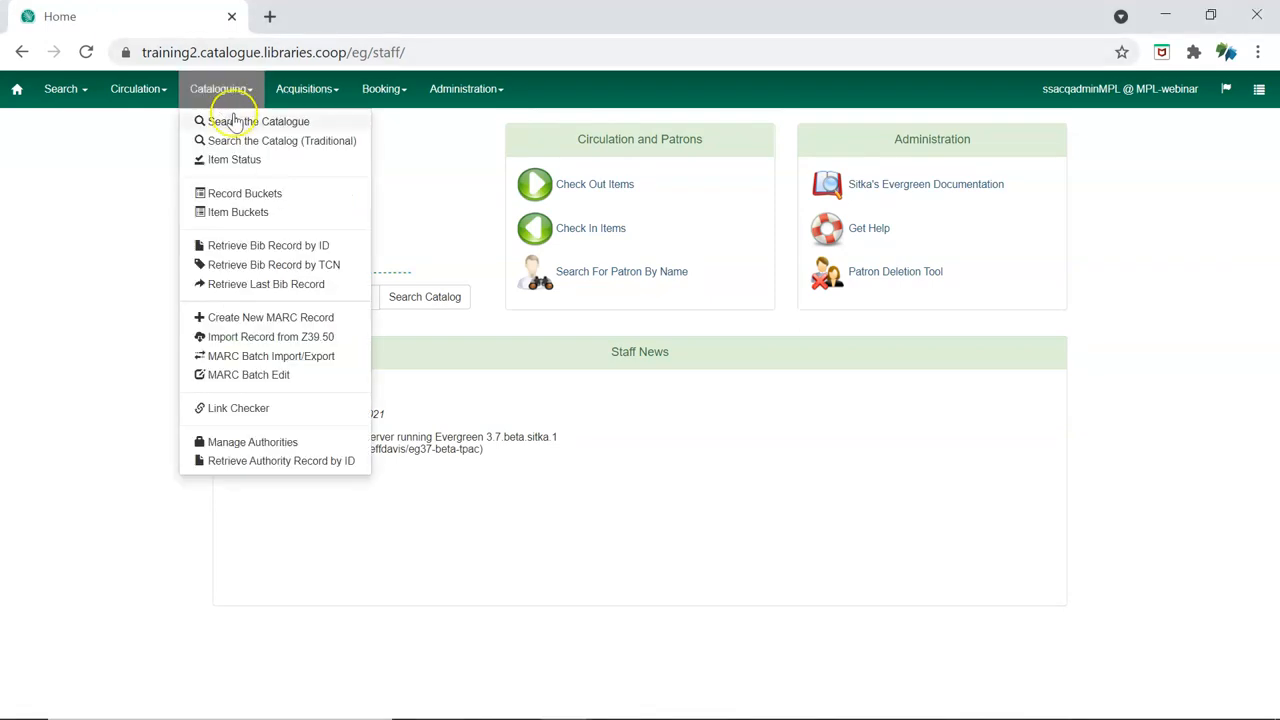
{"action": "left_click", "coordinate": [263, 121]}
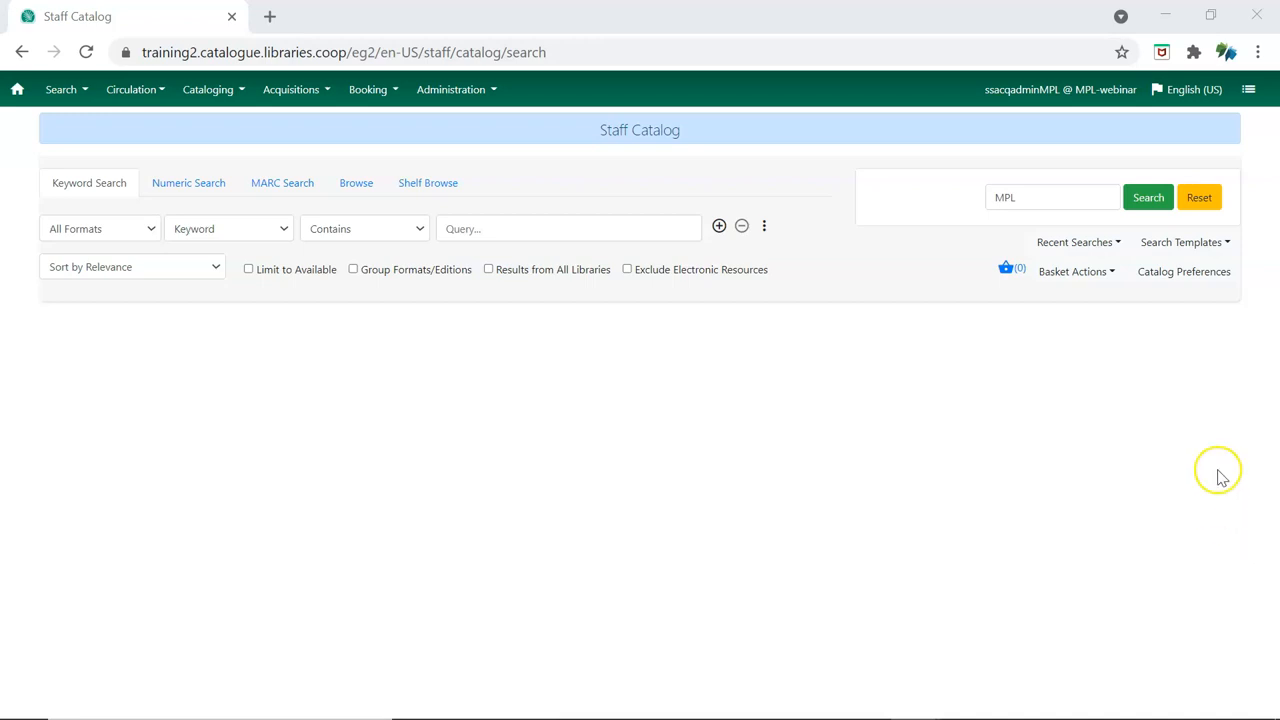
Step: In Catalog Preferences, add a second search row set to Author
{"action": "left_click", "coordinate": [1183, 271]}
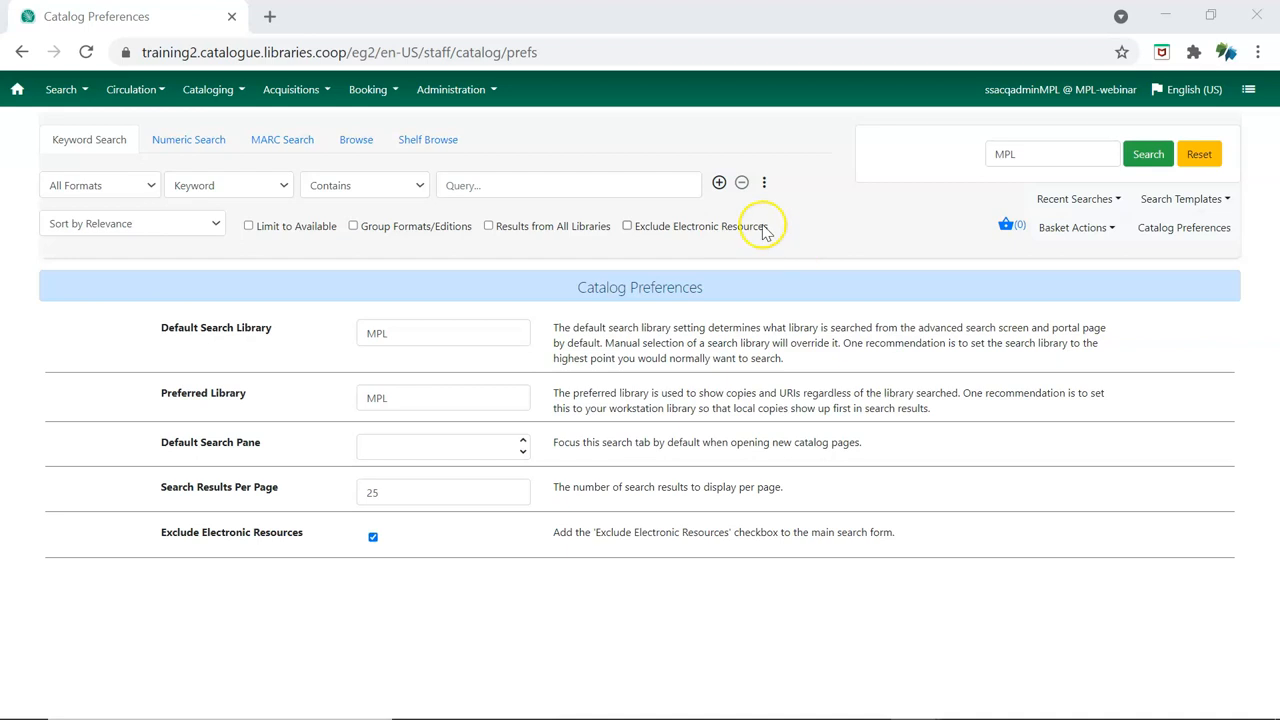
{"action": "left_click", "coordinate": [718, 182]}
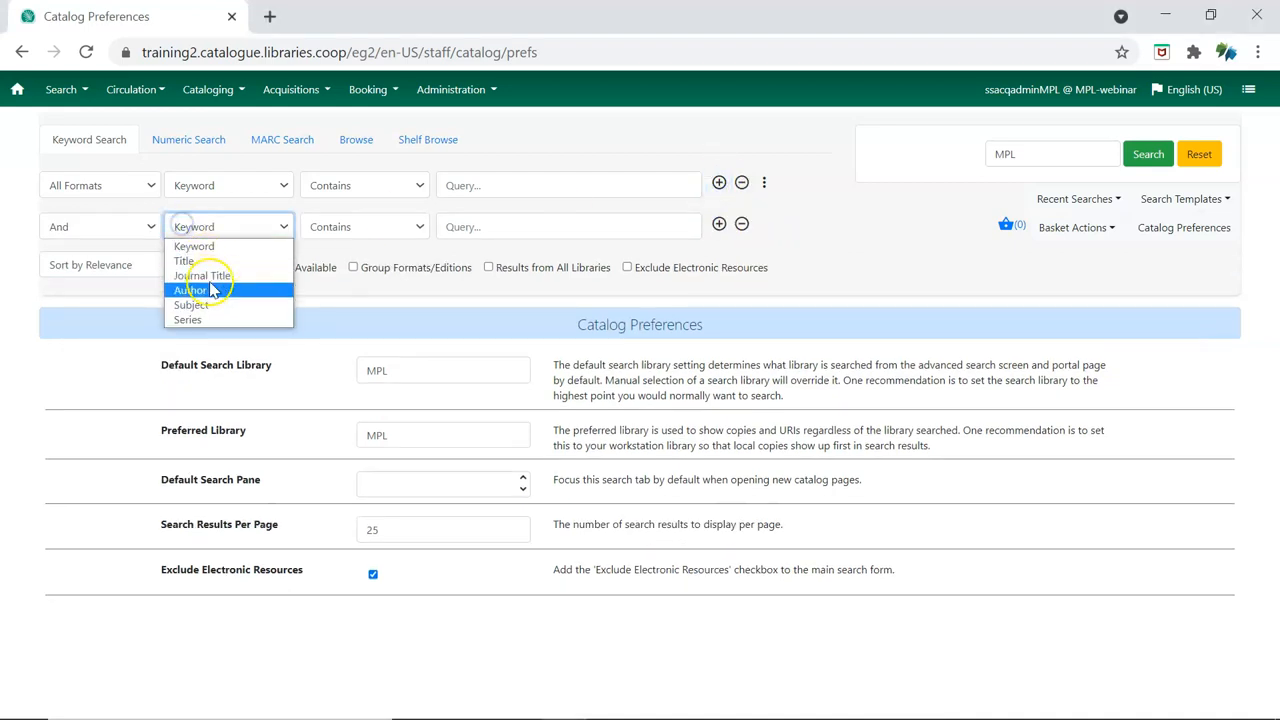
{"action": "left_click", "coordinate": [189, 290]}
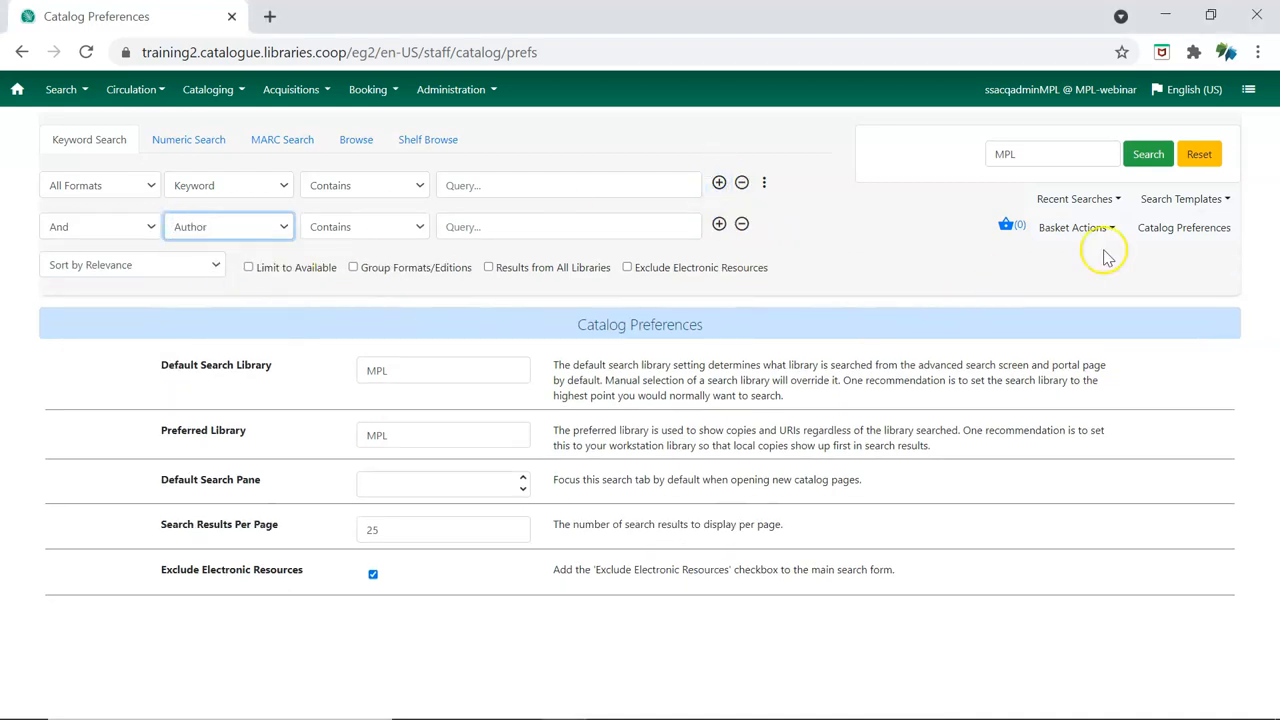
Step: Save the current search layout as the template 'Keyword/Author'
{"action": "left_click", "coordinate": [1181, 198]}
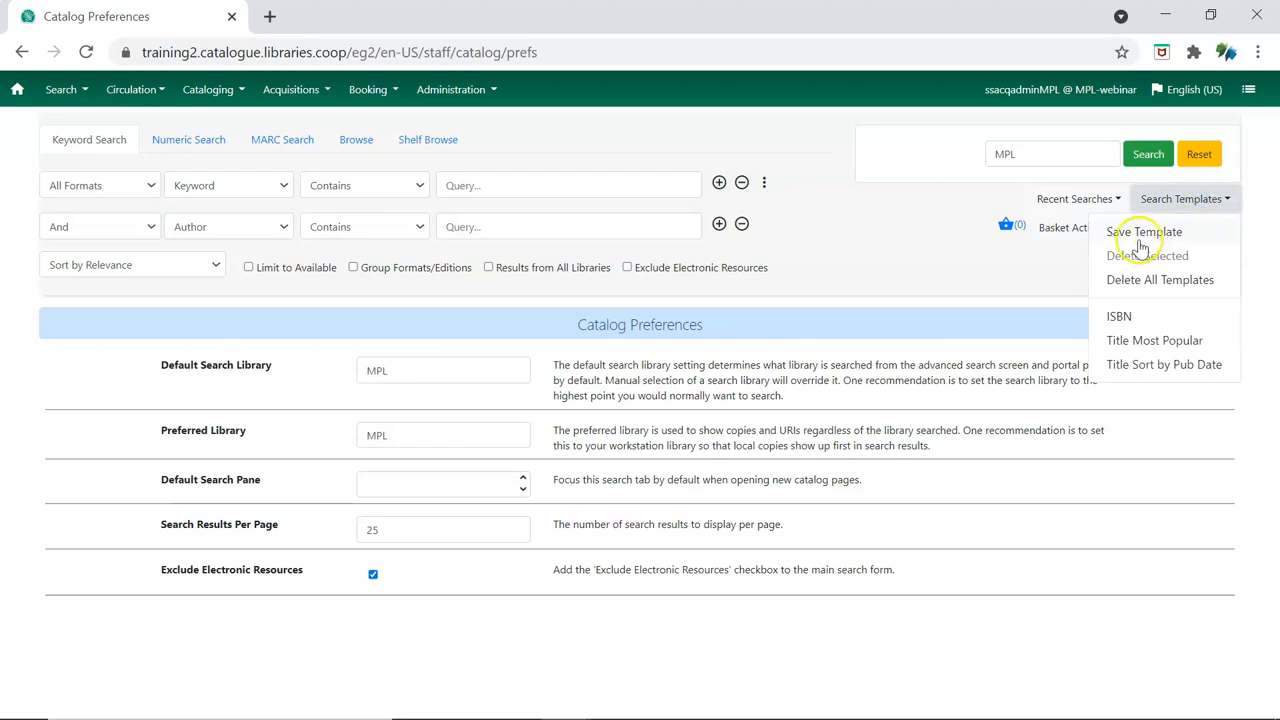
{"action": "left_click", "coordinate": [1145, 231]}
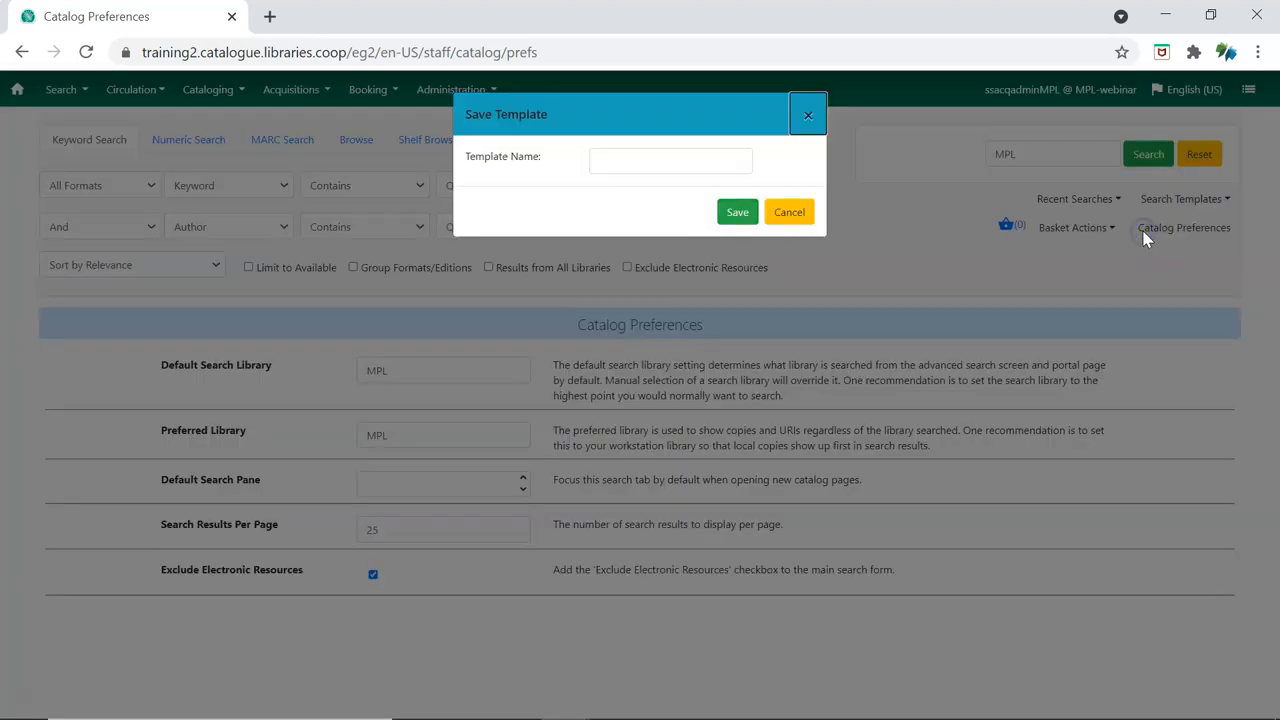
{"action": "left_click", "coordinate": [670, 161]}
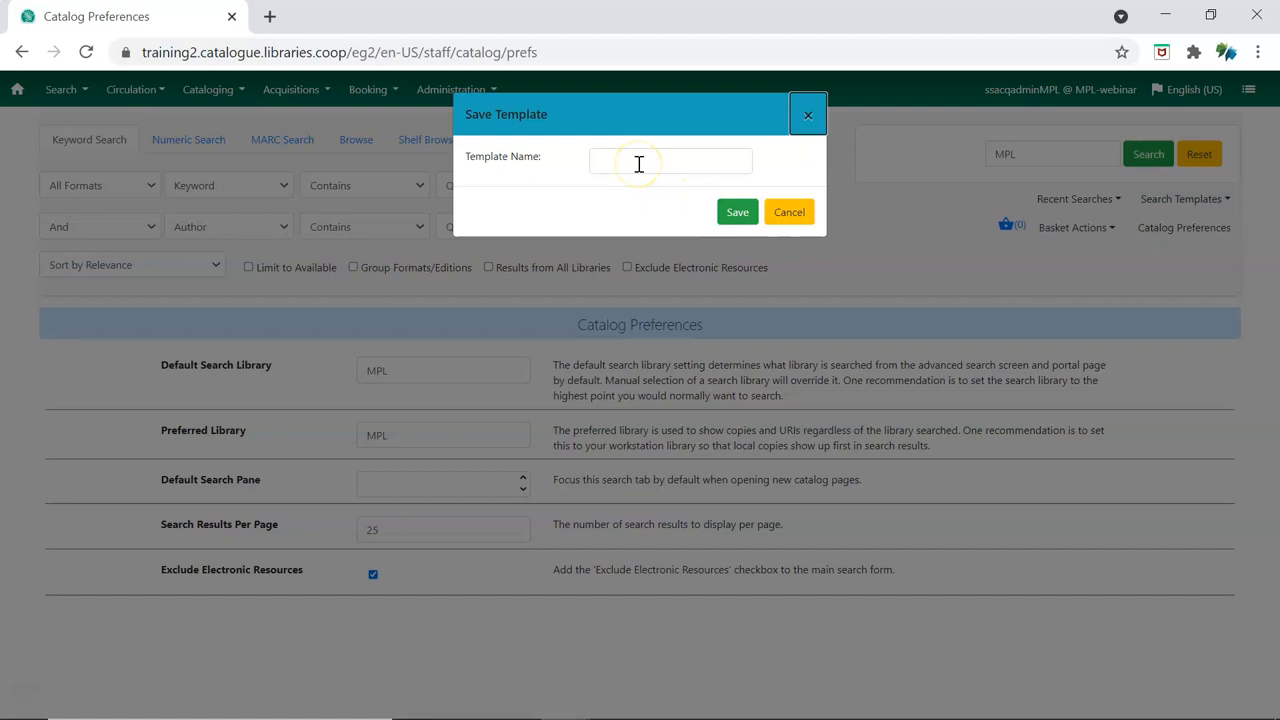
{"action": "type", "text": "Keyword/Author"}
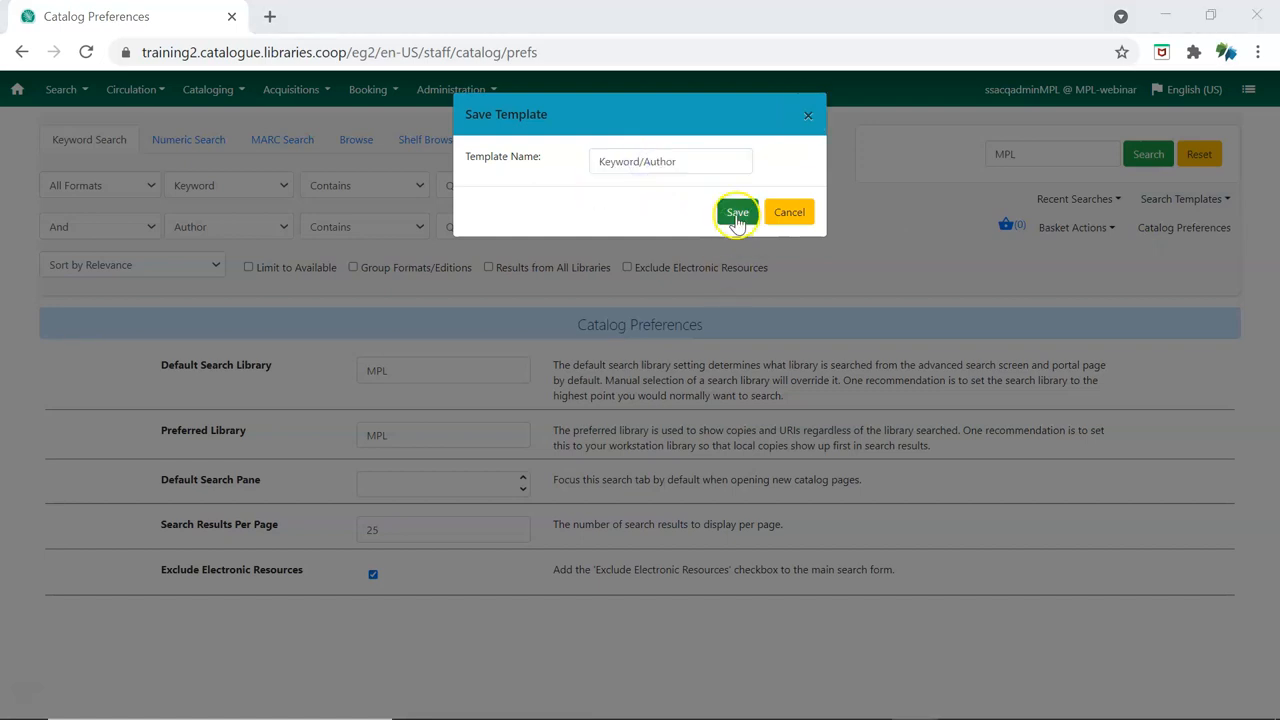
{"action": "left_click", "coordinate": [737, 212]}
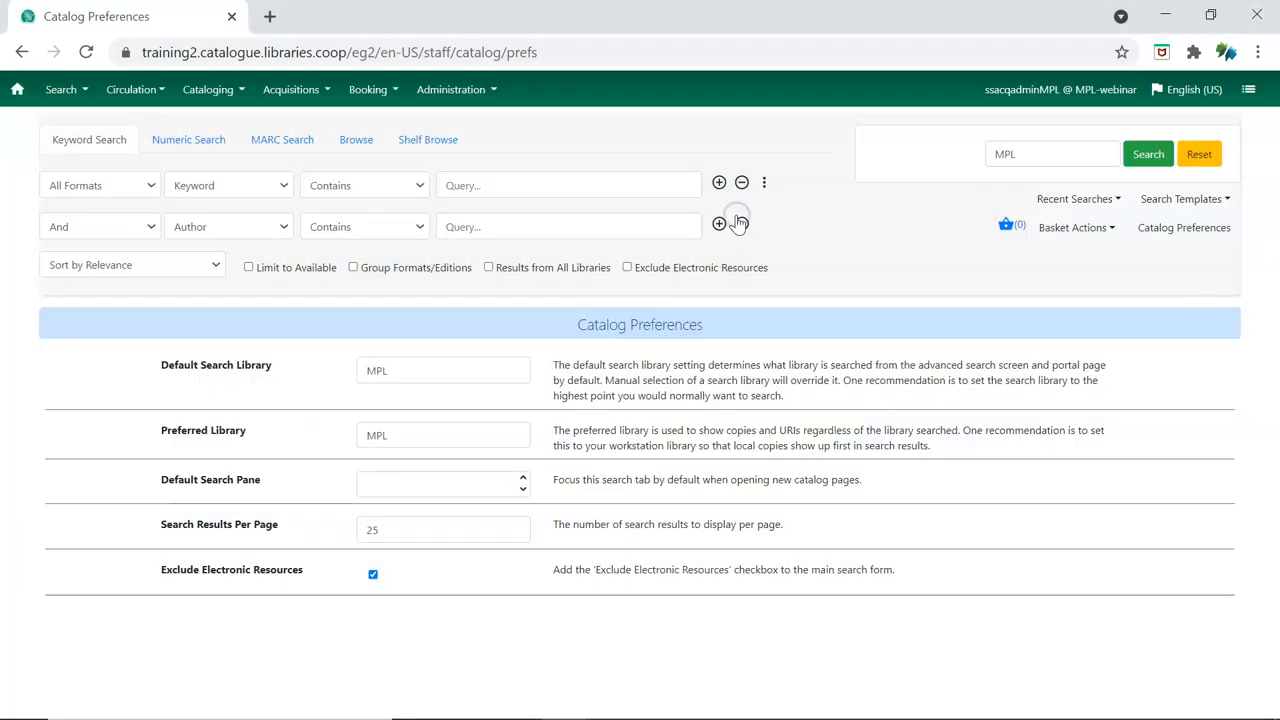
{"action": "left_click", "coordinate": [718, 223]}
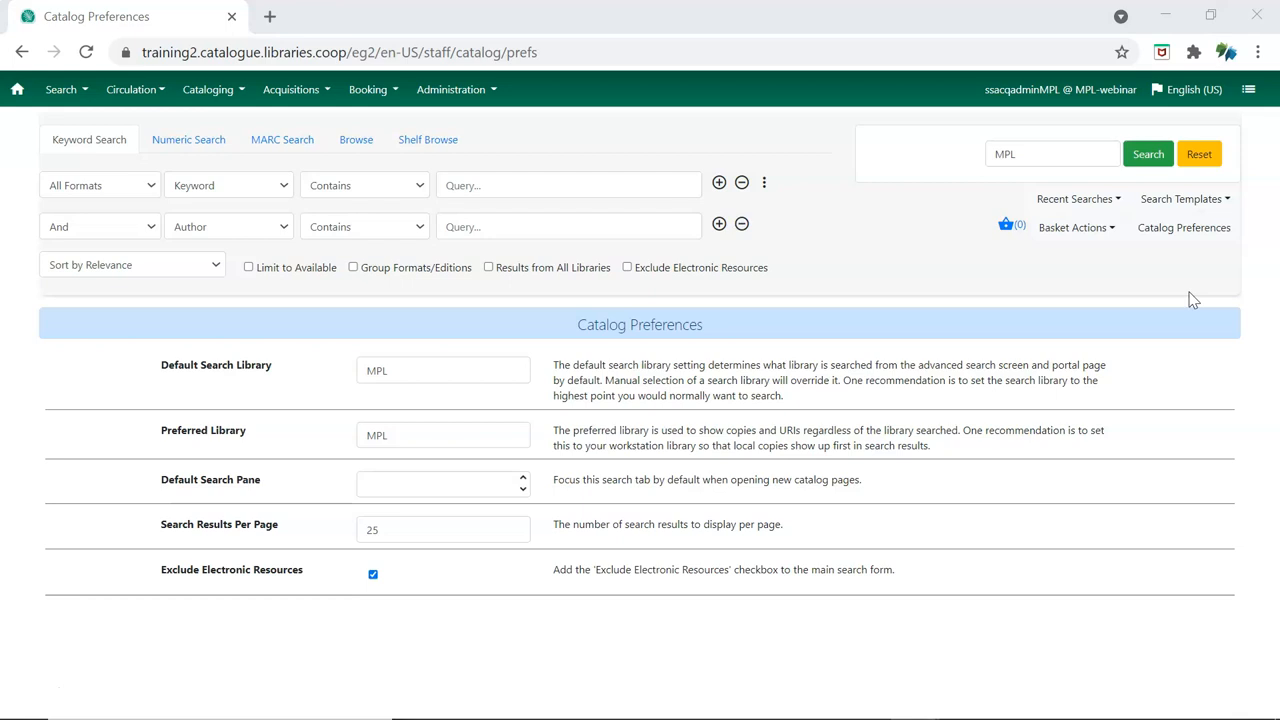
{"action": "left_click", "coordinate": [1183, 198]}
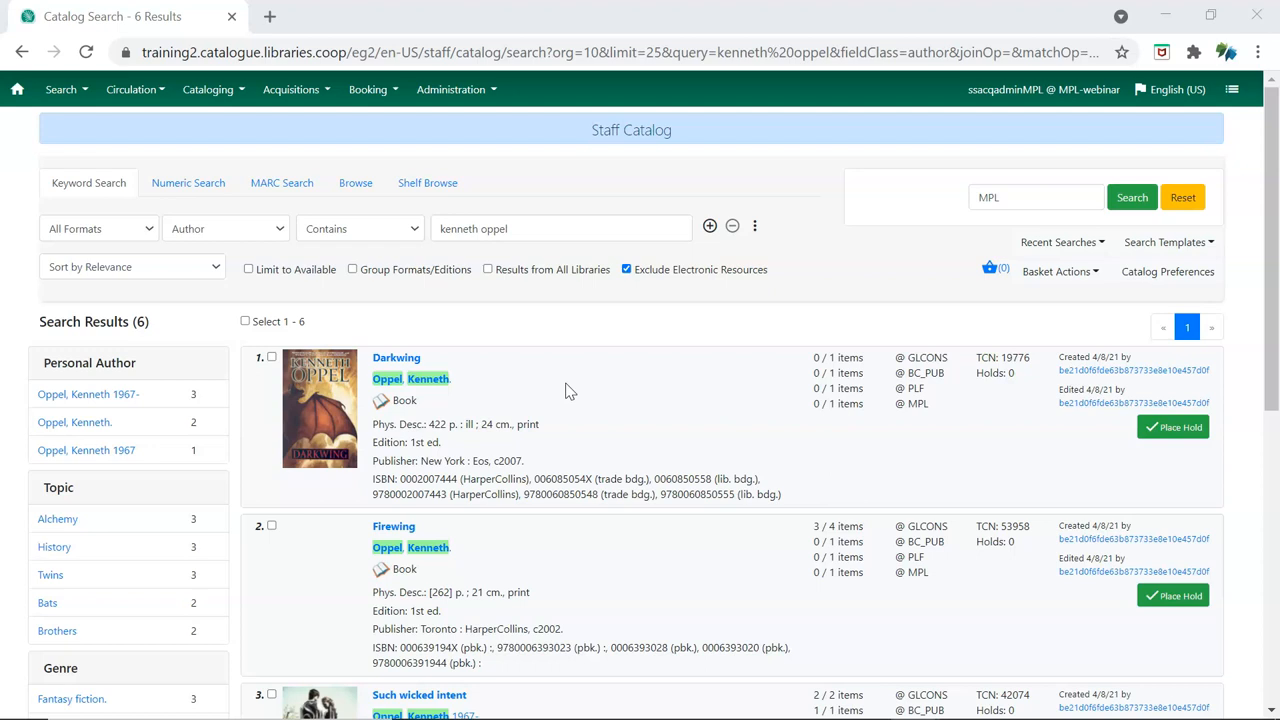
Step: Open the Darkwing record (Bib 19776) from the Kenneth Oppel results in a new tab
{"action": "right_click", "coordinate": [396, 357]}
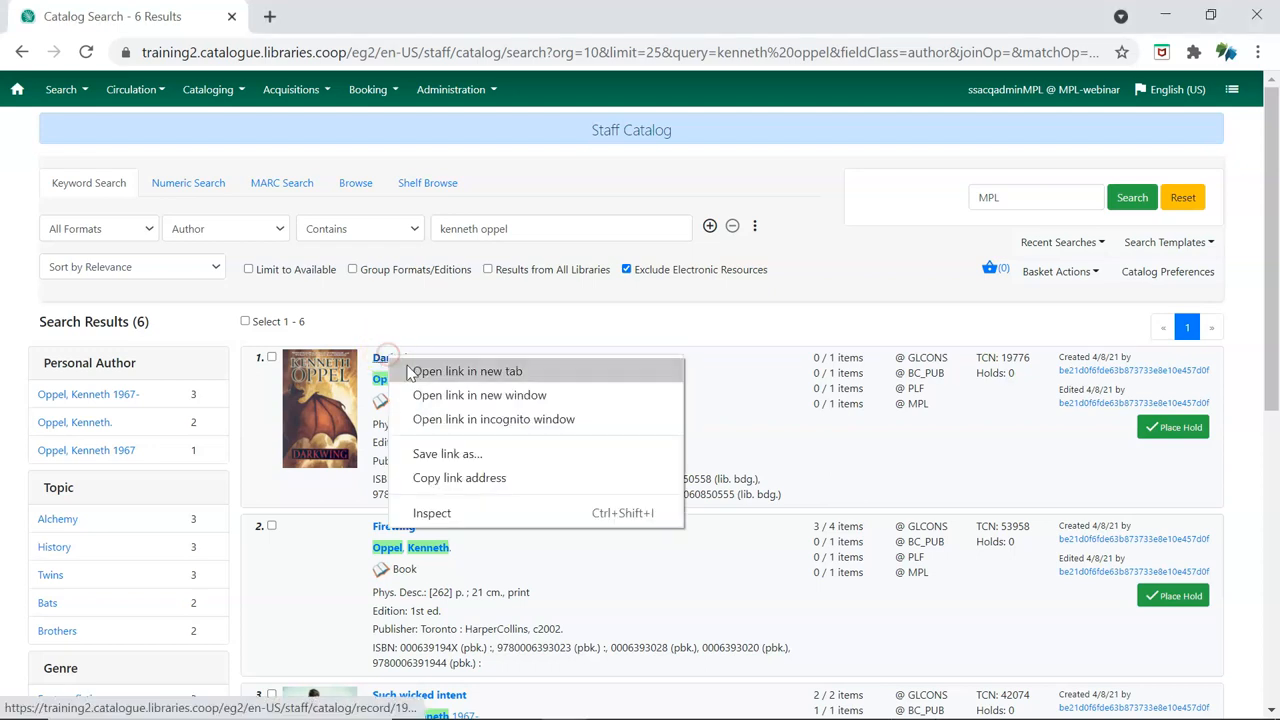
{"action": "left_click", "coordinate": [467, 371]}
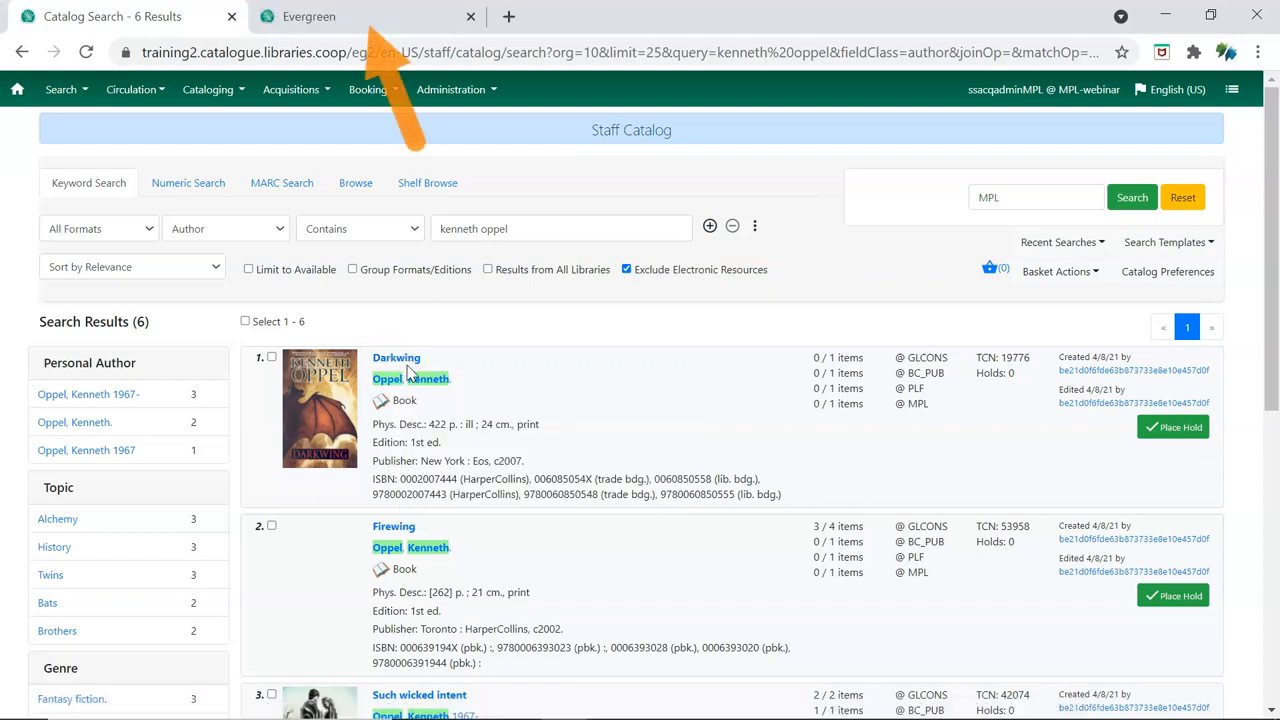
{"action": "left_click", "coordinate": [396, 357]}
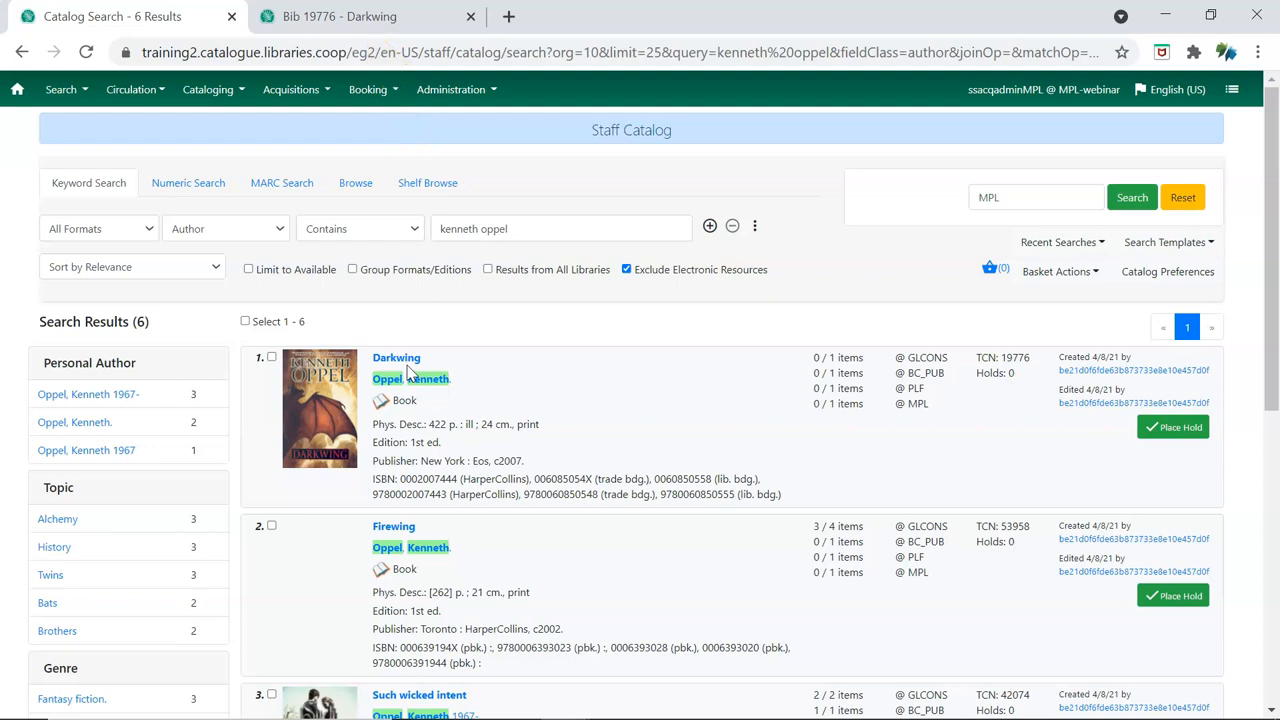
{"action": "mouse_move", "coordinate": [222, 392]}
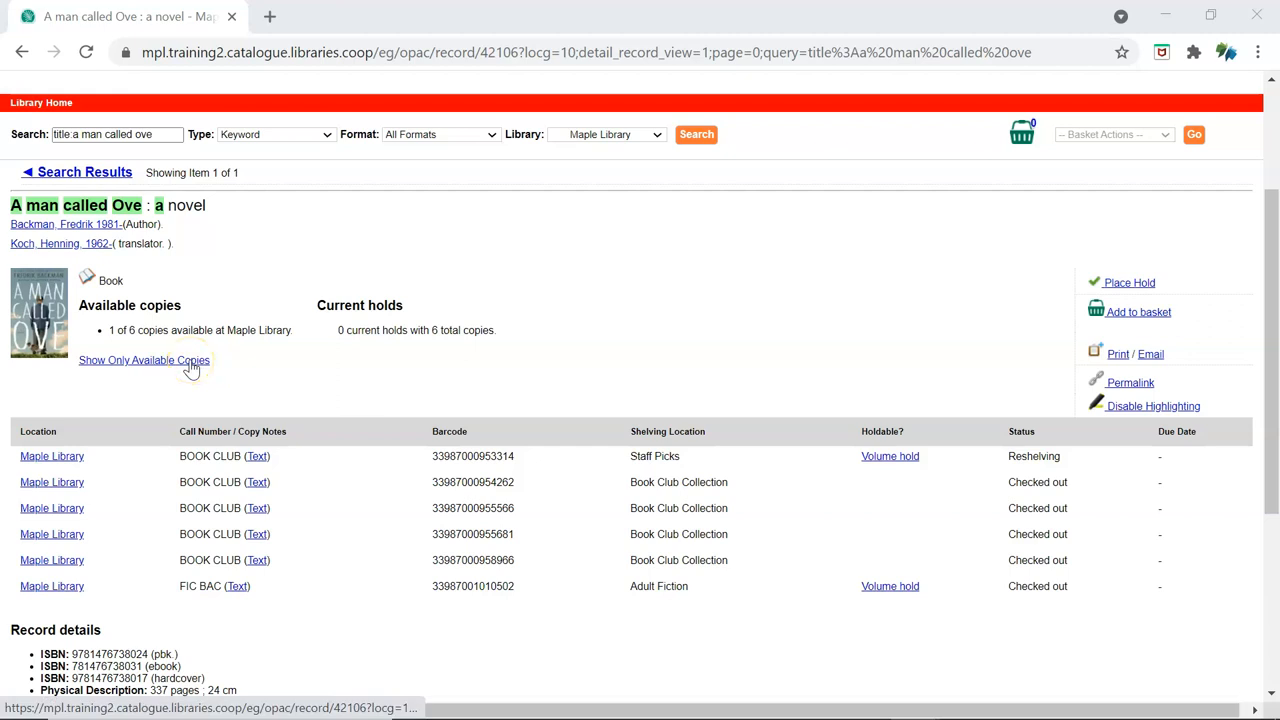
Step: Limit A Man Called Ove's copy list in the catalogue to available copies only
{"action": "left_click", "coordinate": [144, 360]}
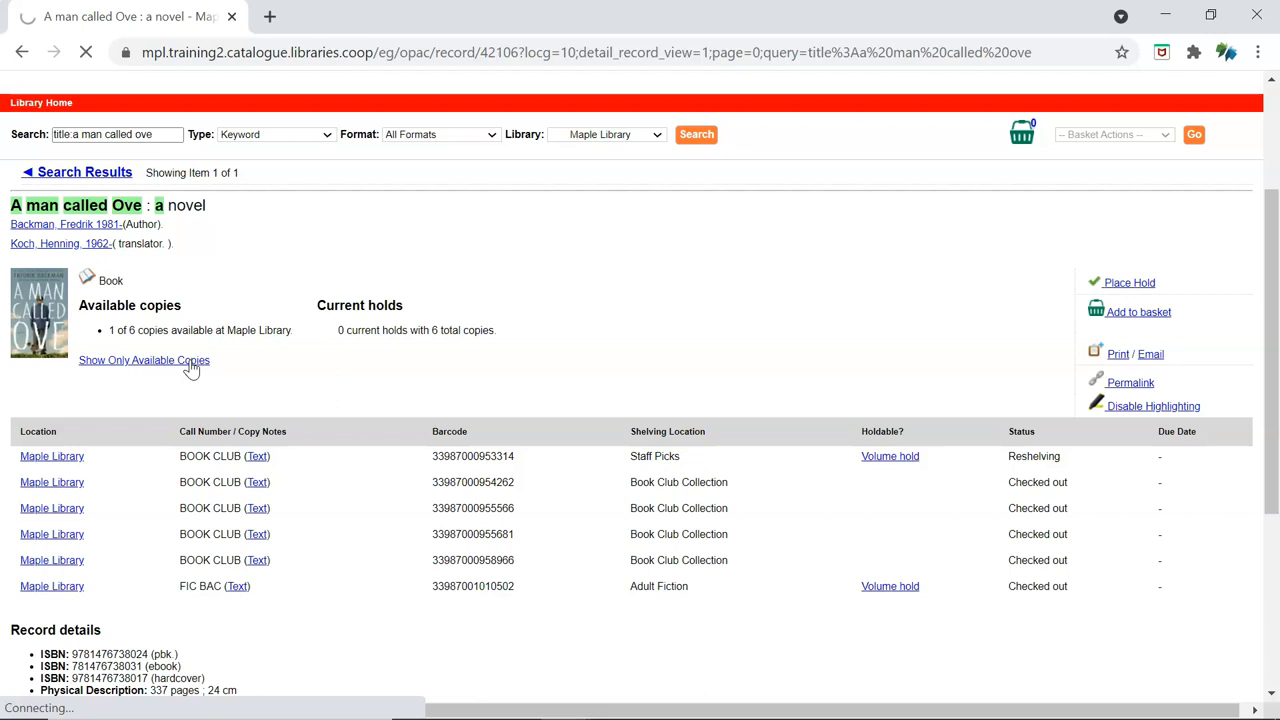
{"action": "left_click", "coordinate": [144, 360]}
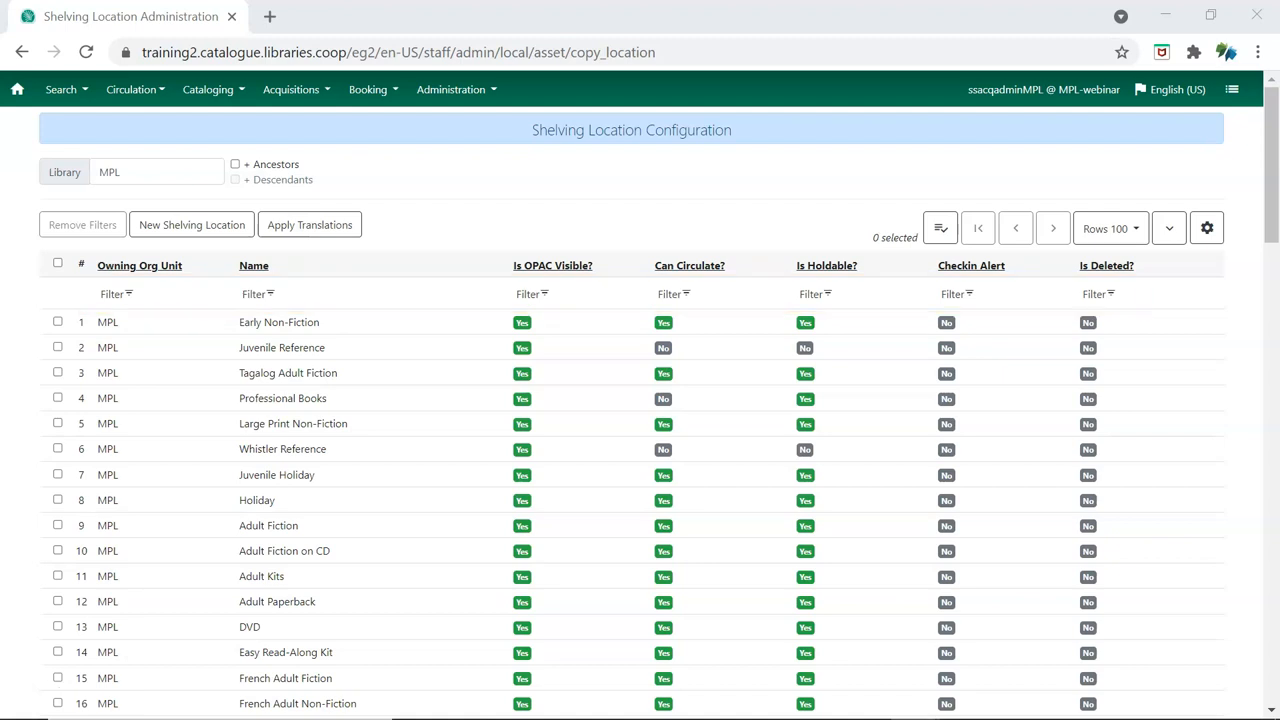
{"action": "mouse_move", "coordinate": [482, 412]}
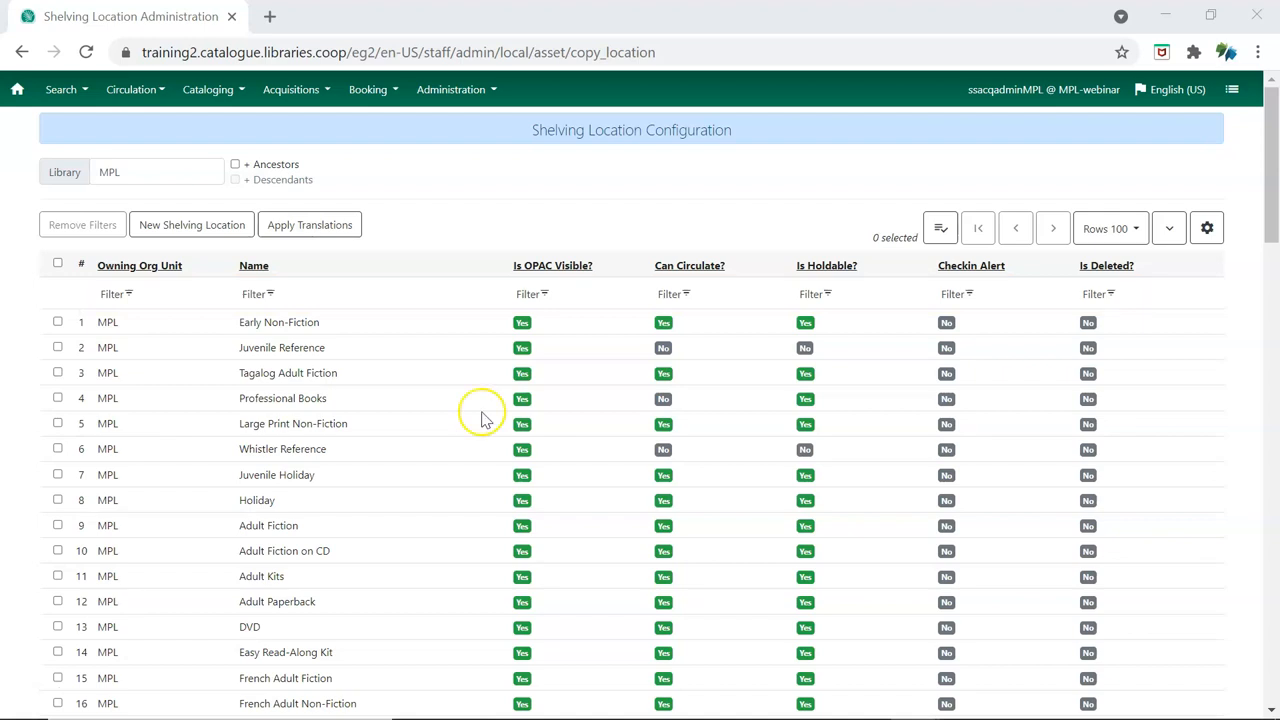
Step: Filter MPL shelving locations to names containing 'Fiction', discarding an unused holdable filter
{"action": "left_click", "coordinate": [956, 293]}
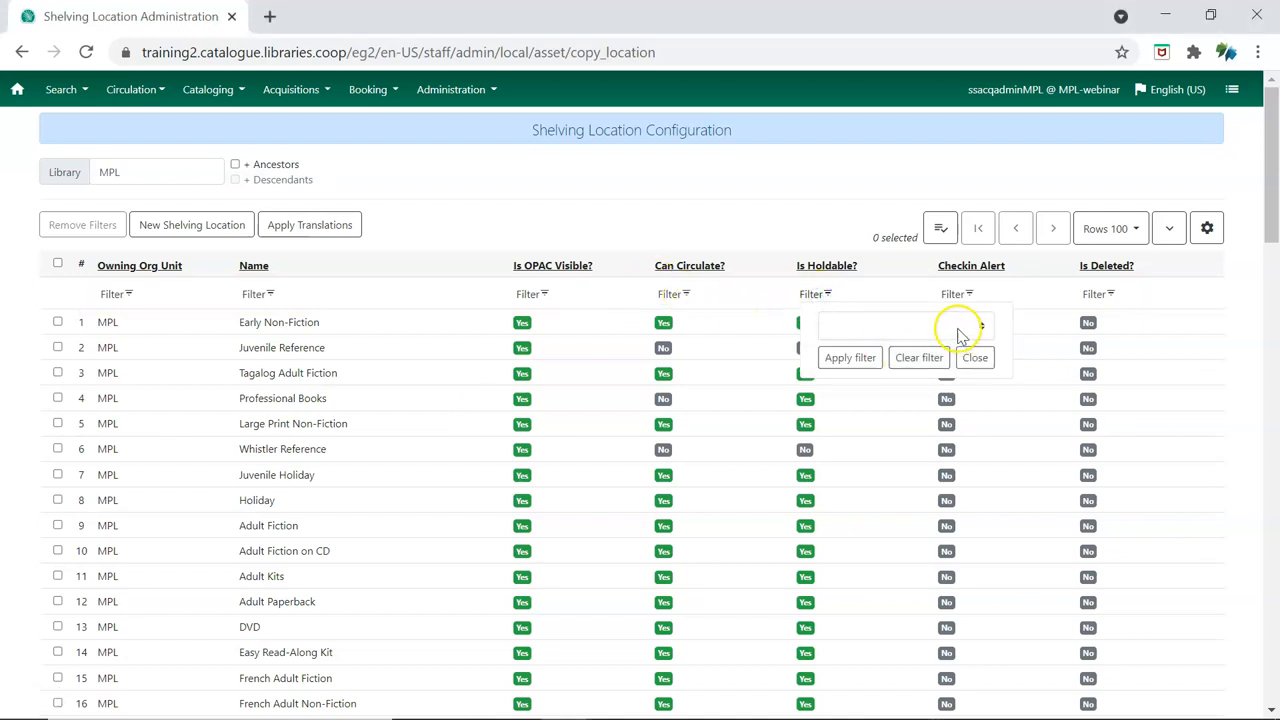
{"action": "left_click", "coordinate": [903, 325]}
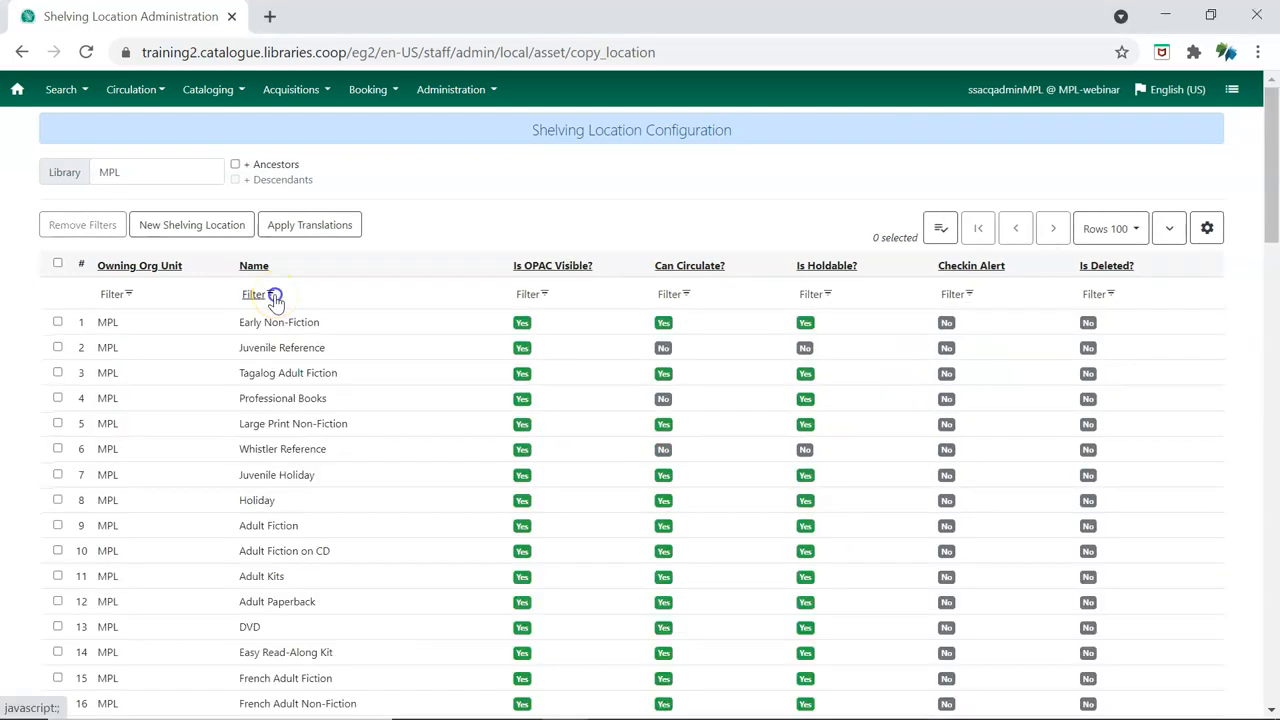
{"action": "left_click", "coordinate": [253, 293]}
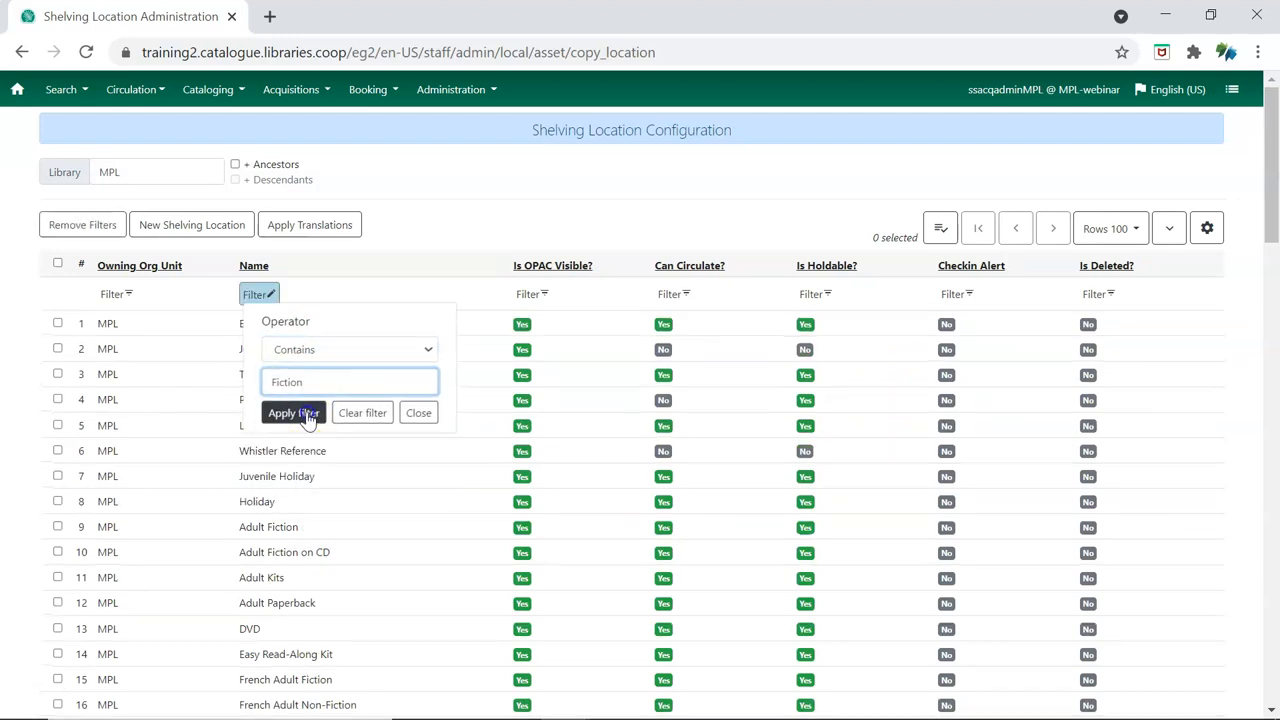
{"action": "left_click", "coordinate": [293, 413]}
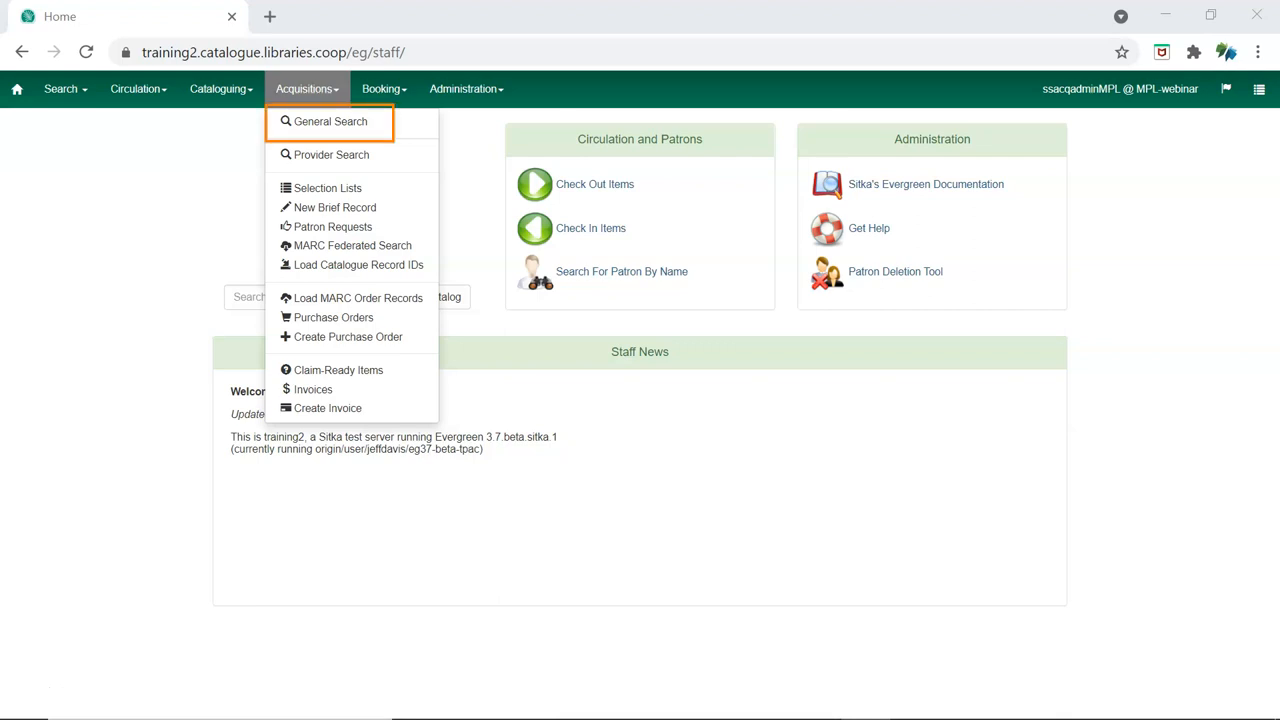
{"action": "mouse_move", "coordinate": [327, 188]}
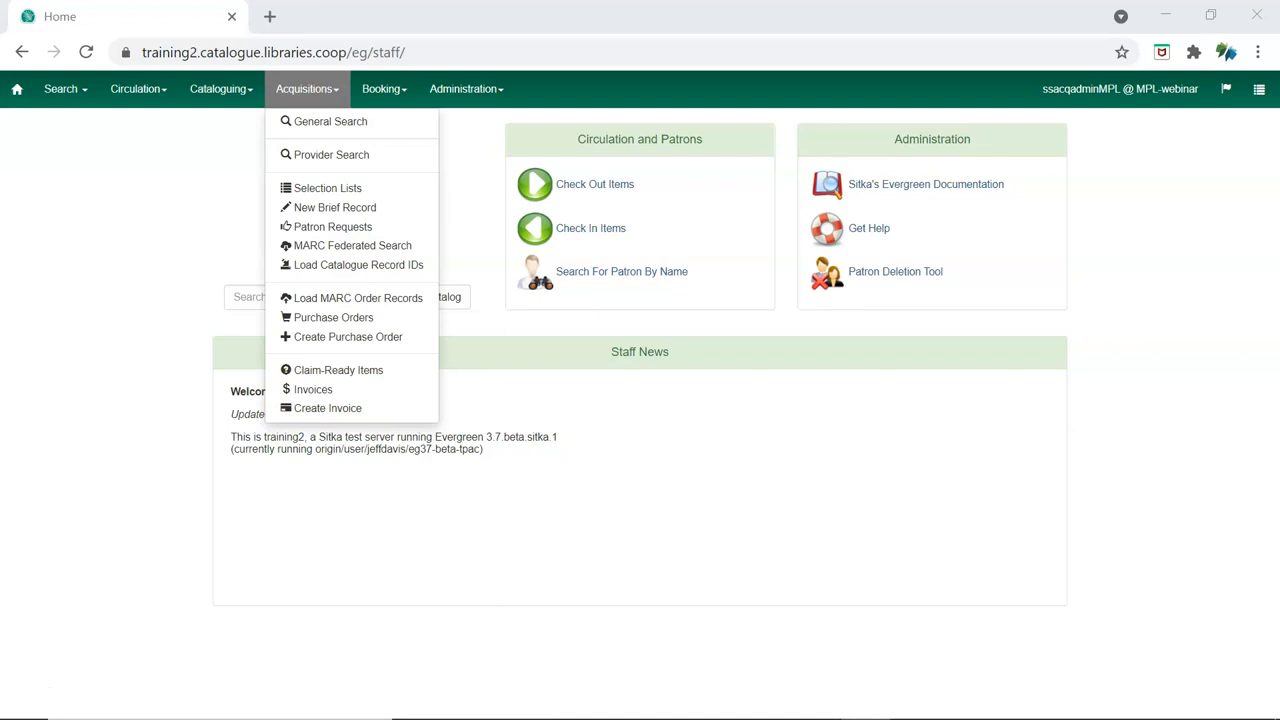
{"action": "mouse_move", "coordinate": [463, 230]}
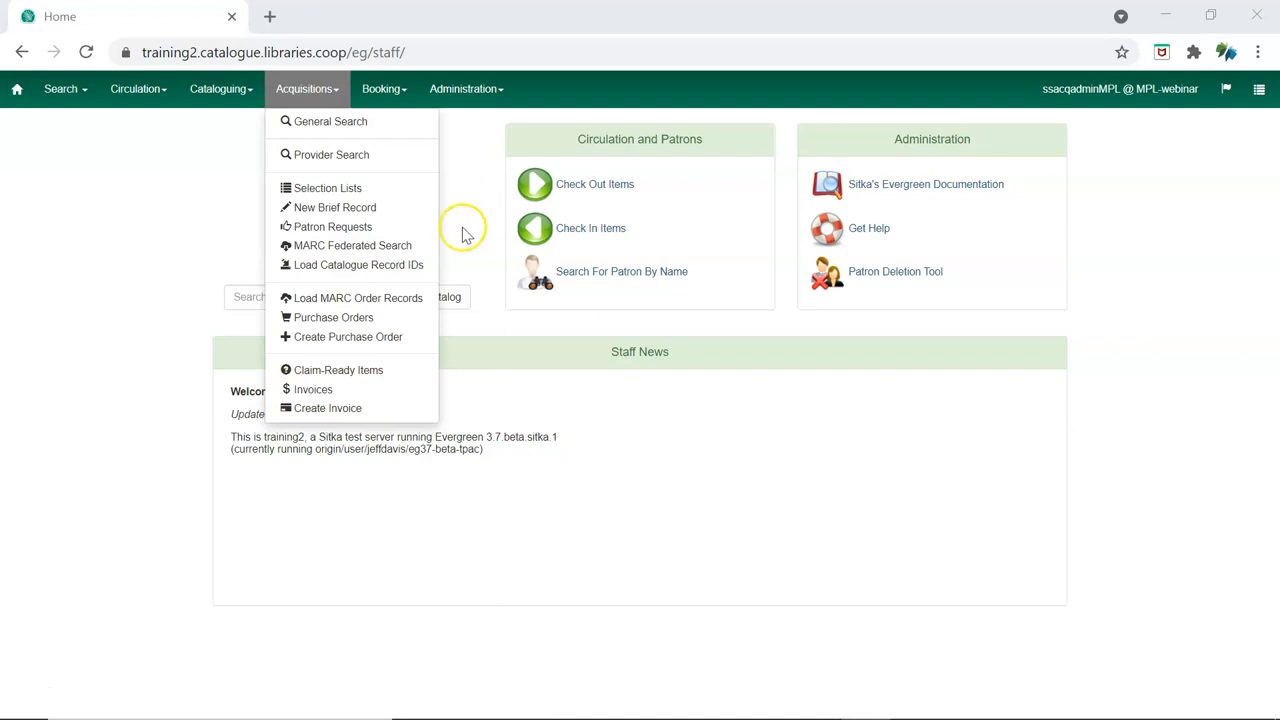
Step: Open the Acquisitions General Search
{"action": "left_click", "coordinate": [333, 317]}
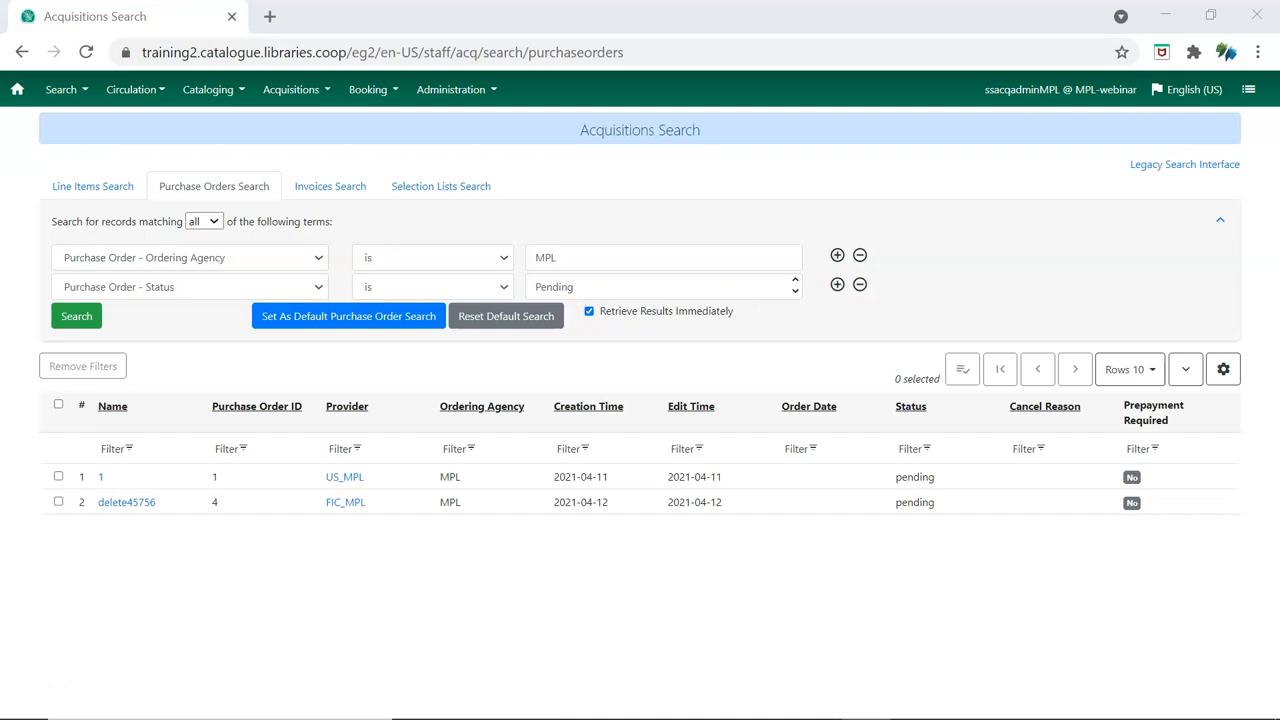
Step: Review invoices, then search FIC_MPL line items and filter them to On-Order status
{"action": "left_click", "coordinate": [330, 186]}
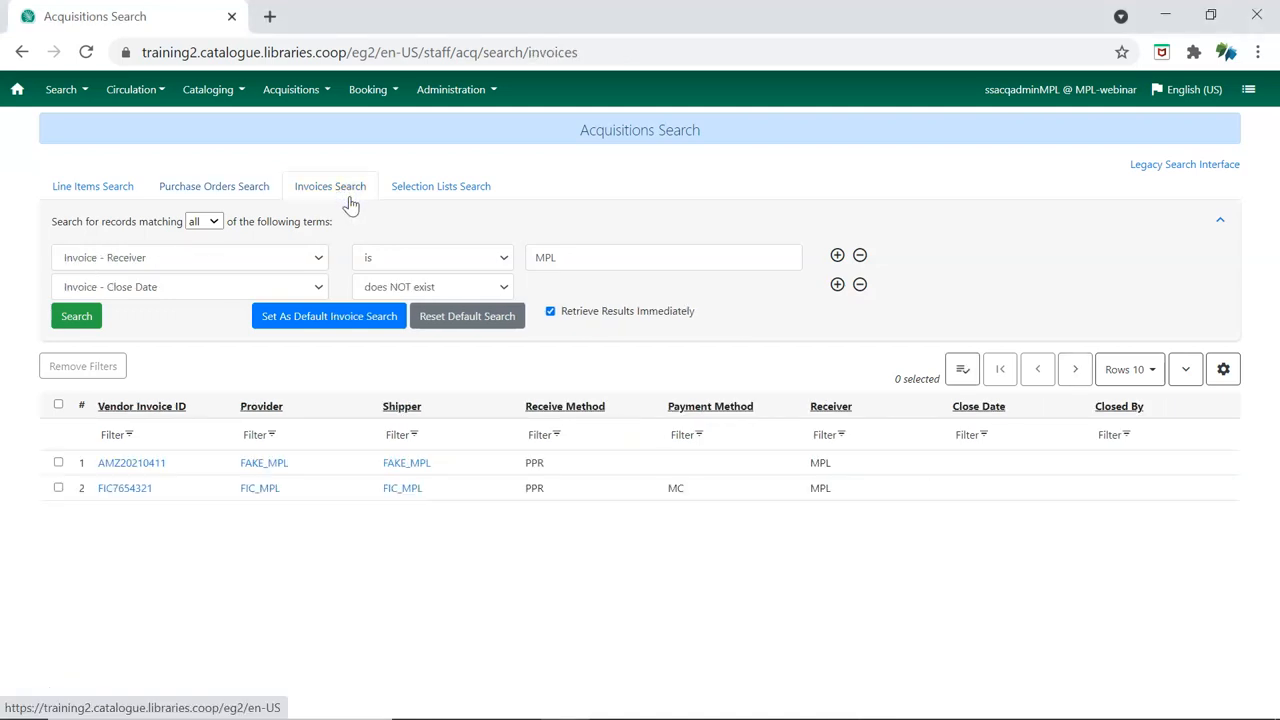
{"action": "left_click", "coordinate": [92, 186]}
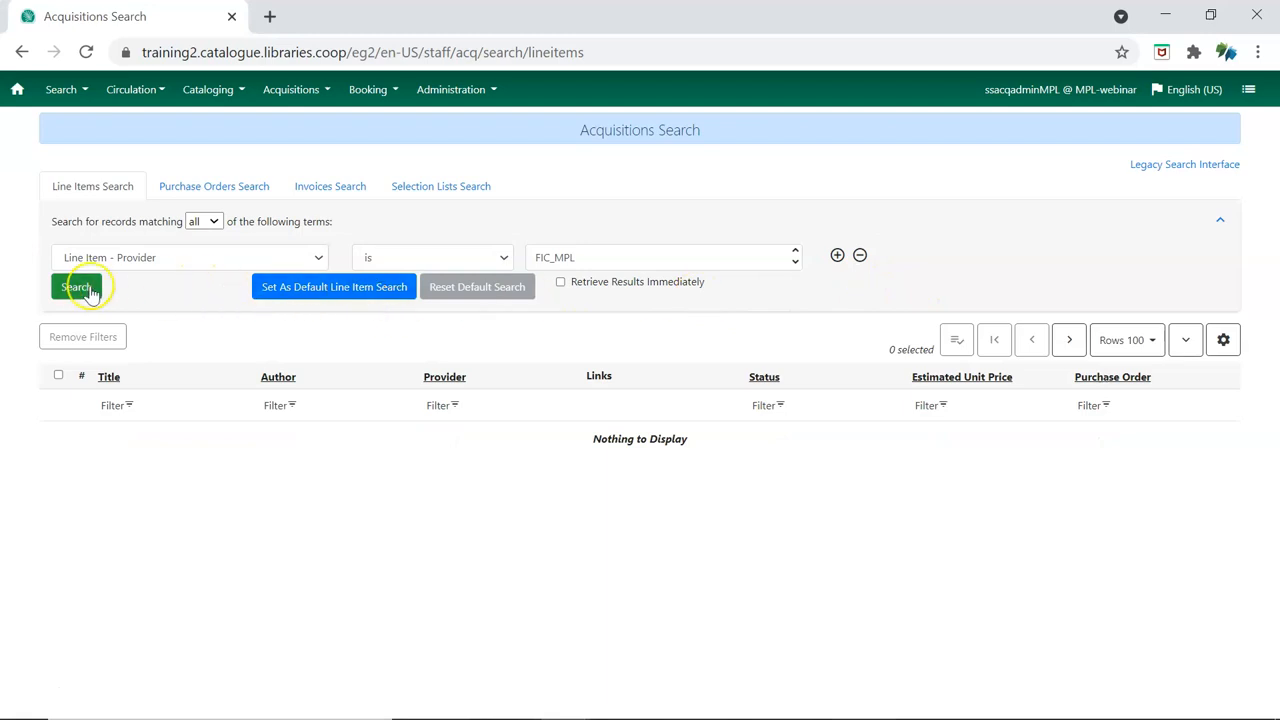
{"action": "left_click", "coordinate": [76, 287]}
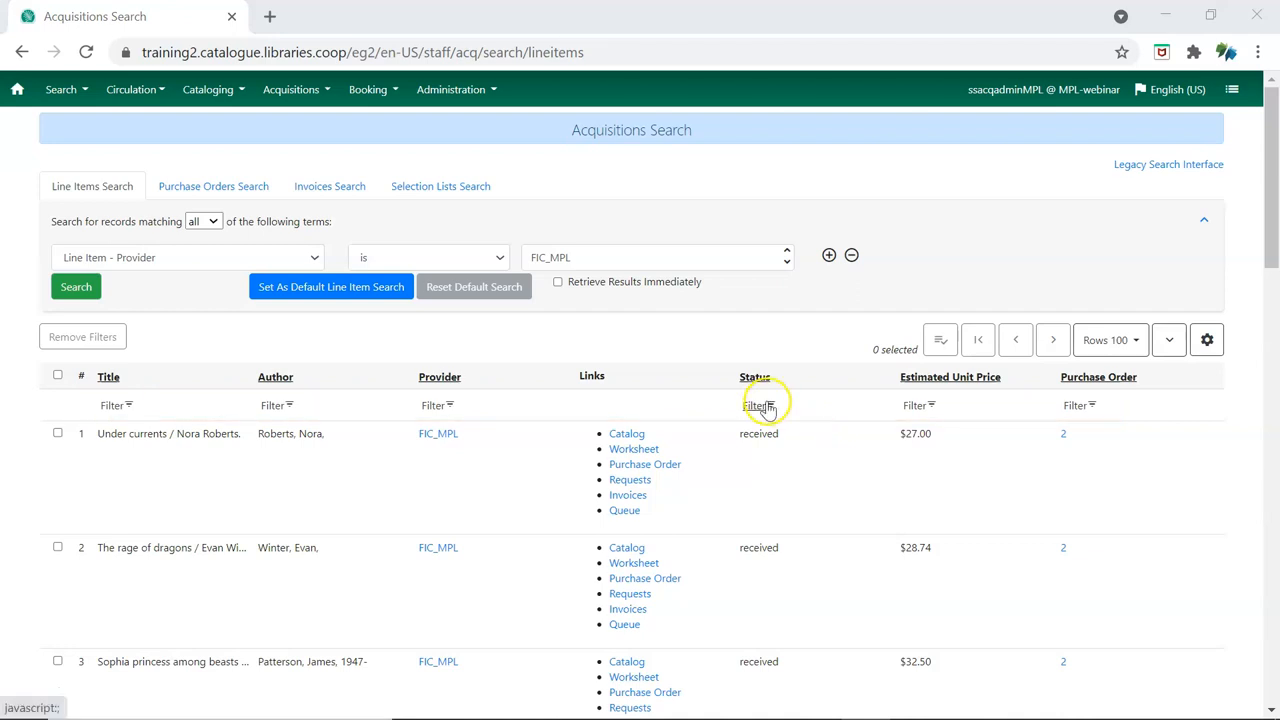
{"action": "left_click", "coordinate": [758, 405]}
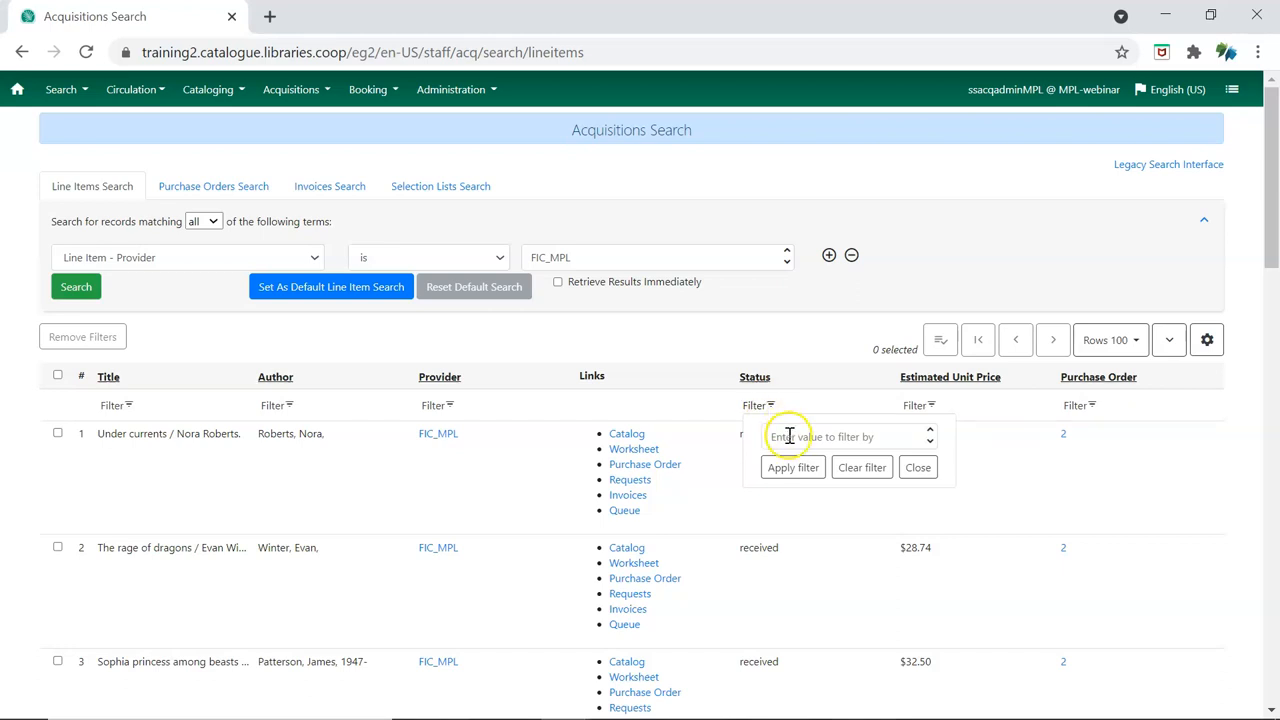
{"action": "type", "text": "on"}
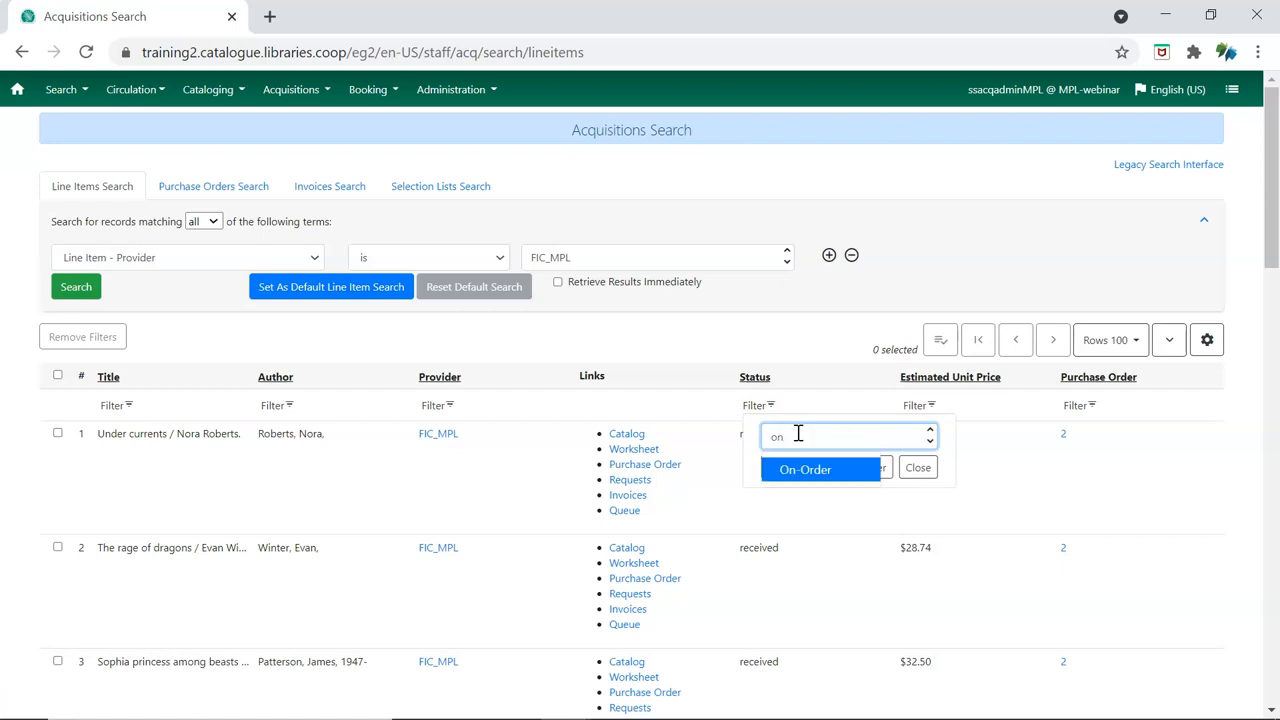
{"action": "left_click", "coordinate": [16, 89]}
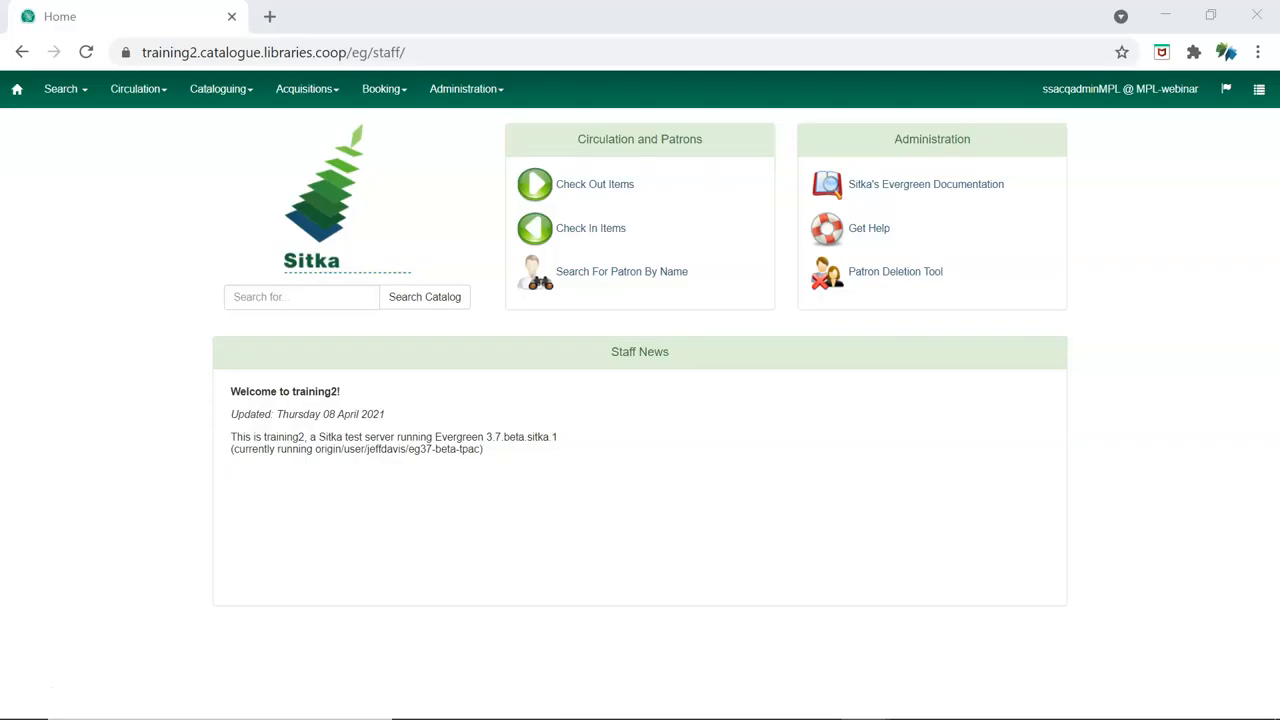
{"action": "mouse_move", "coordinate": [408, 150]}
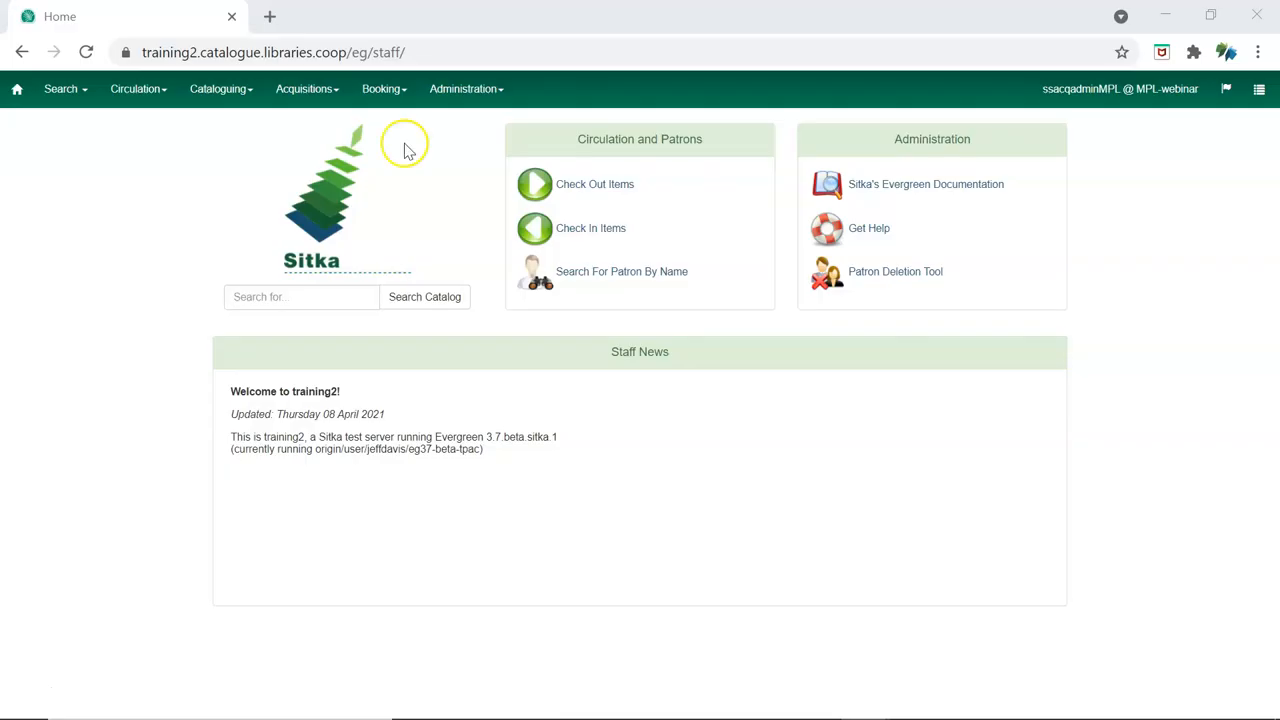
Step: Search MPL's providers, select Fictional Provider (FIC_MPL) and retrieve its record
{"action": "left_click", "coordinate": [304, 88]}
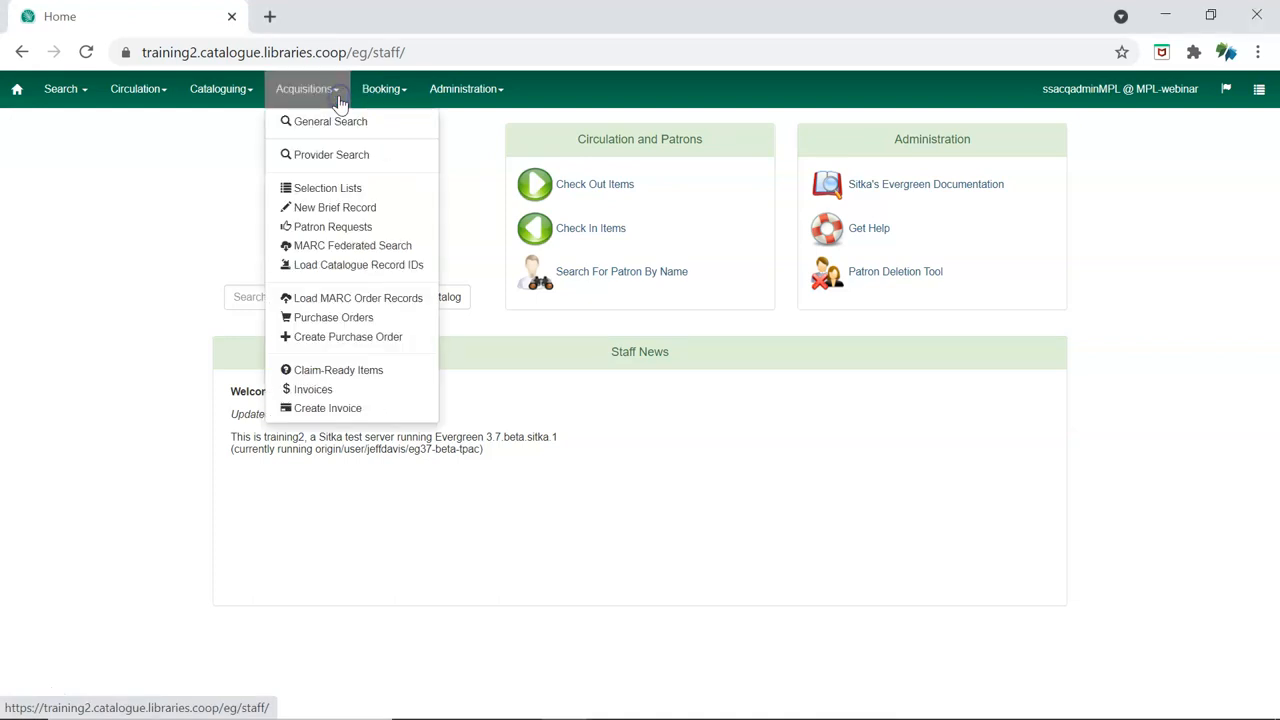
{"action": "left_click", "coordinate": [331, 154]}
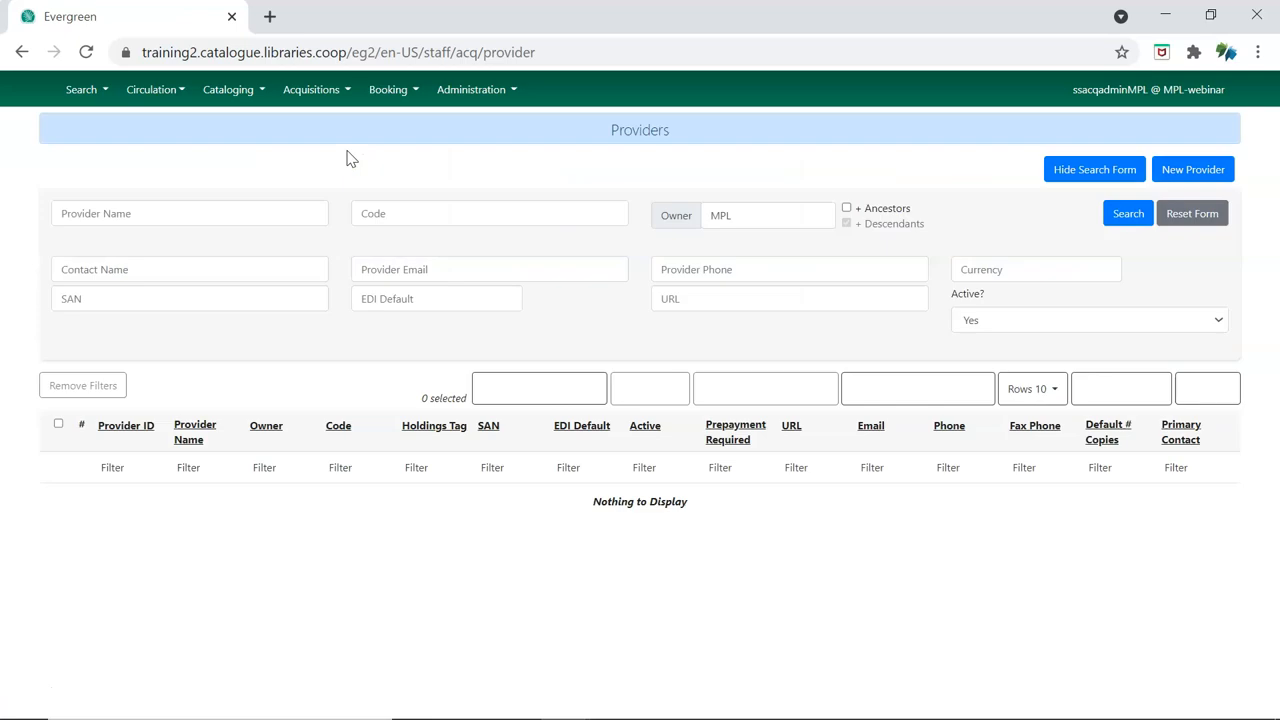
{"action": "left_click", "coordinate": [1128, 213]}
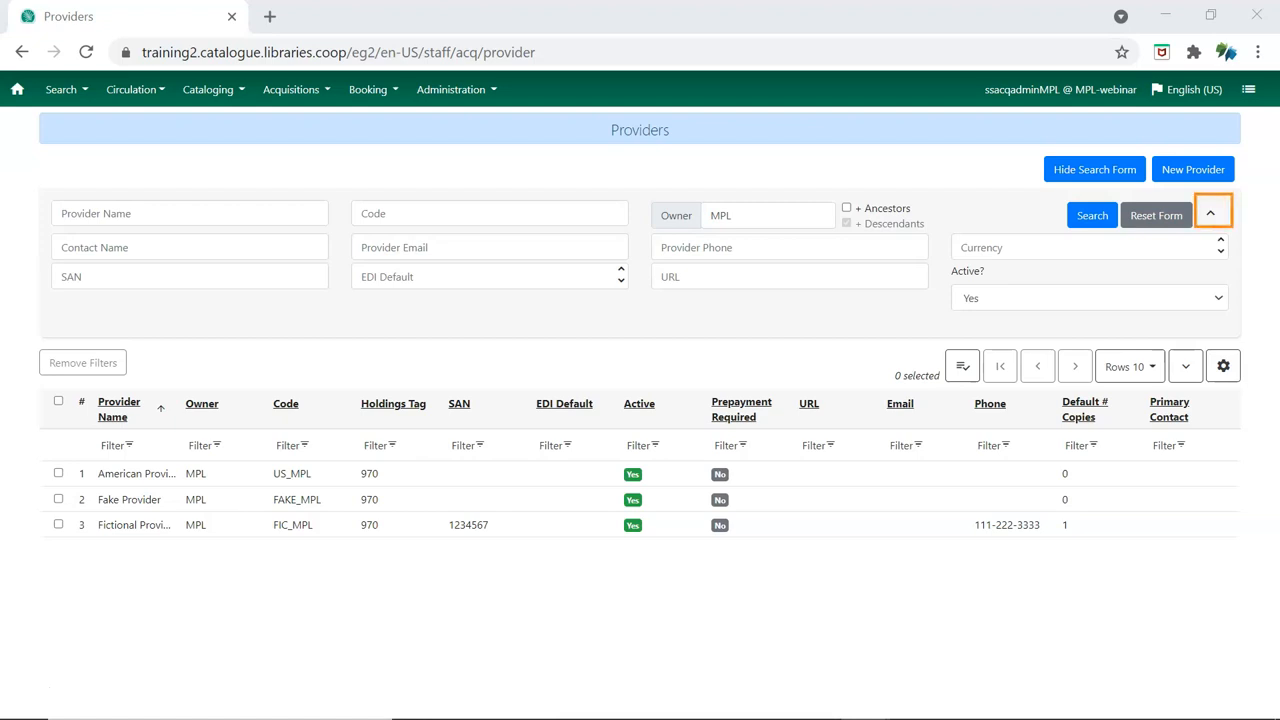
{"action": "left_click", "coordinate": [1213, 215]}
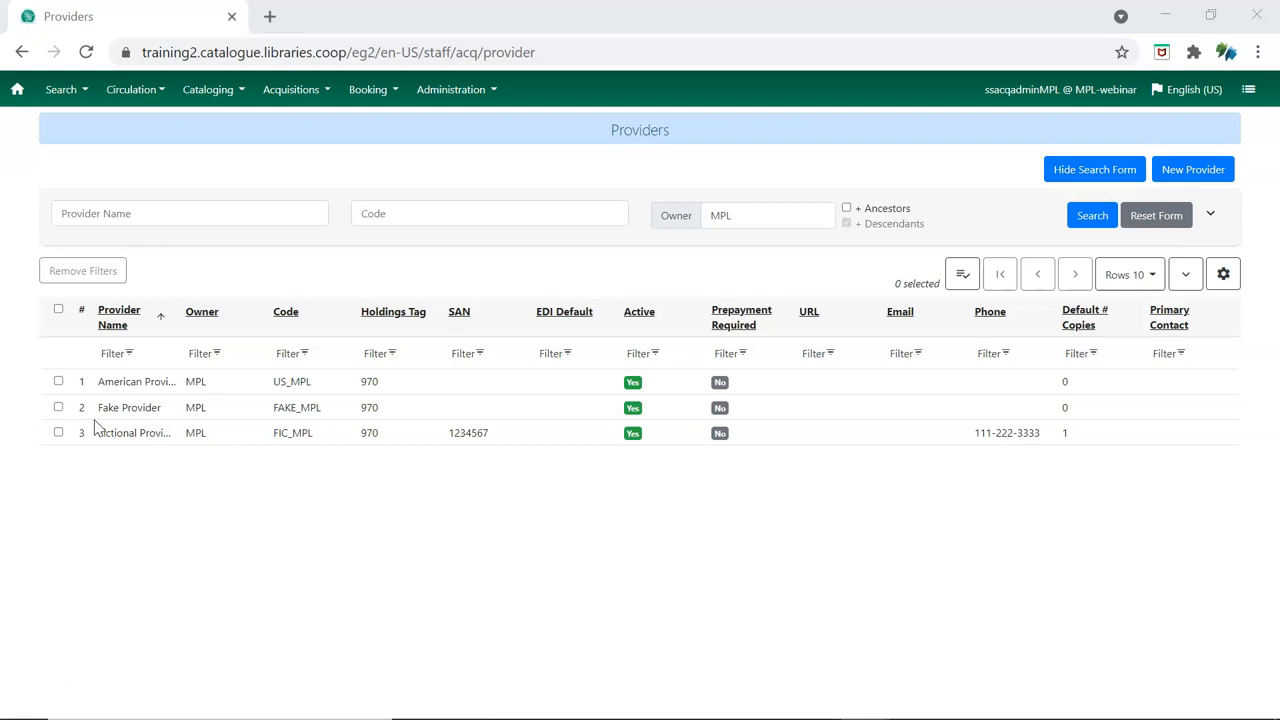
{"action": "left_click", "coordinate": [58, 432]}
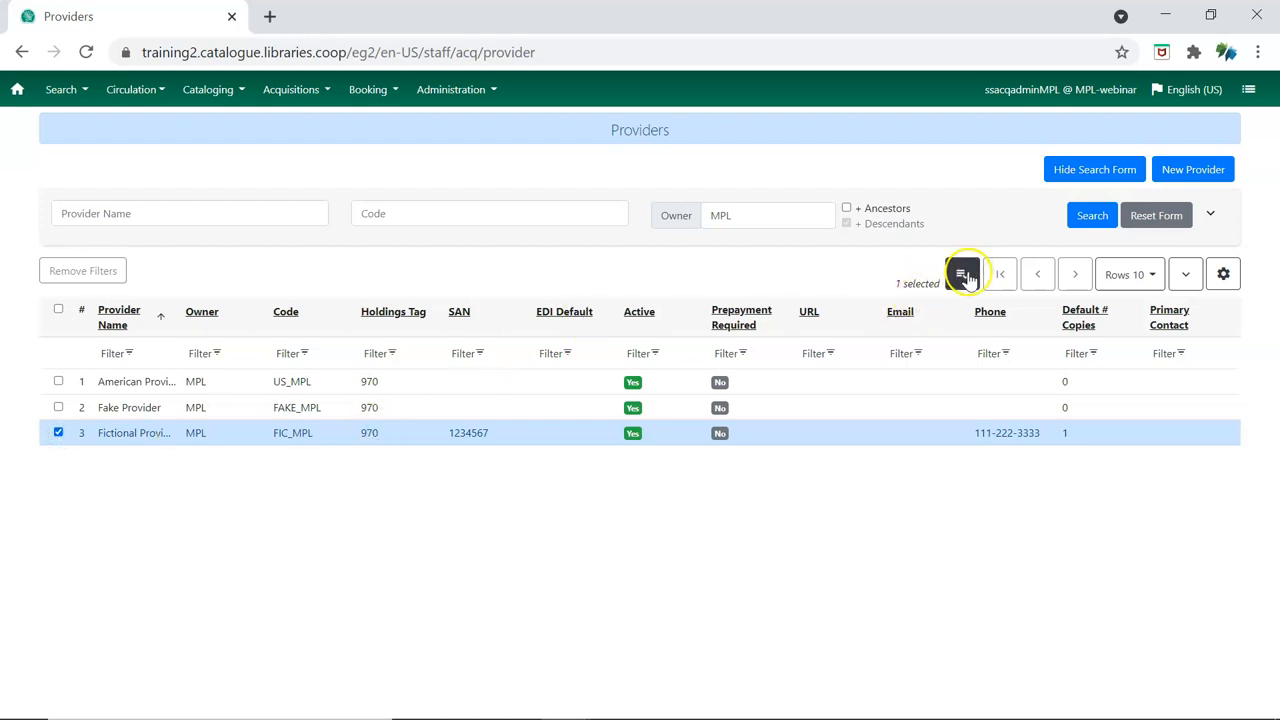
{"action": "left_click", "coordinate": [962, 273]}
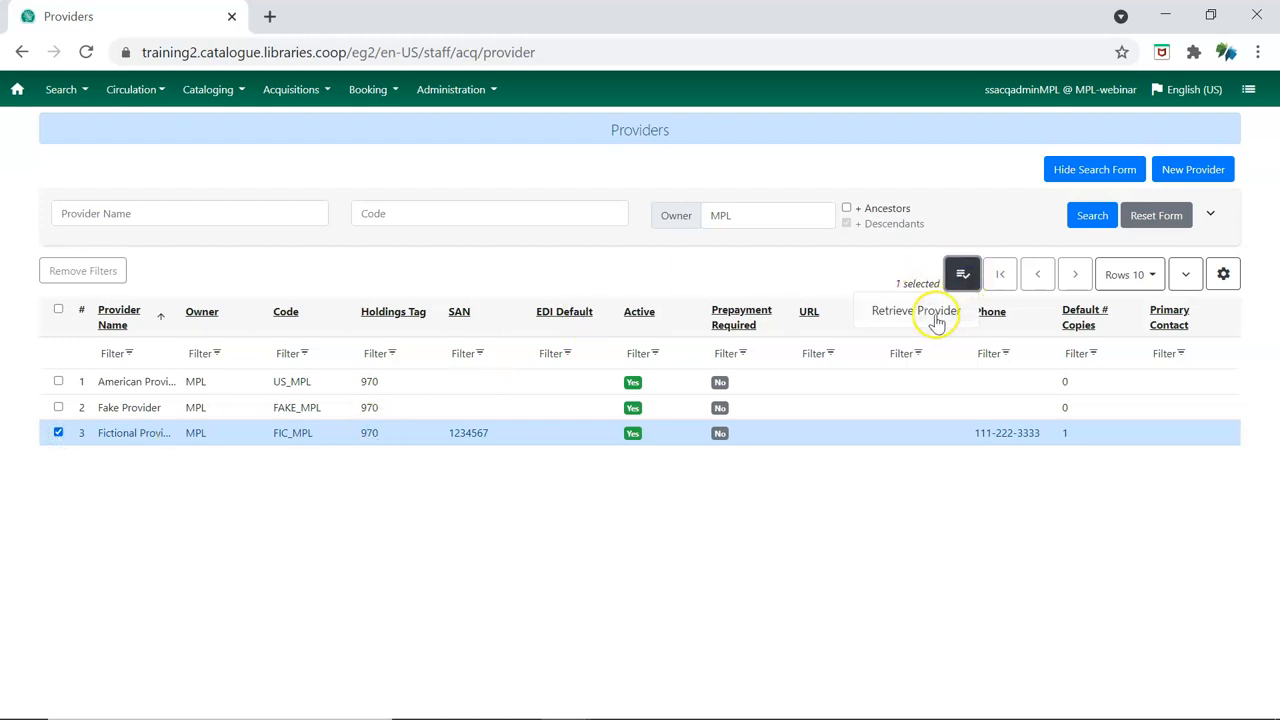
{"action": "left_click", "coordinate": [936, 311]}
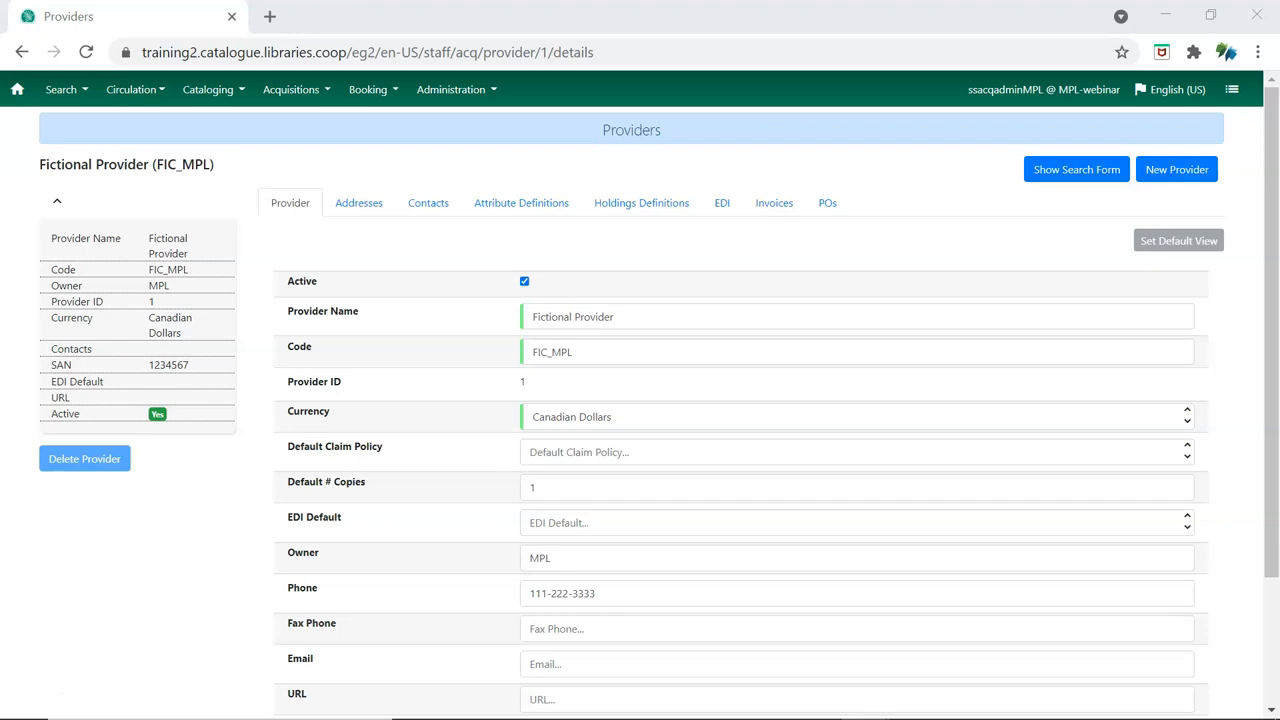
Step: Browse the Fictional Provider's Holdings Definitions, EDI accounts and purchase orders
{"action": "left_click", "coordinate": [641, 202]}
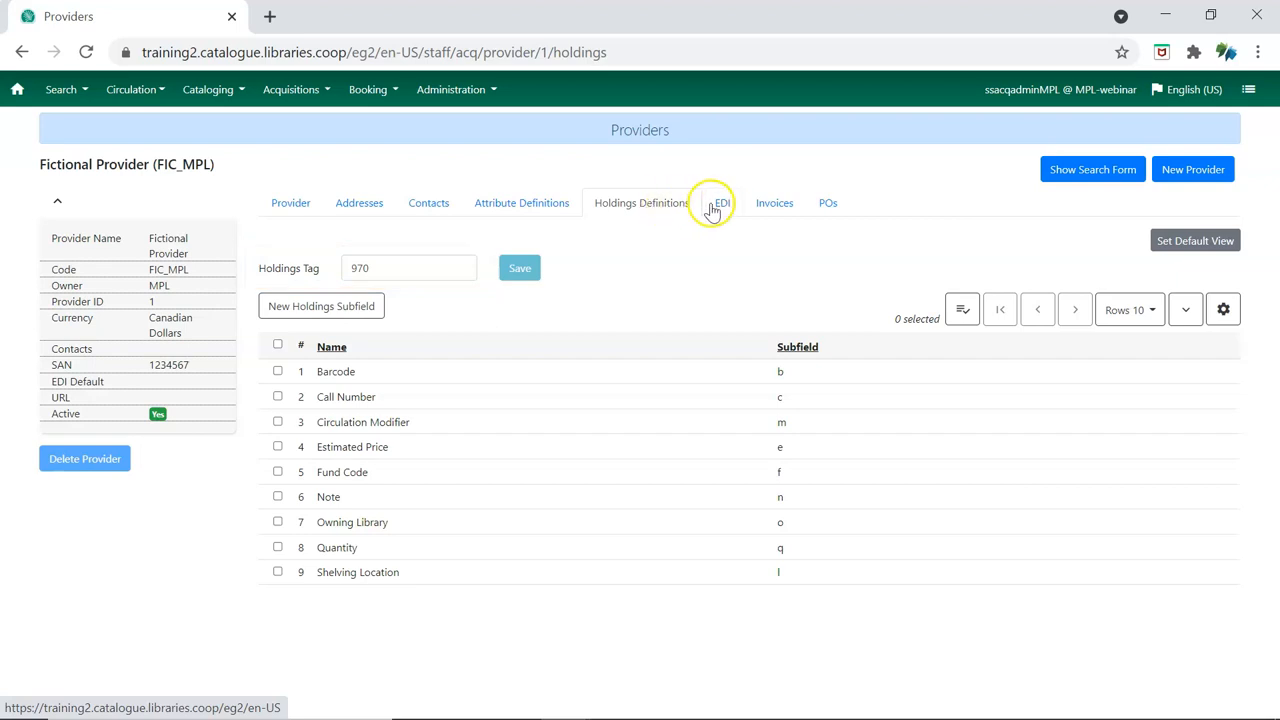
{"action": "left_click", "coordinate": [722, 202]}
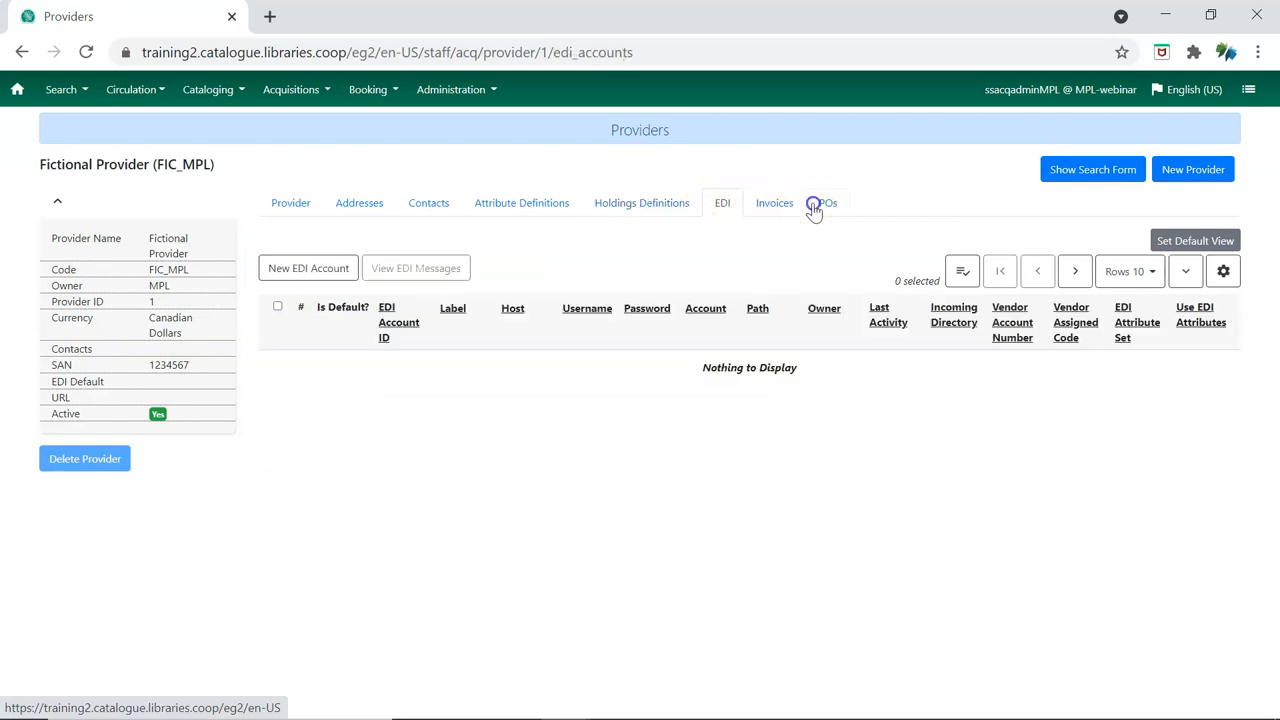
{"action": "left_click", "coordinate": [826, 202]}
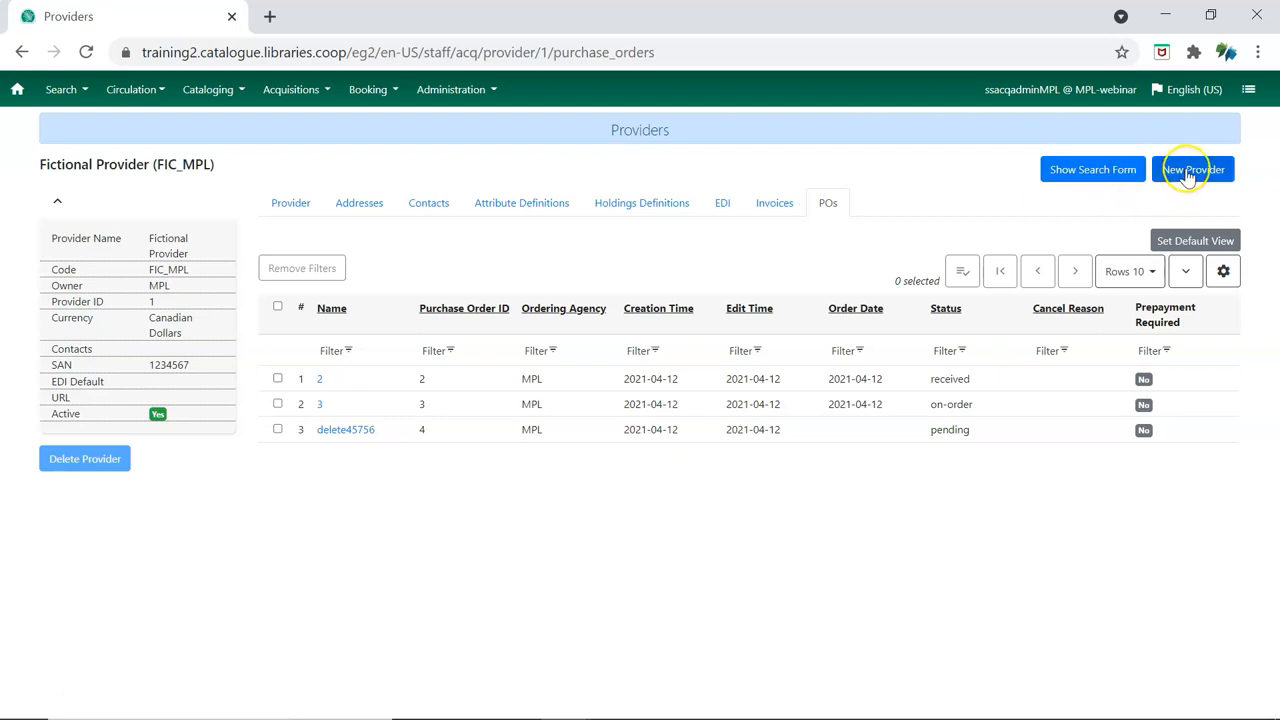
{"action": "left_click", "coordinate": [1193, 169]}
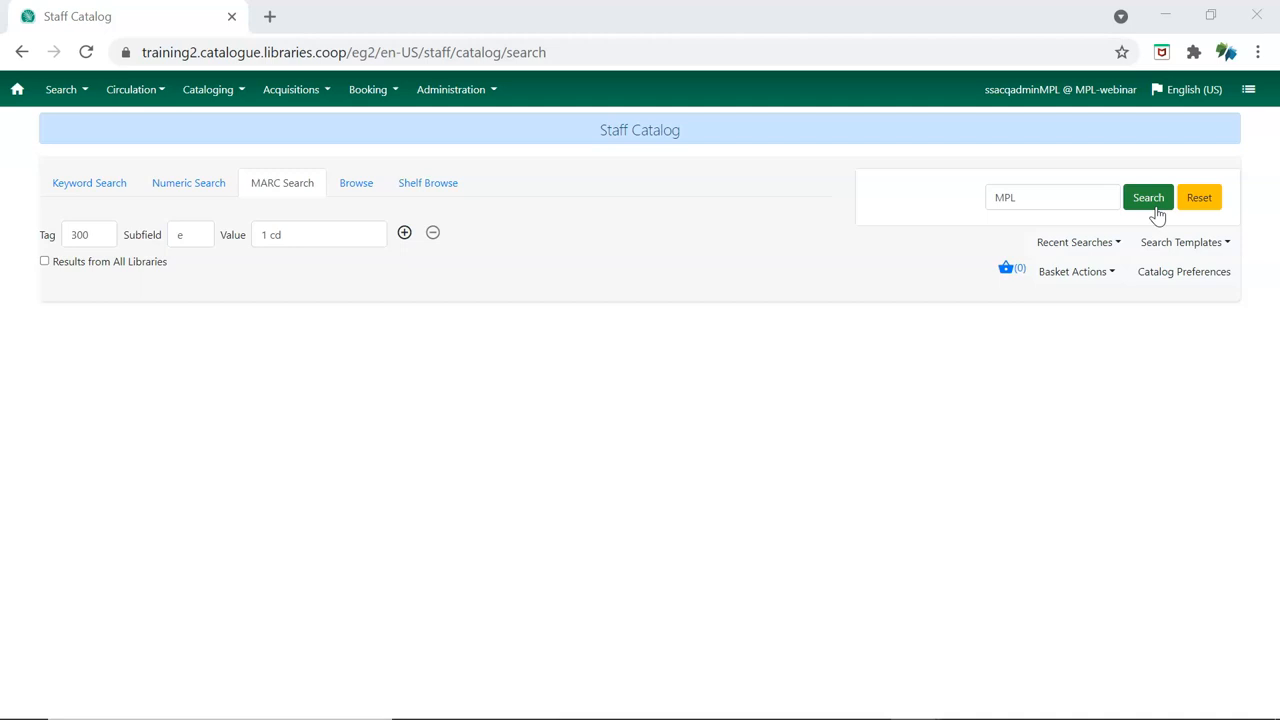
Step: Search MARC 300 $e '1 cd' at MPL (9 results), then at GLCONS (90 results)
{"action": "left_click", "coordinate": [1148, 197]}
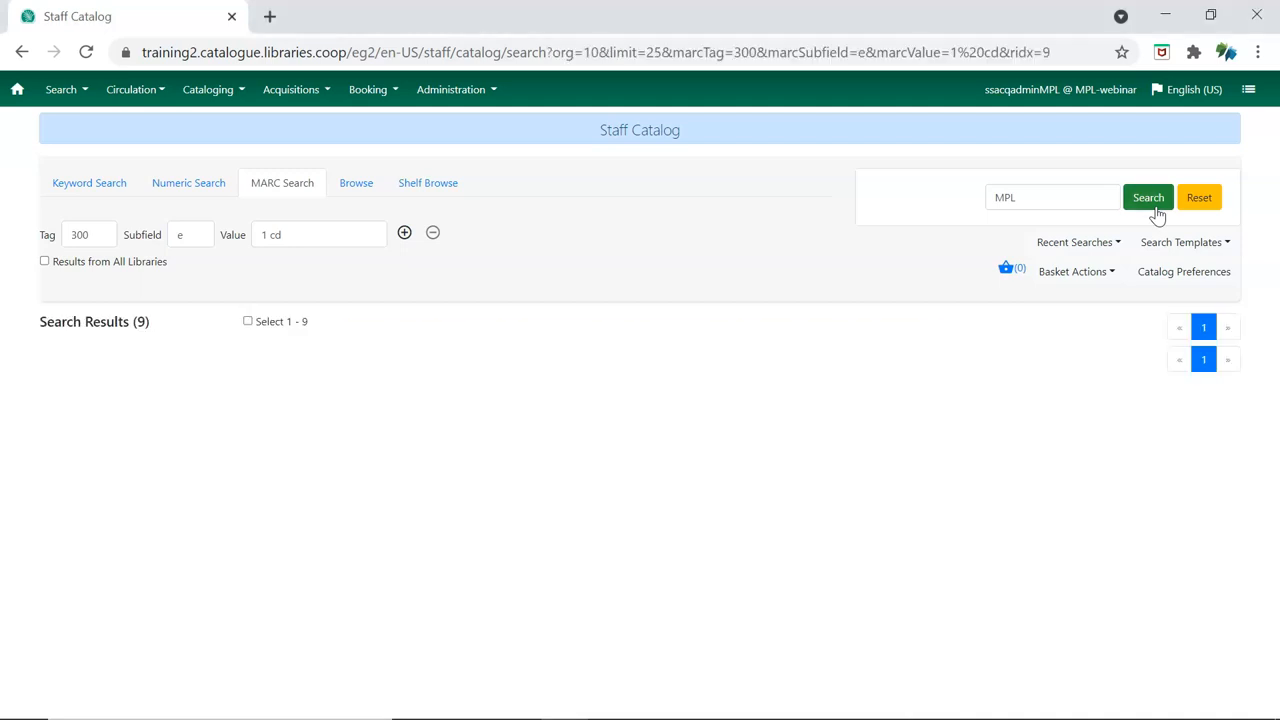
{"action": "left_click", "coordinate": [1148, 197]}
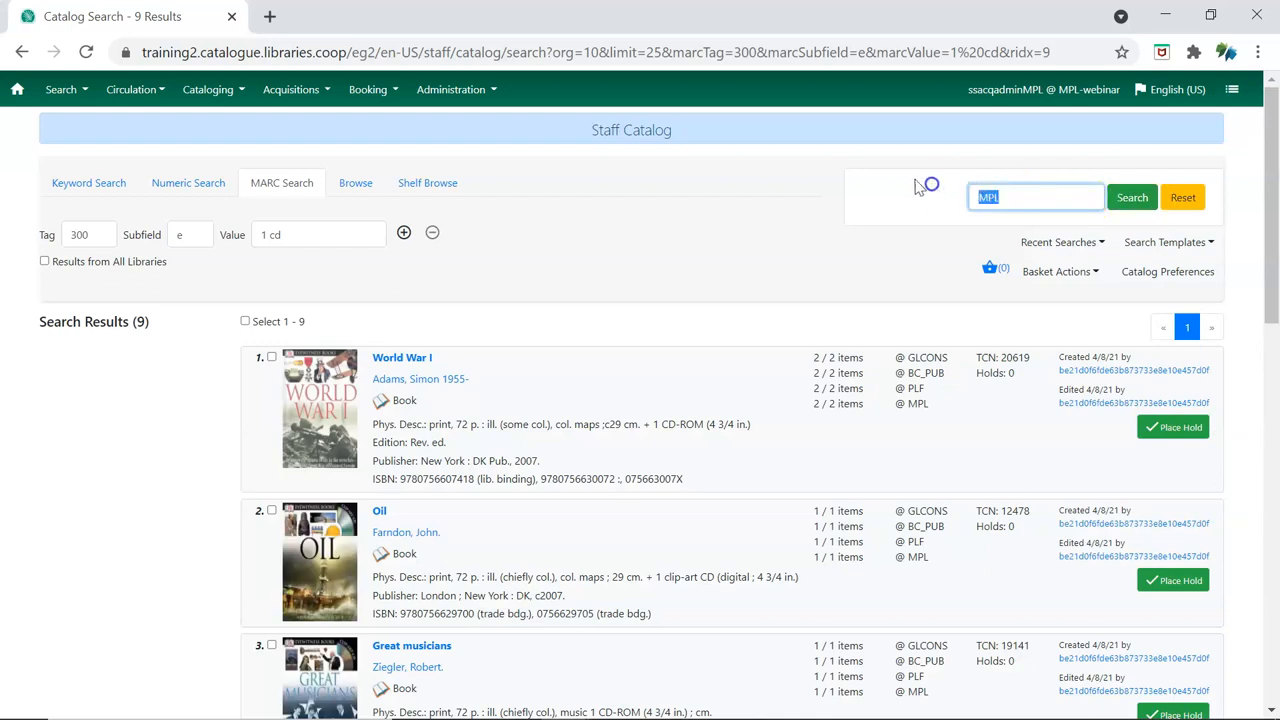
{"action": "type", "text": "GLCONS"}
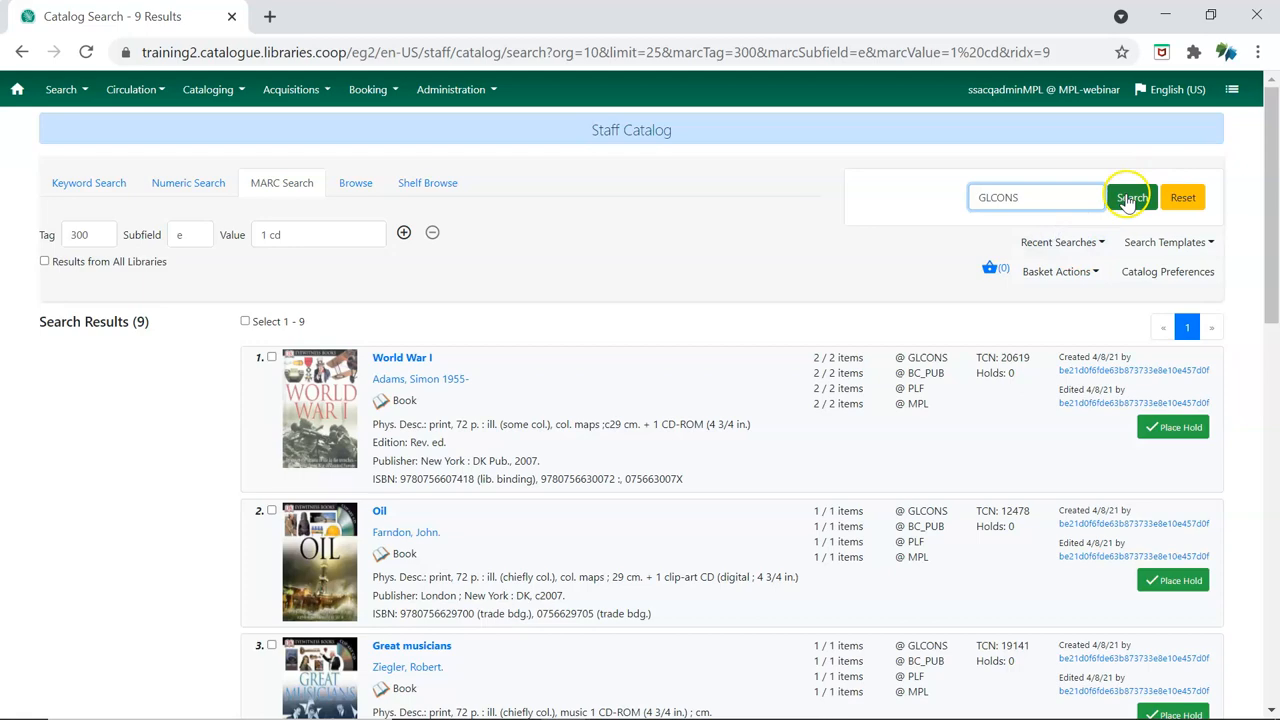
{"action": "left_click", "coordinate": [1131, 197]}
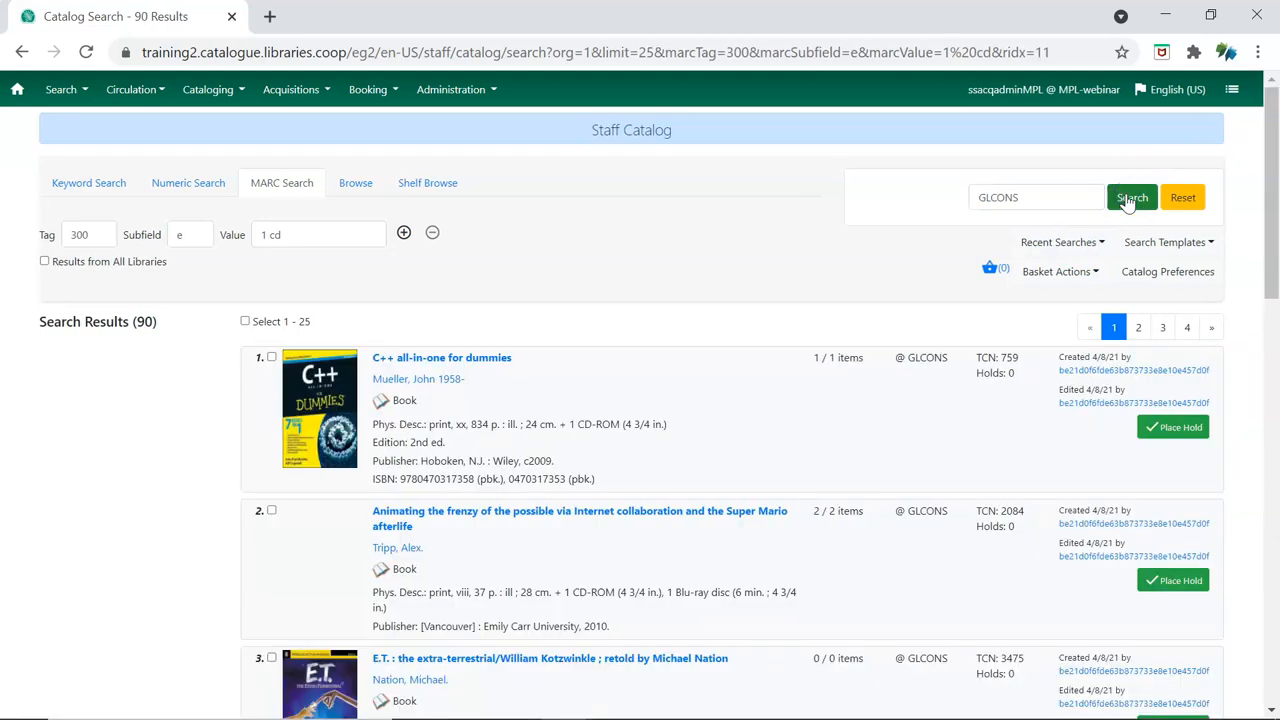